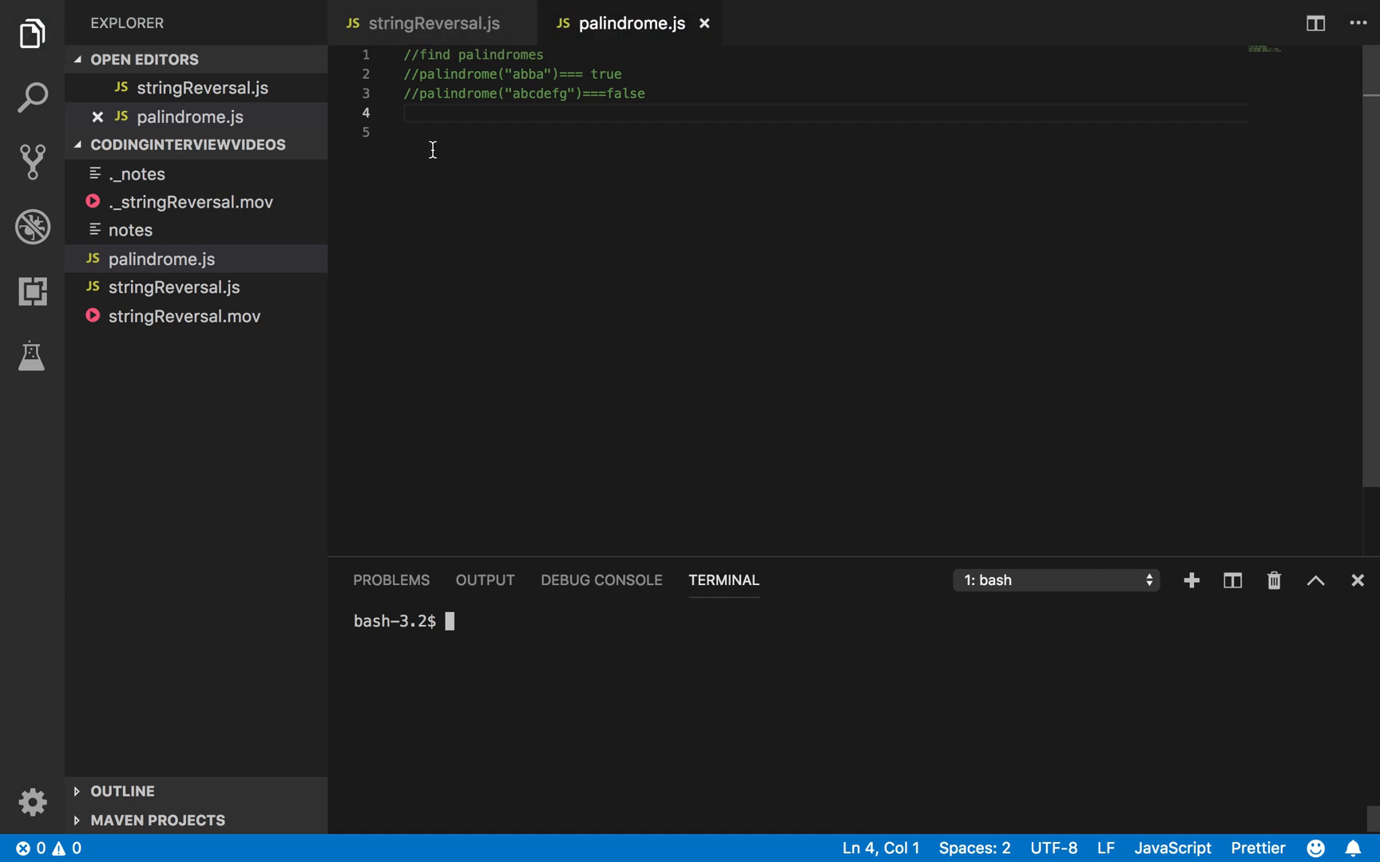
{"action": "mouse_move", "coordinate": [419, 150]}
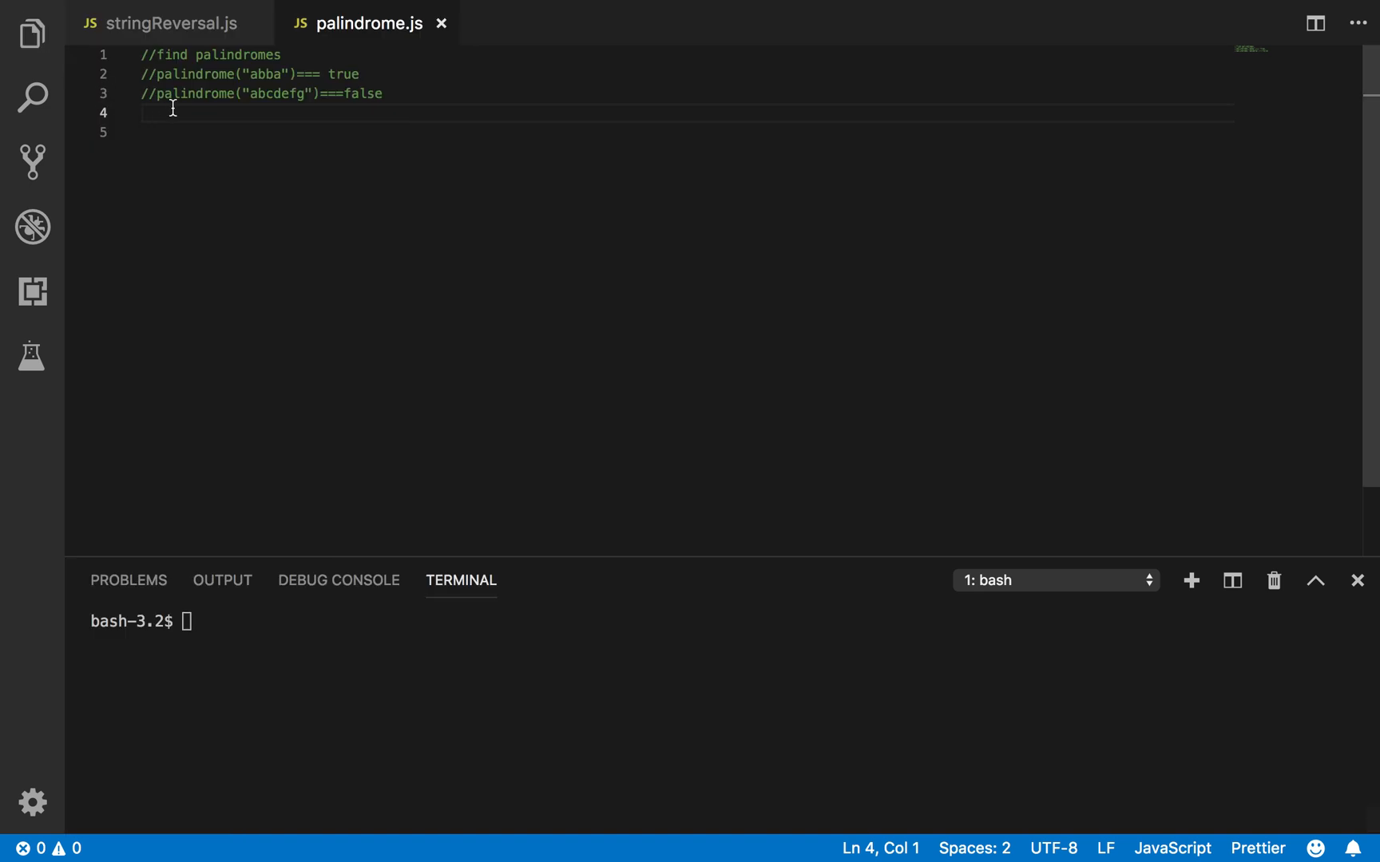
{"action": "mouse_move", "coordinate": [187, 133]}
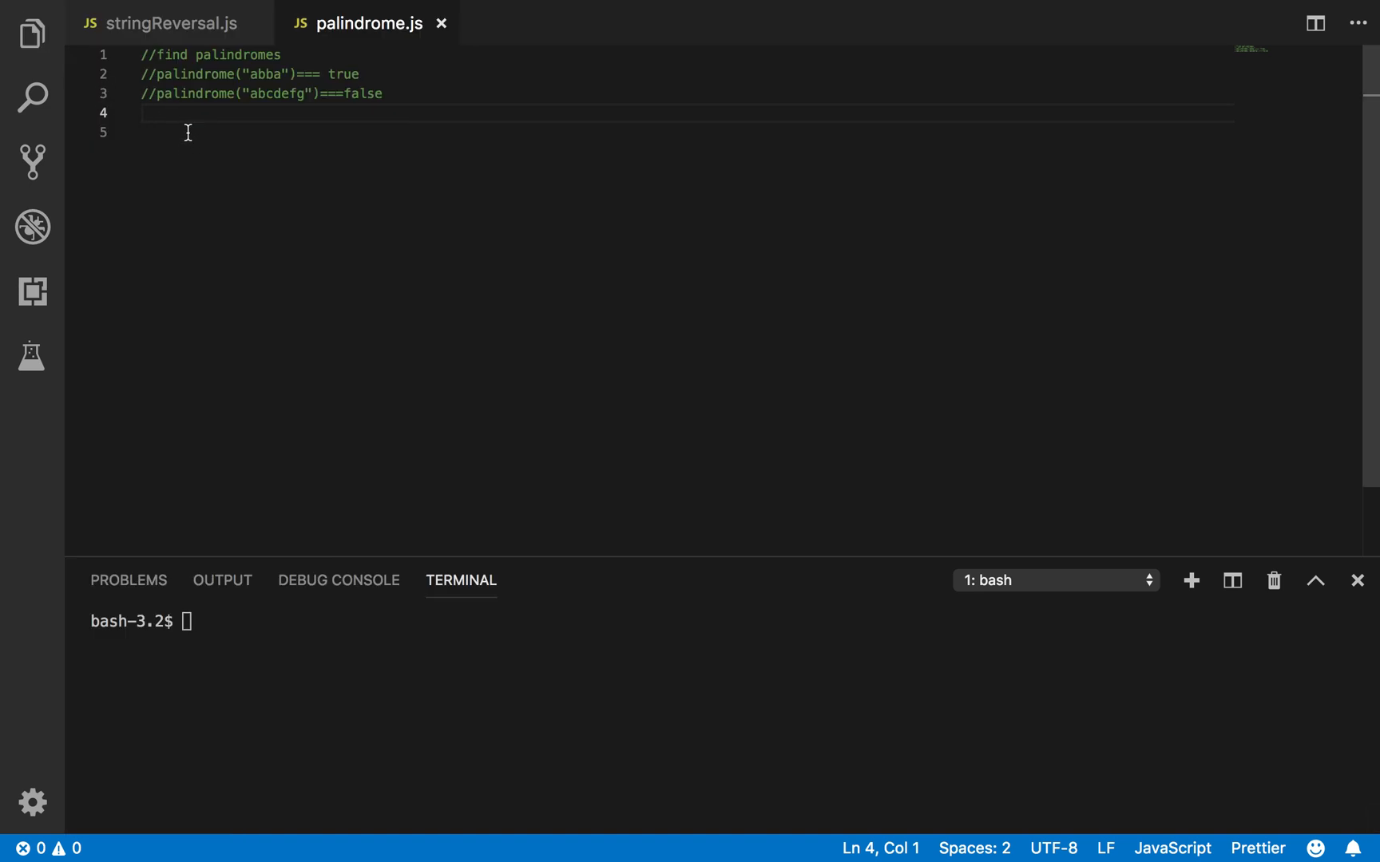
{"action": "mouse_move", "coordinate": [316, 126]}
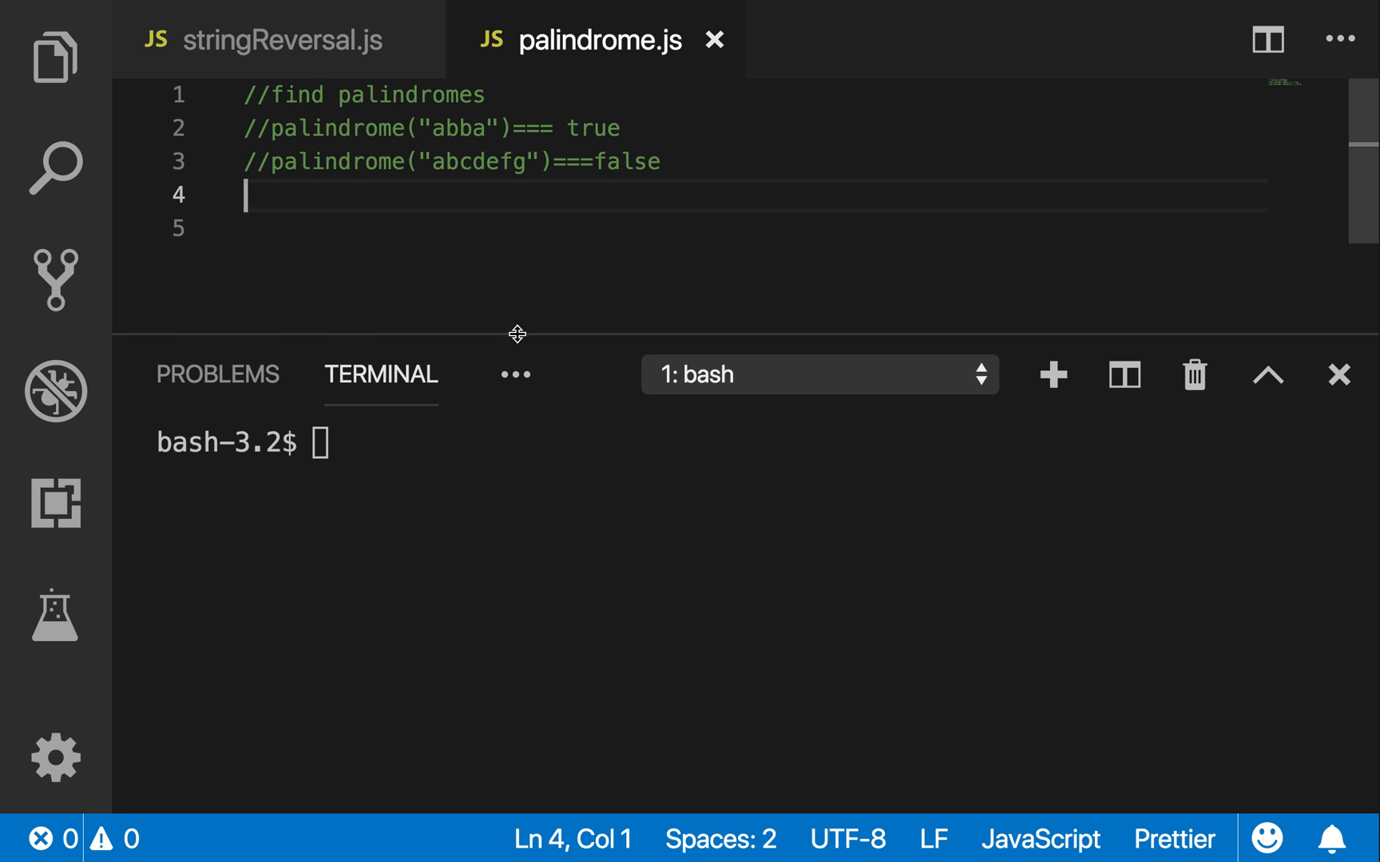
Drag the bottom panel's top border down to shrink the terminal and enlarge the editor
{"action": "left_click_drag", "start_coordinate": [516, 334], "coordinate": [524, 500]}
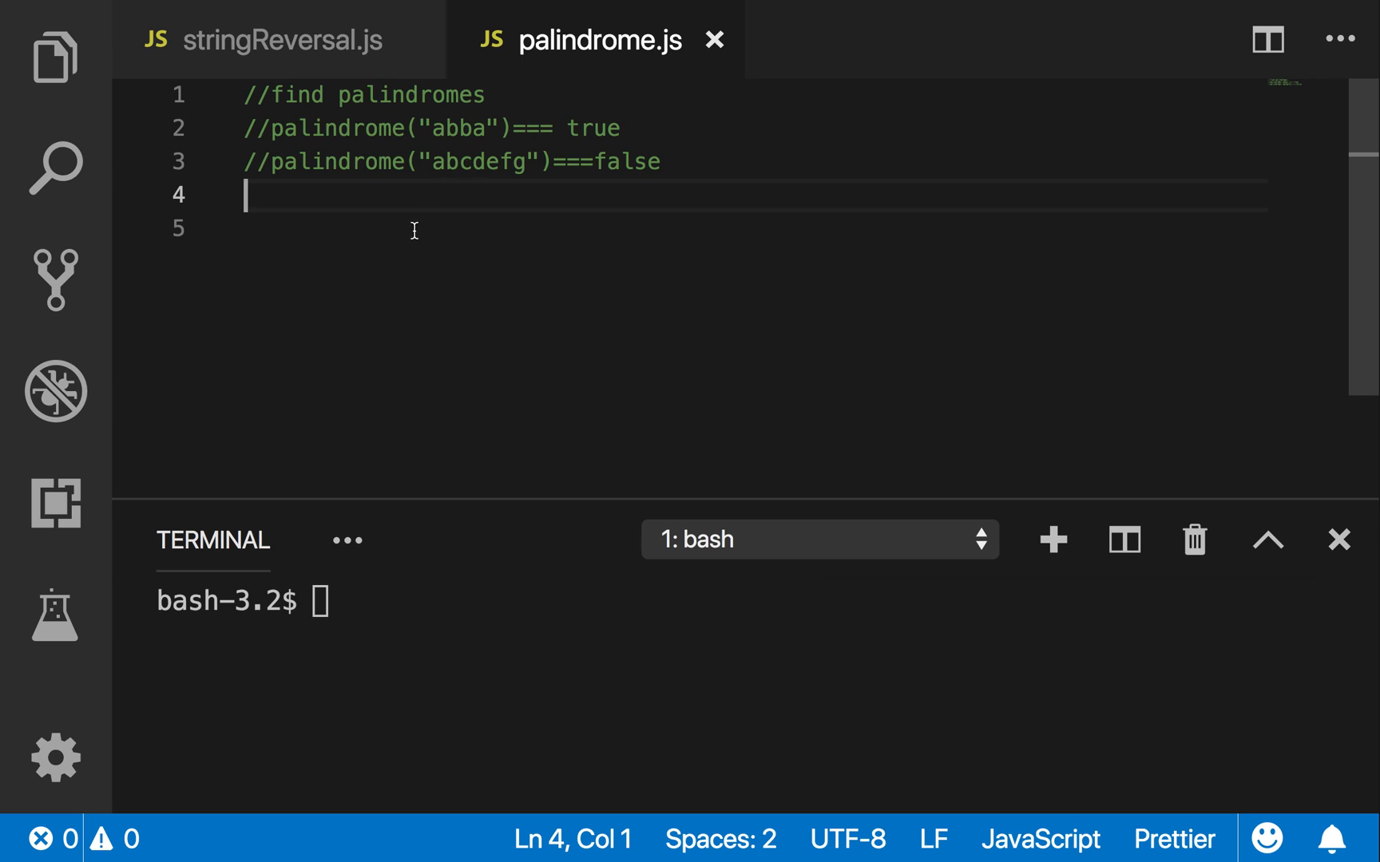
{"action": "type", "text": "a"}
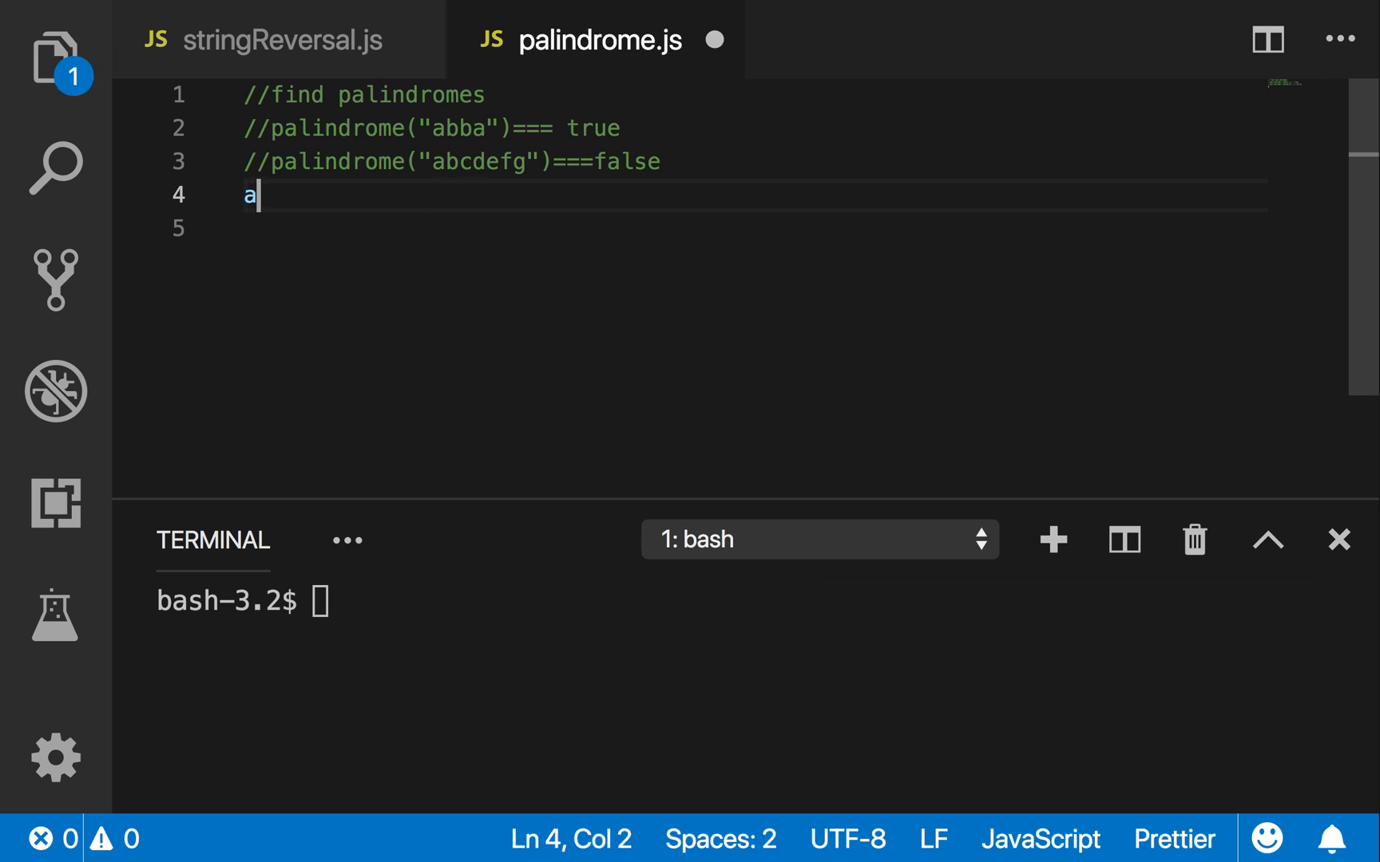
{"action": "type", "text": "\"aa\""}
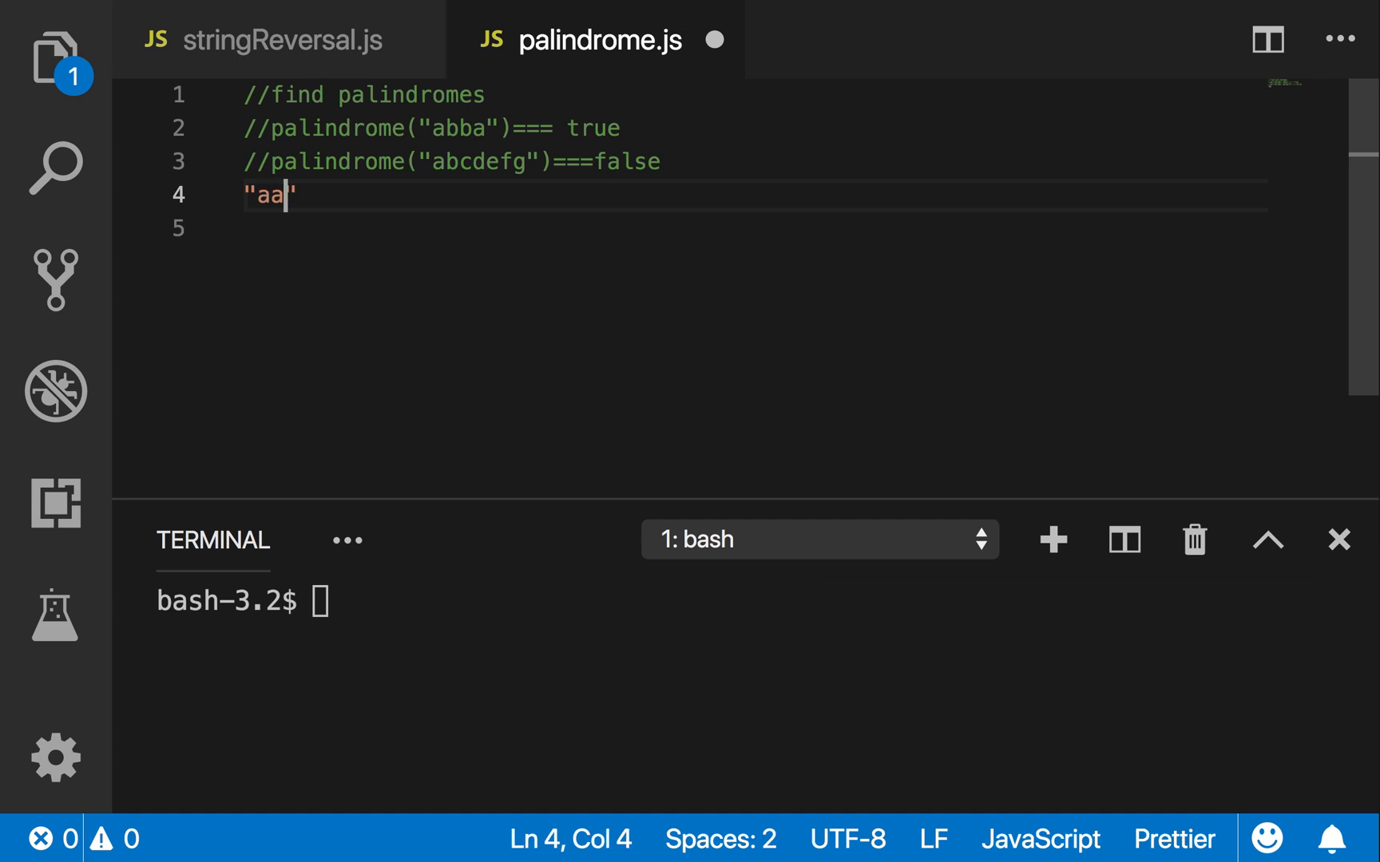
{"action": "type", "text": "bb"}
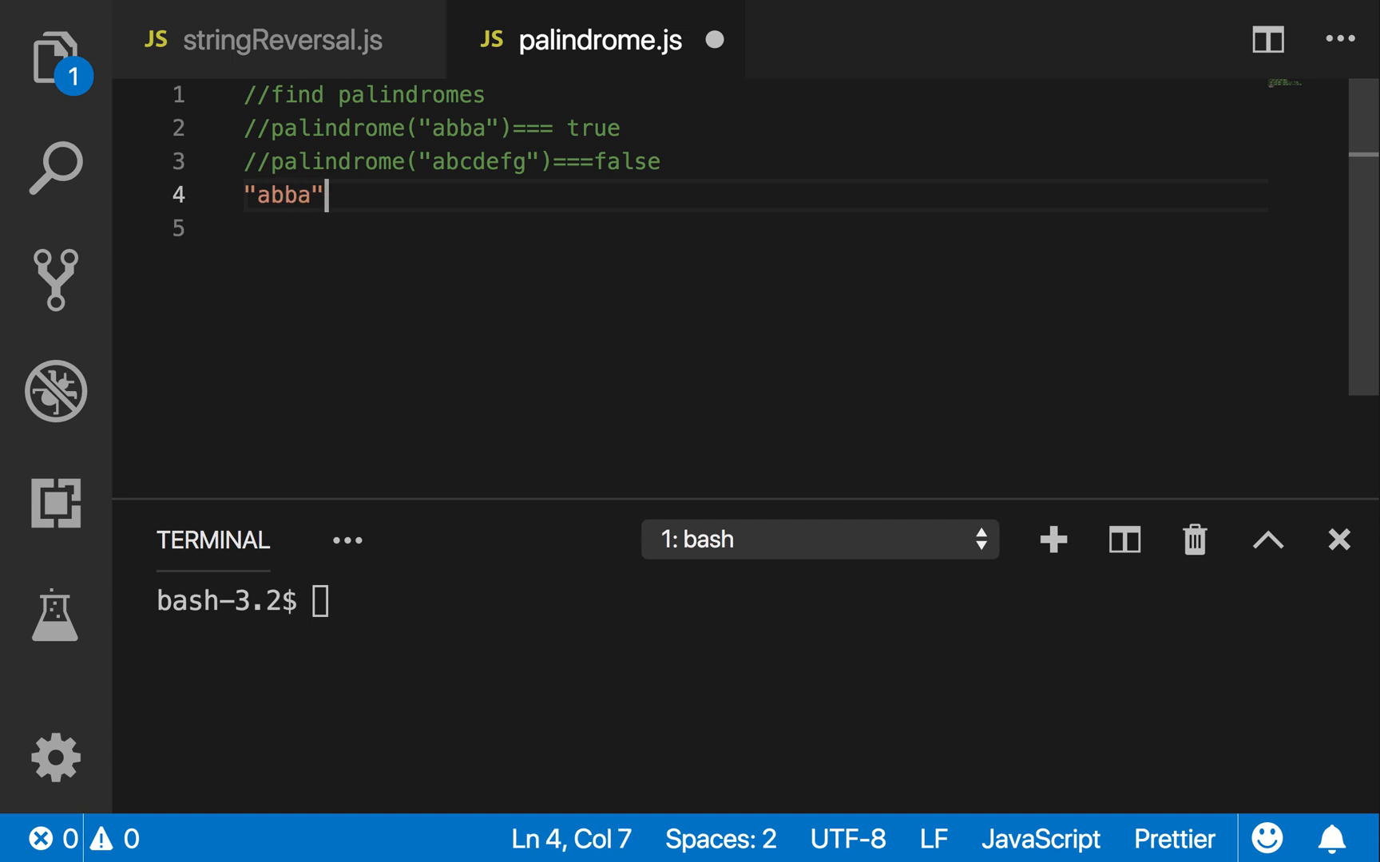
{"action": "type", "text": "="}
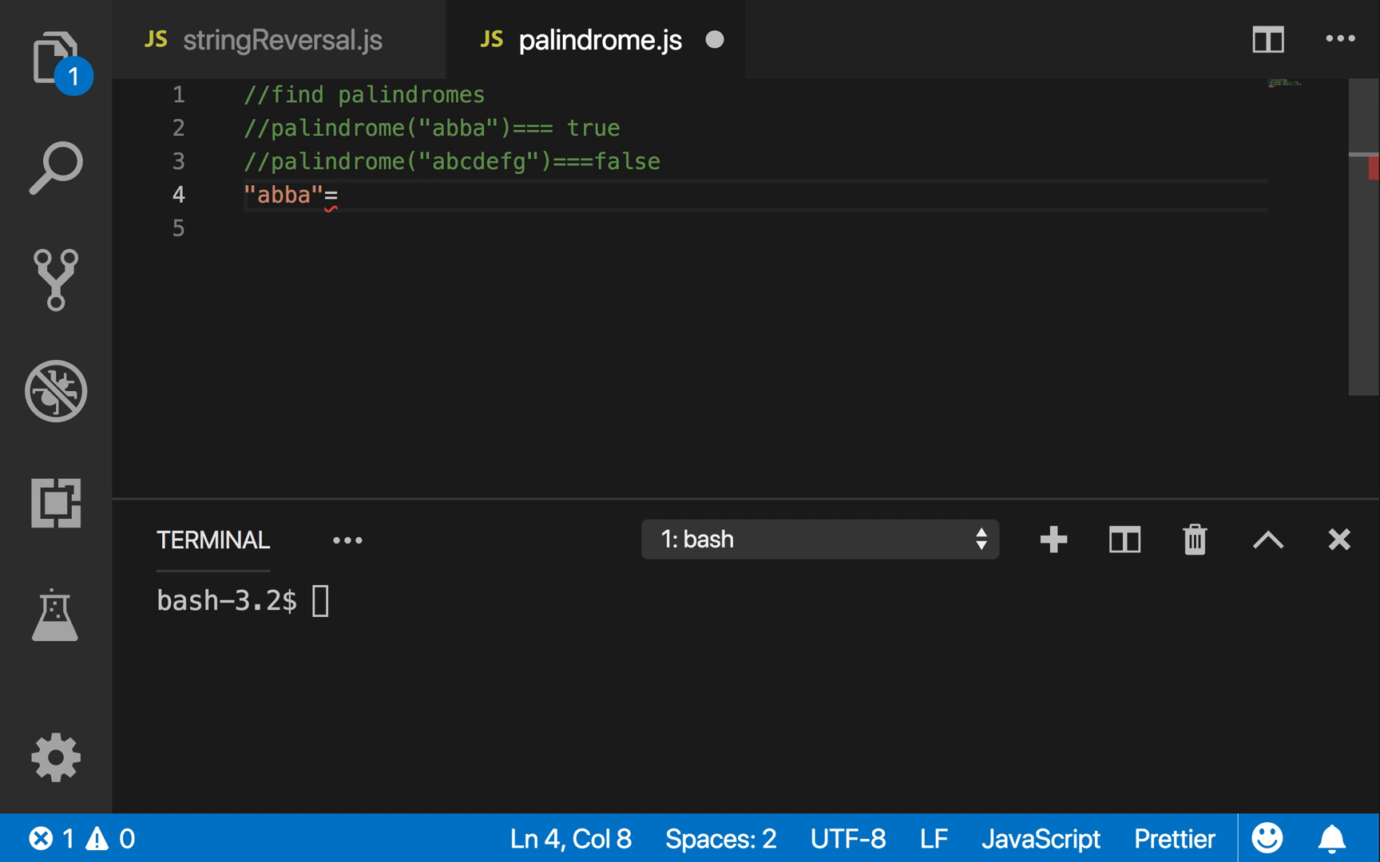
{"action": "key", "text": "Backspace"}
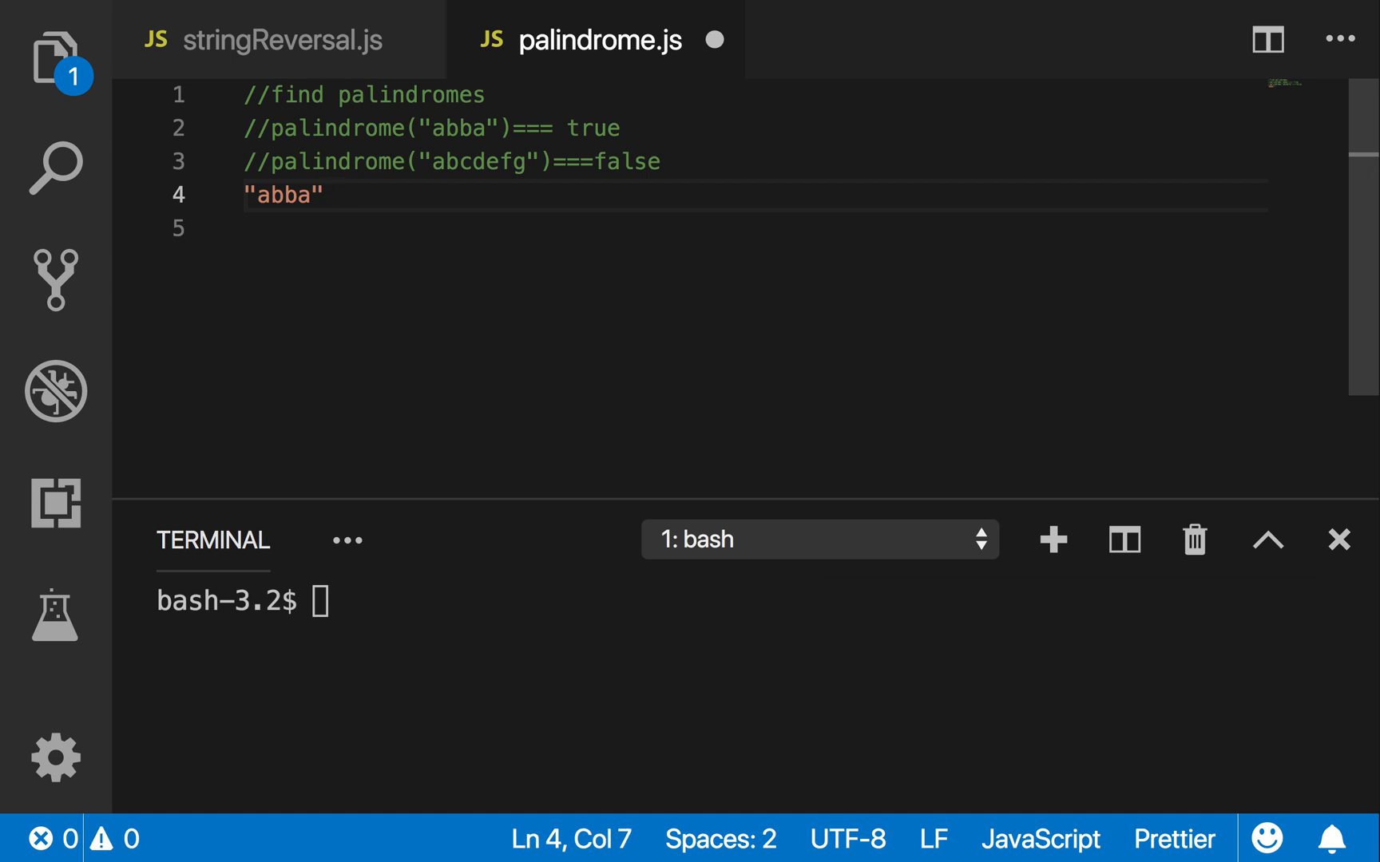
{"action": "type", "text": "="}
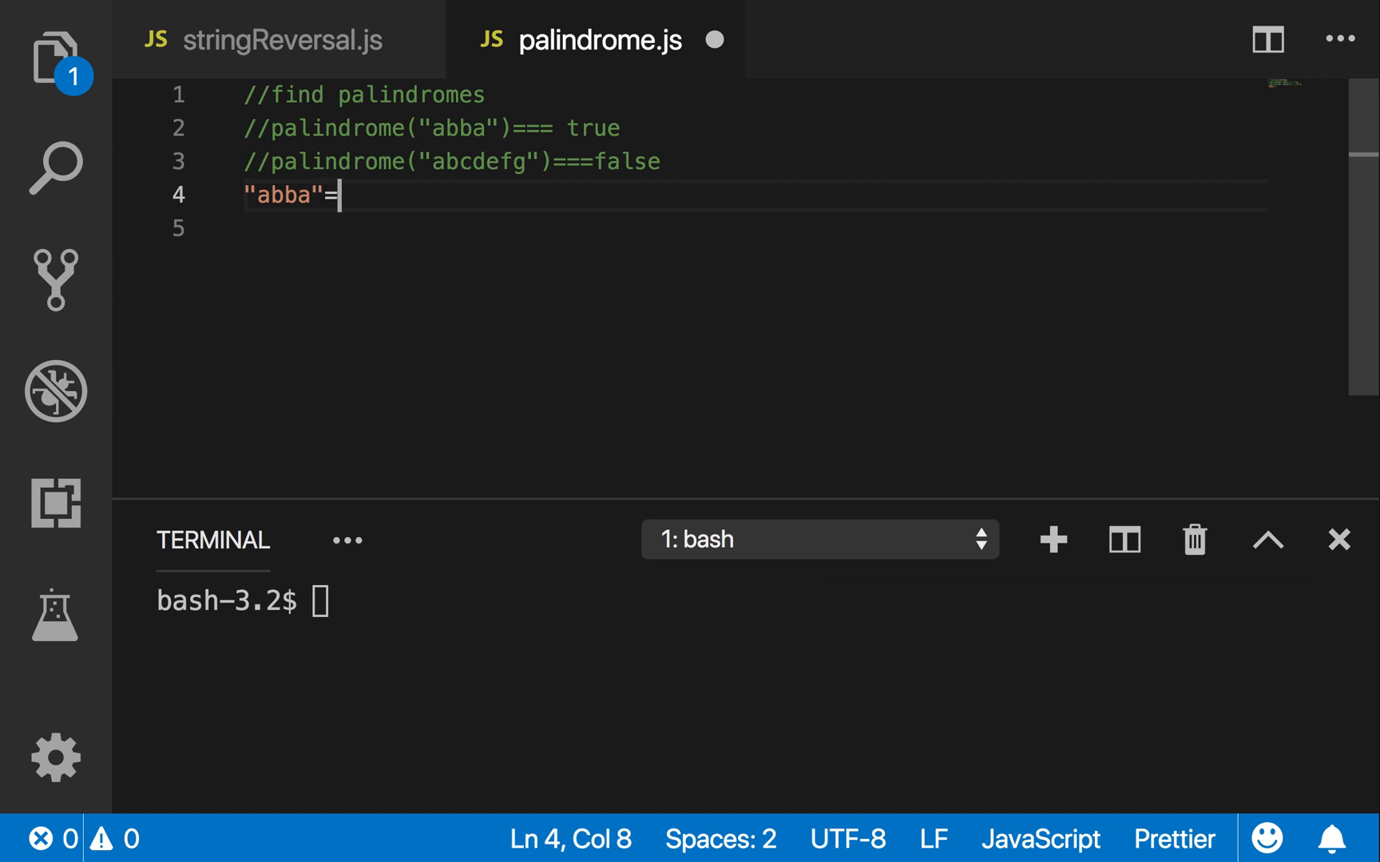
{"action": "type", "text": "\"a"}
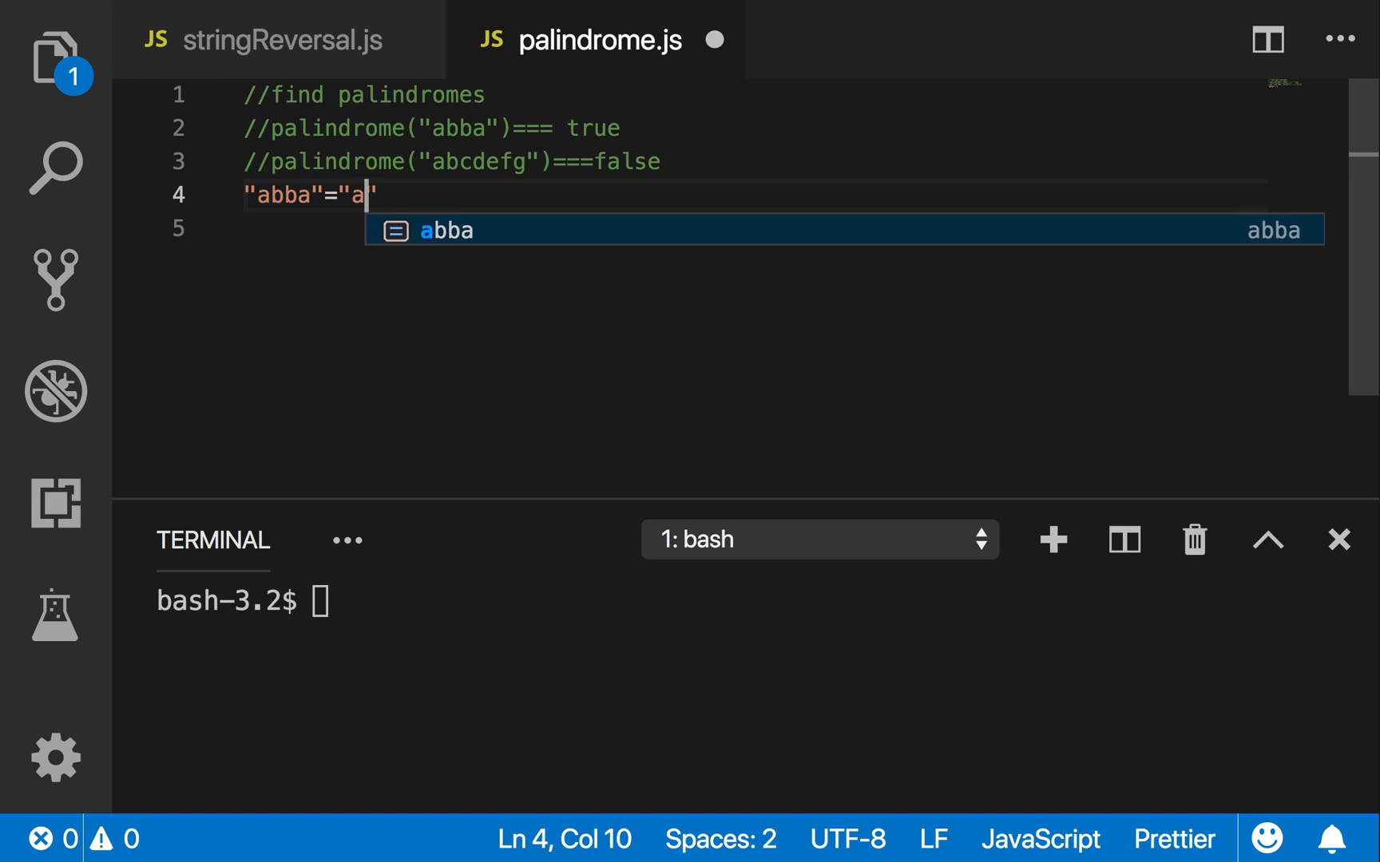
{"action": "type", "text": "bba"}
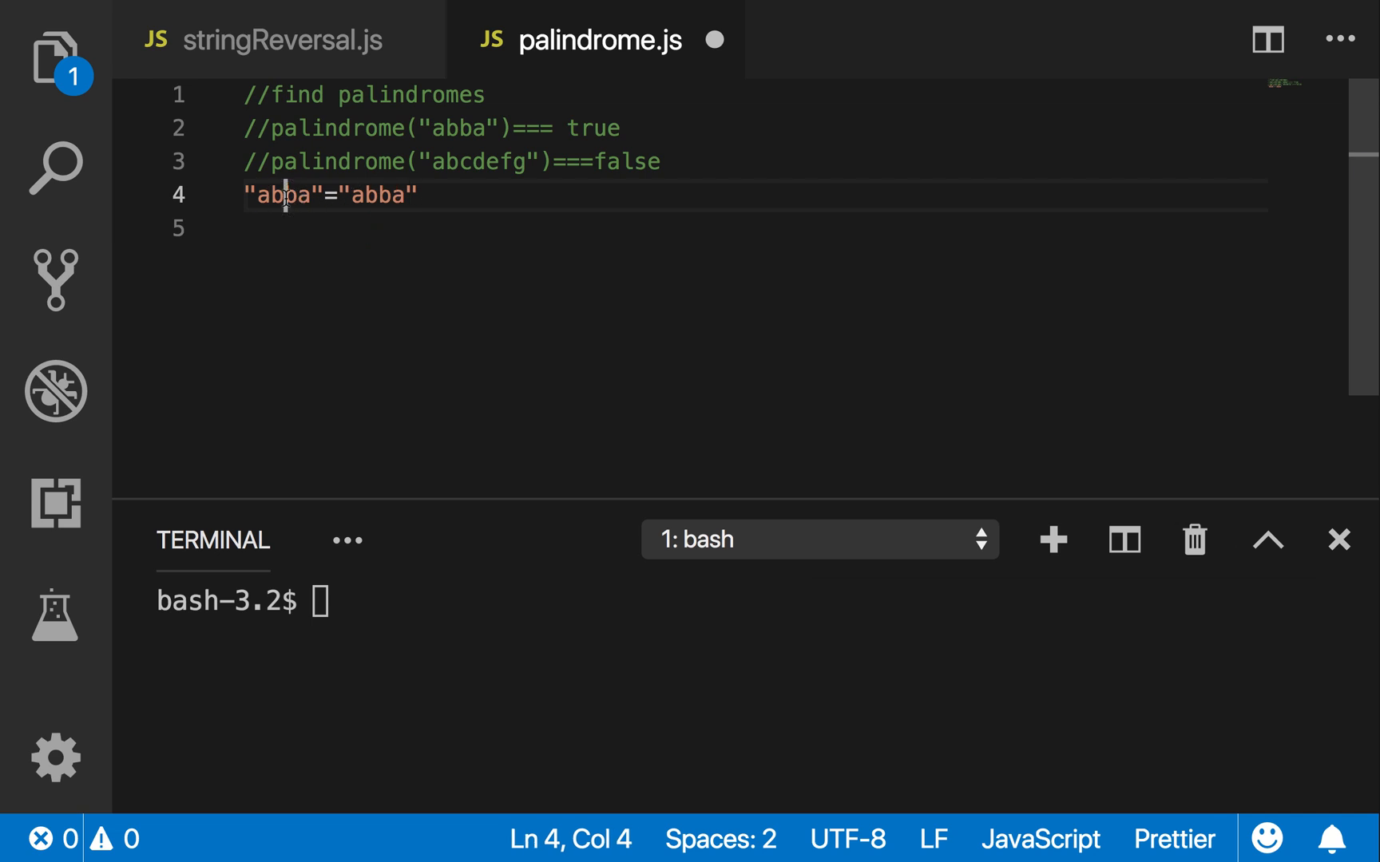
{"action": "double_click", "coordinate": [285, 195]}
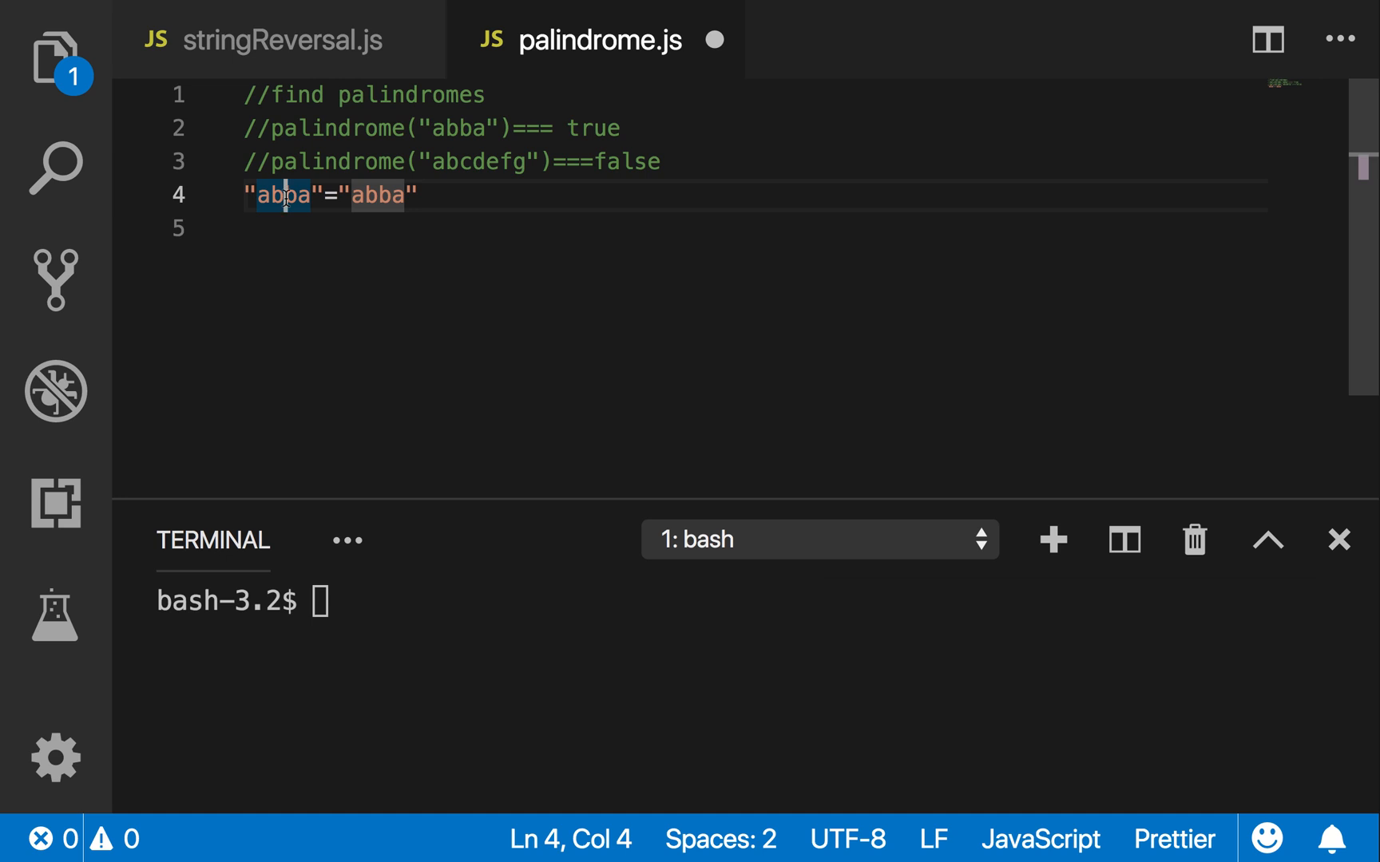
{"action": "type", "text": "tbas"}
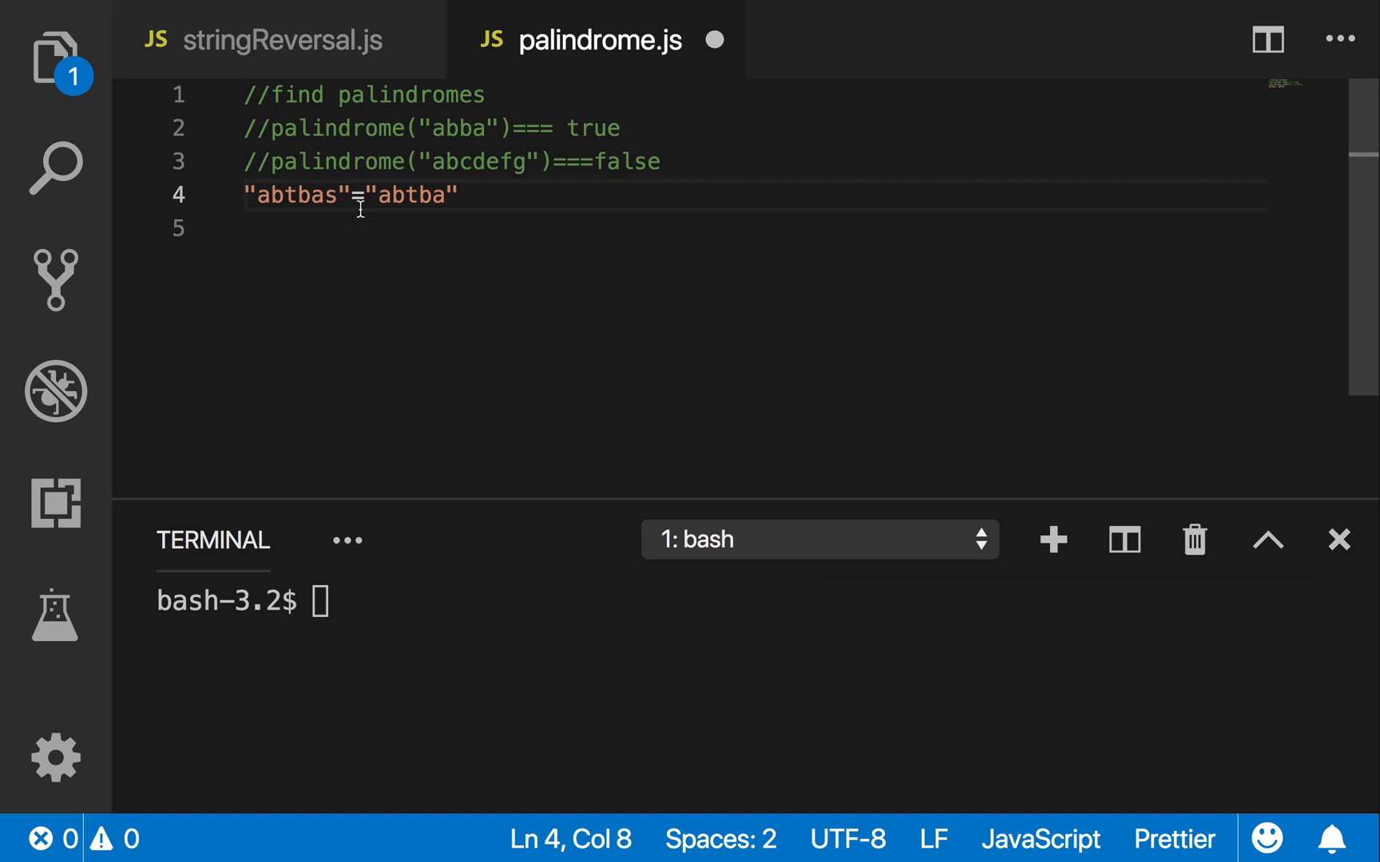
{"action": "double_click", "coordinate": [409, 195]}
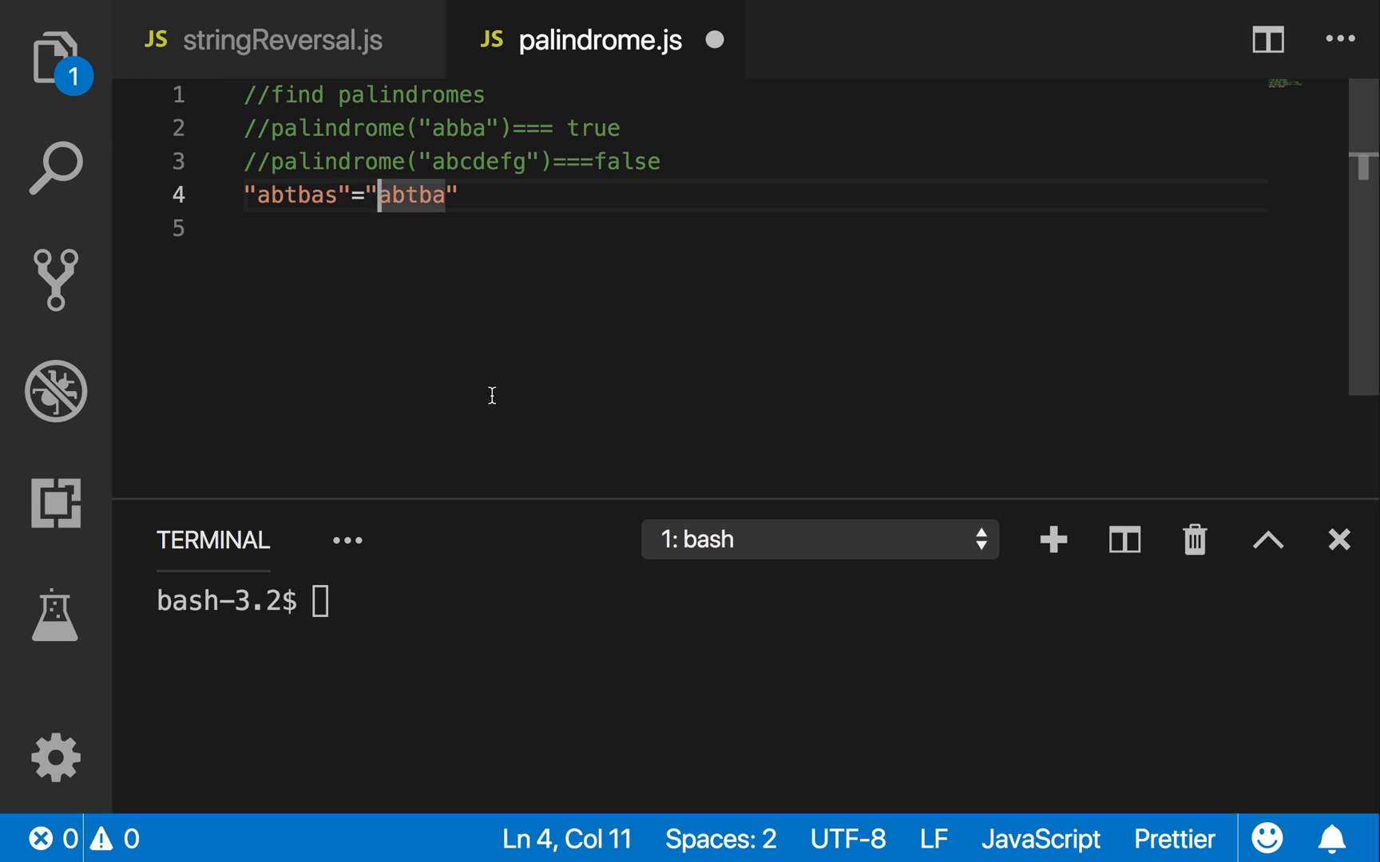
{"action": "type", "text": "s"}
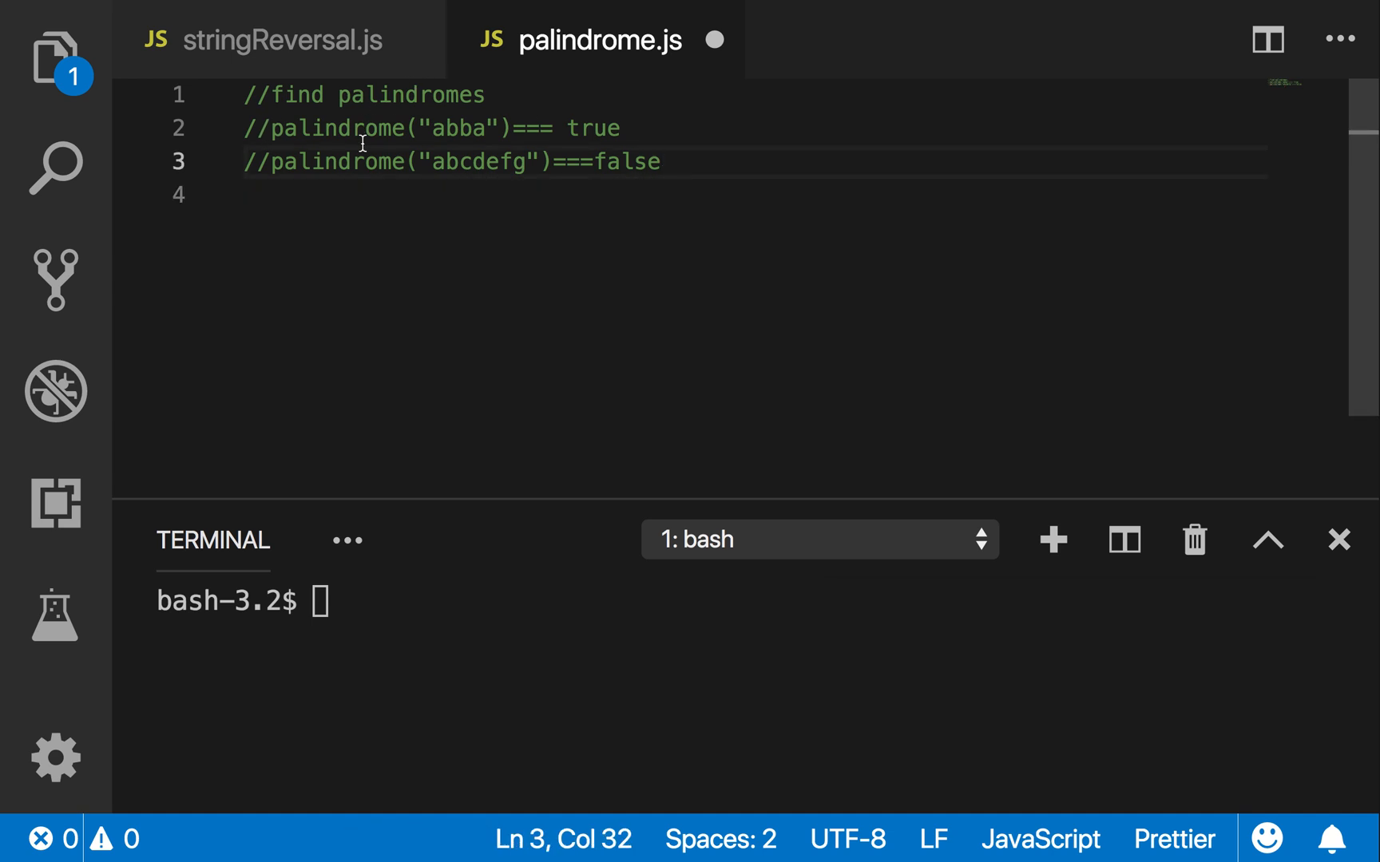
{"action": "mouse_move", "coordinate": [472, 171]}
{"action": "type", "text": "/*"}
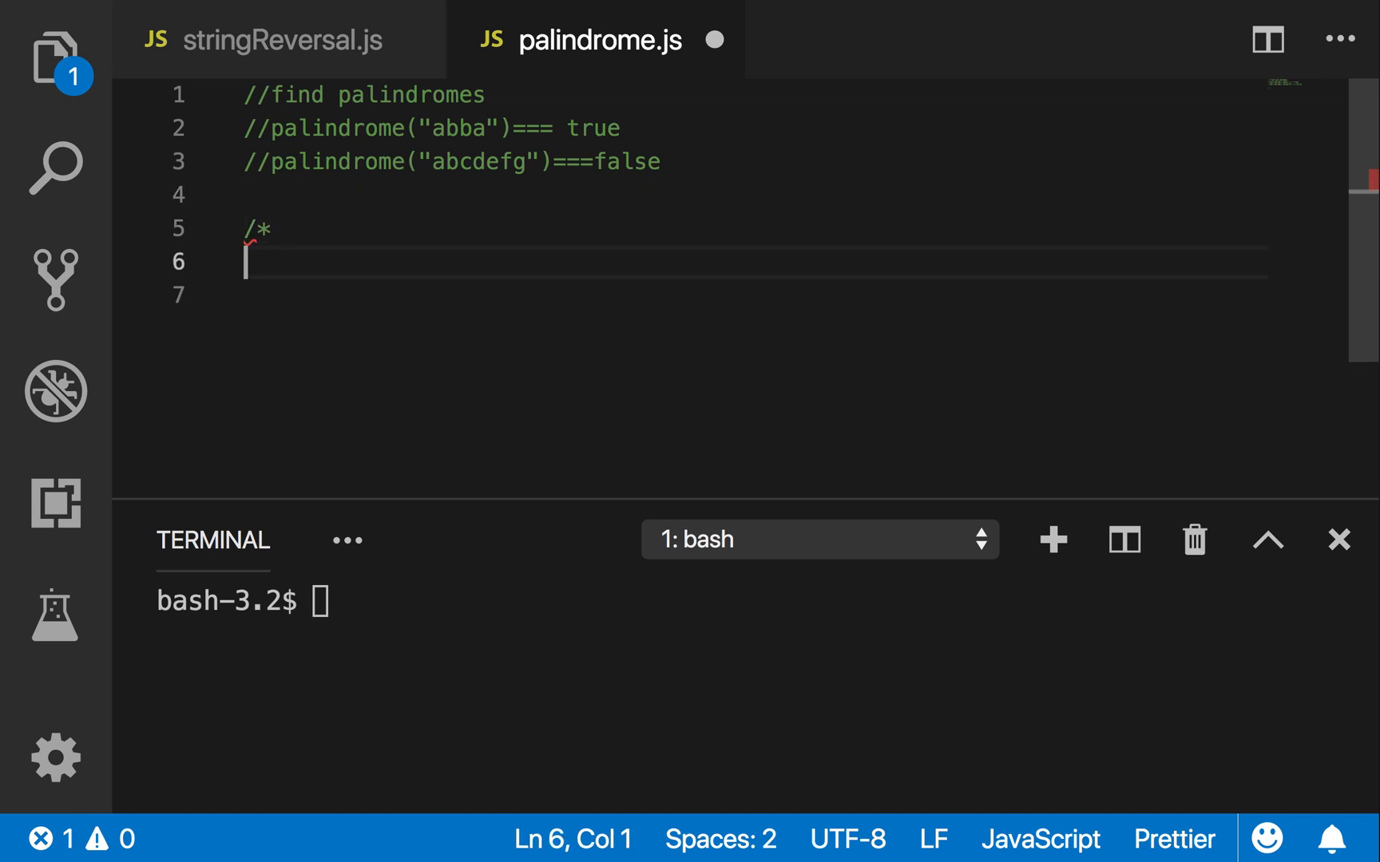
Write the plan comment: 1. reverse the string, 2. check with original if they are same
{"action": "type", "text": "1."}
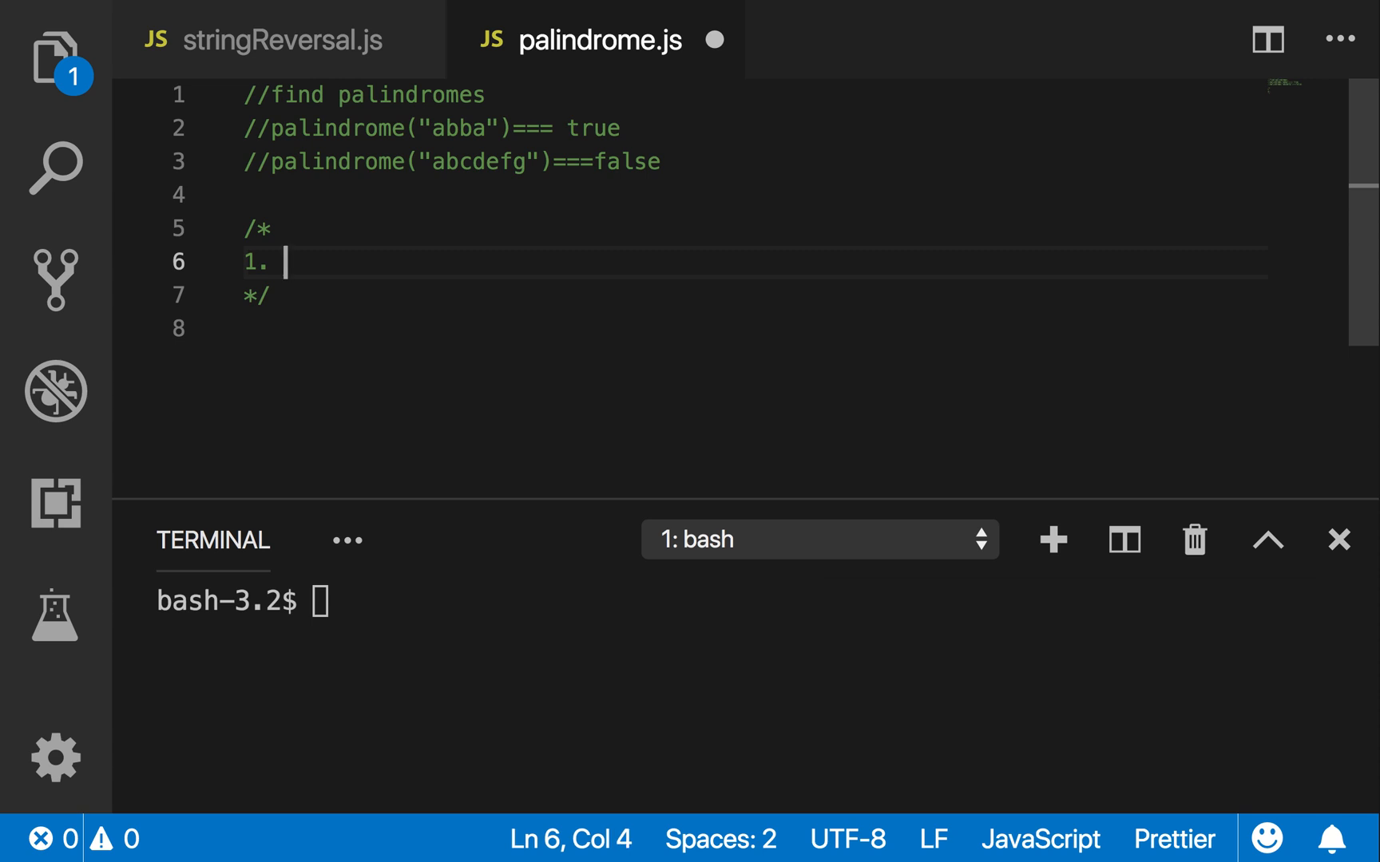
{"action": "type", "text": "reverse the string"}
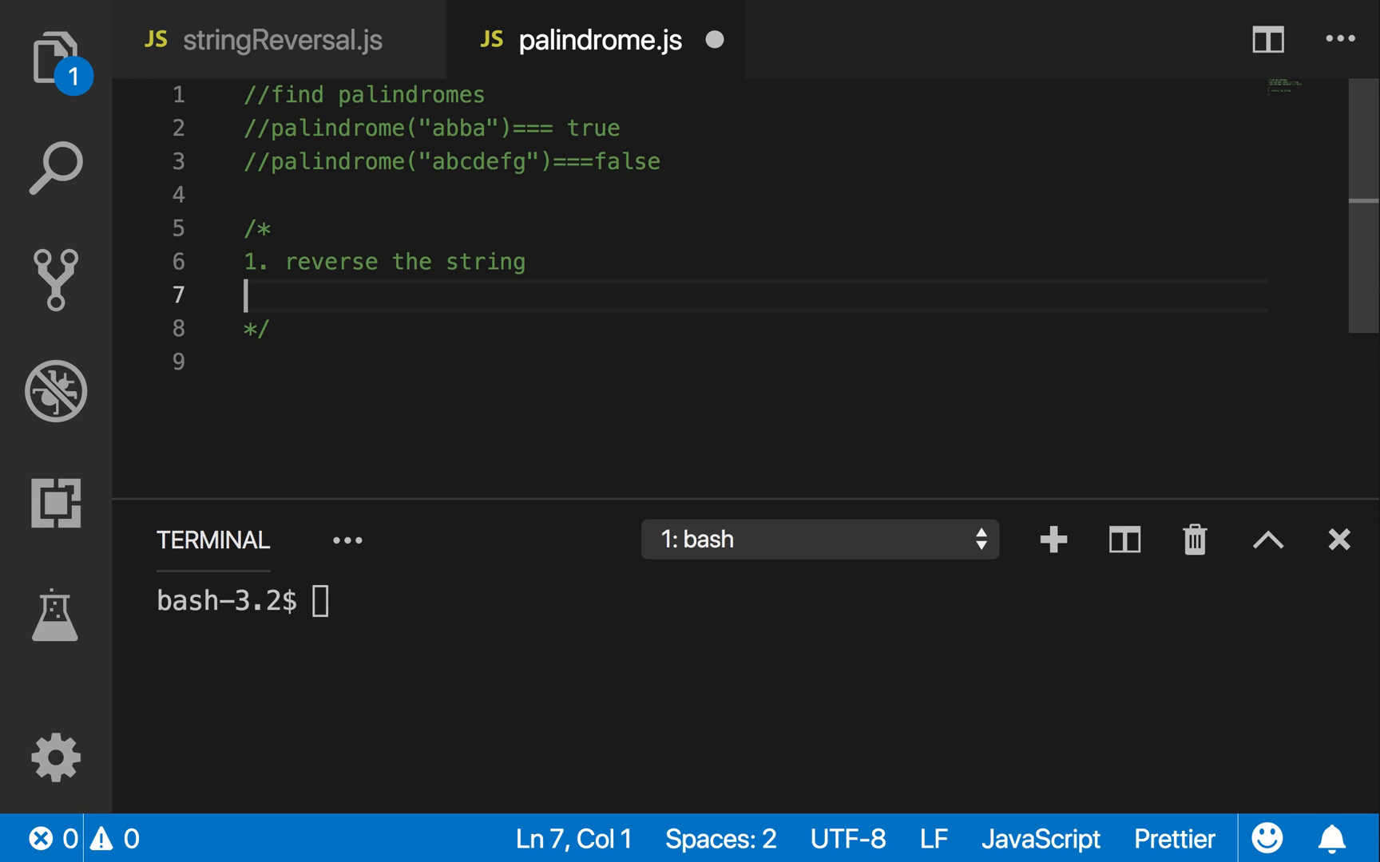
{"action": "type", "text": "2. check with origina"}
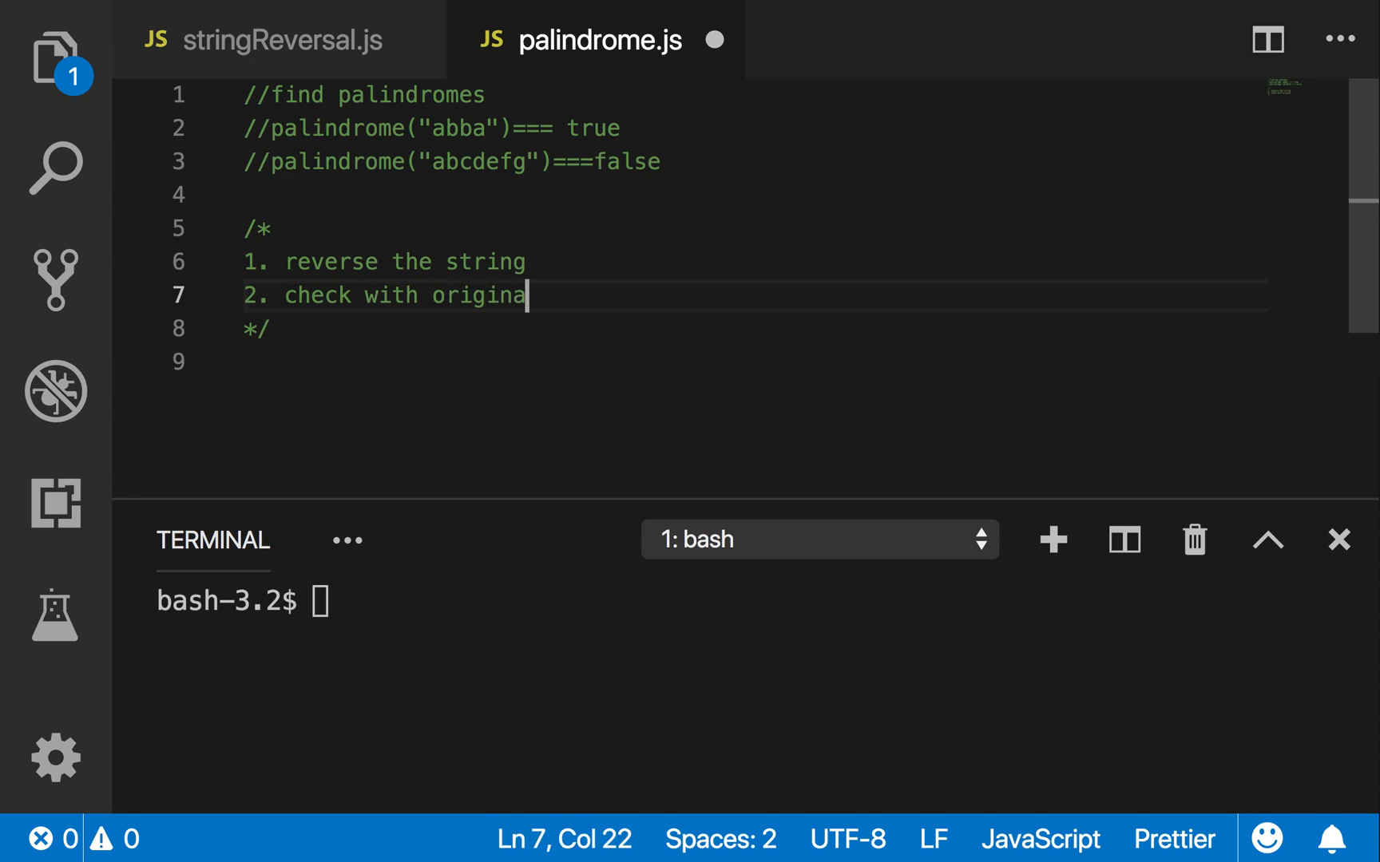
{"action": "type", "text": "l if"}
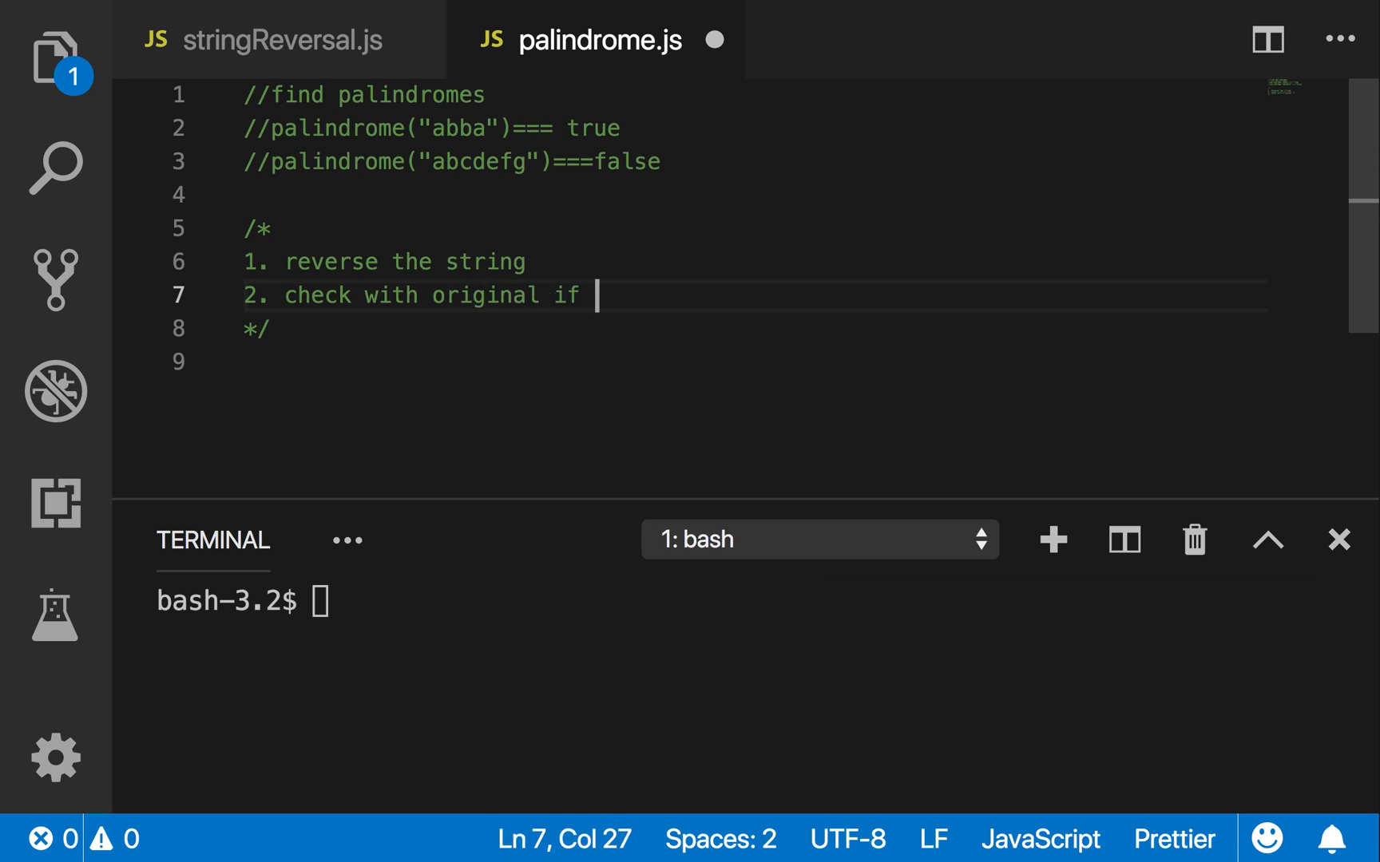
{"action": "type", "text": "they are same"}
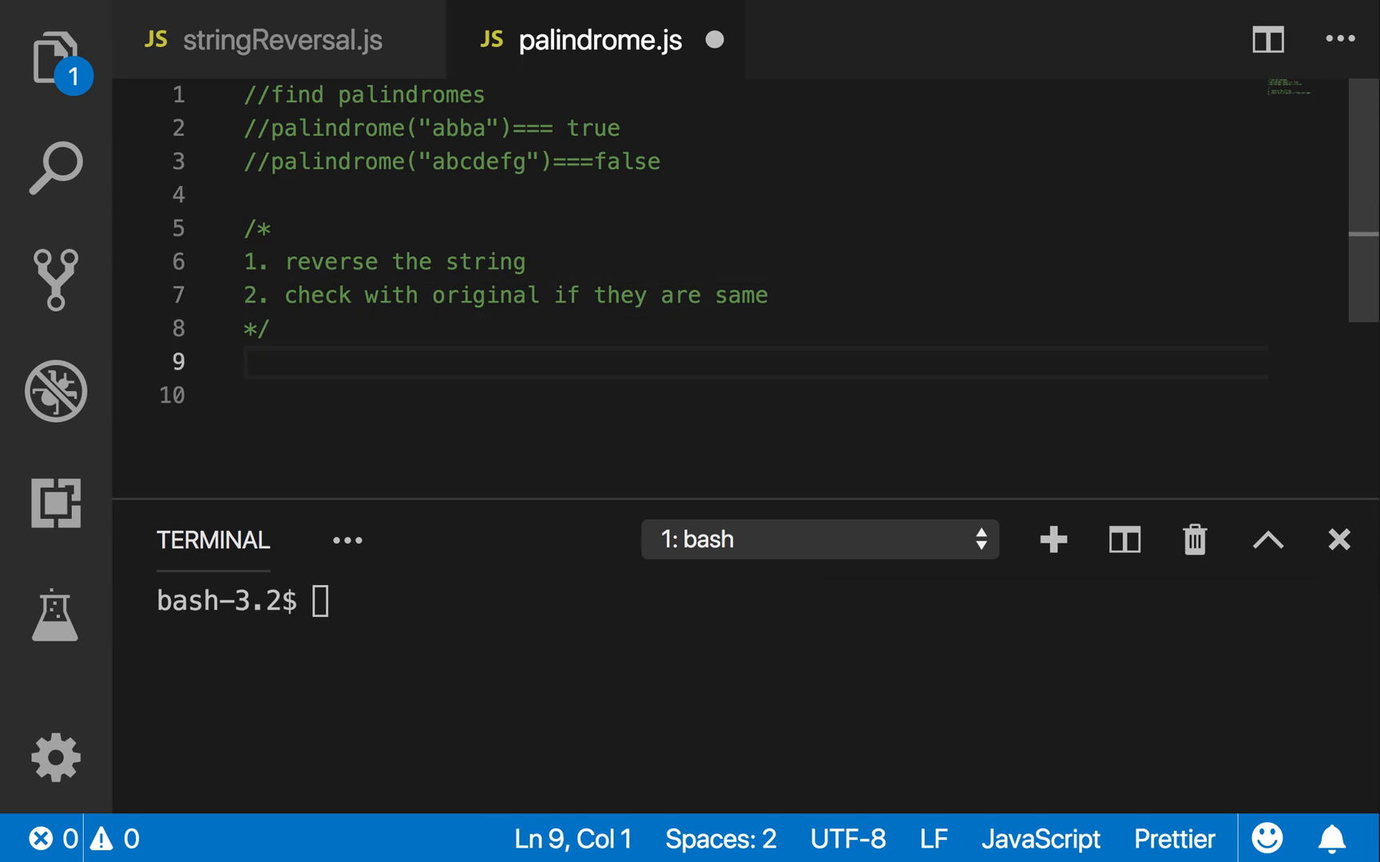
{"action": "mouse_move", "coordinate": [456, 321]}
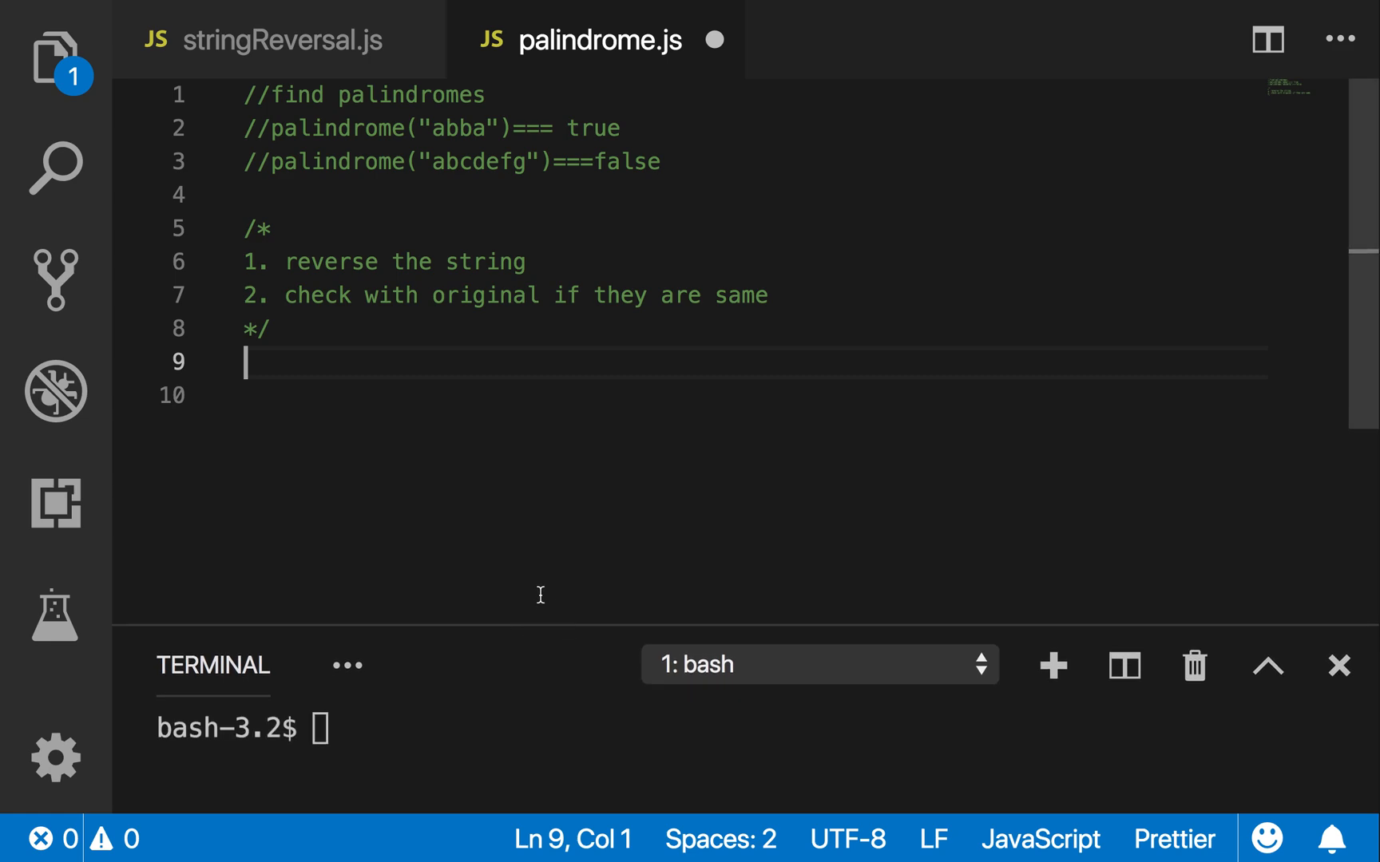
Declare const Palindrome as an arrow function taking str
{"action": "type", "text": "c"}
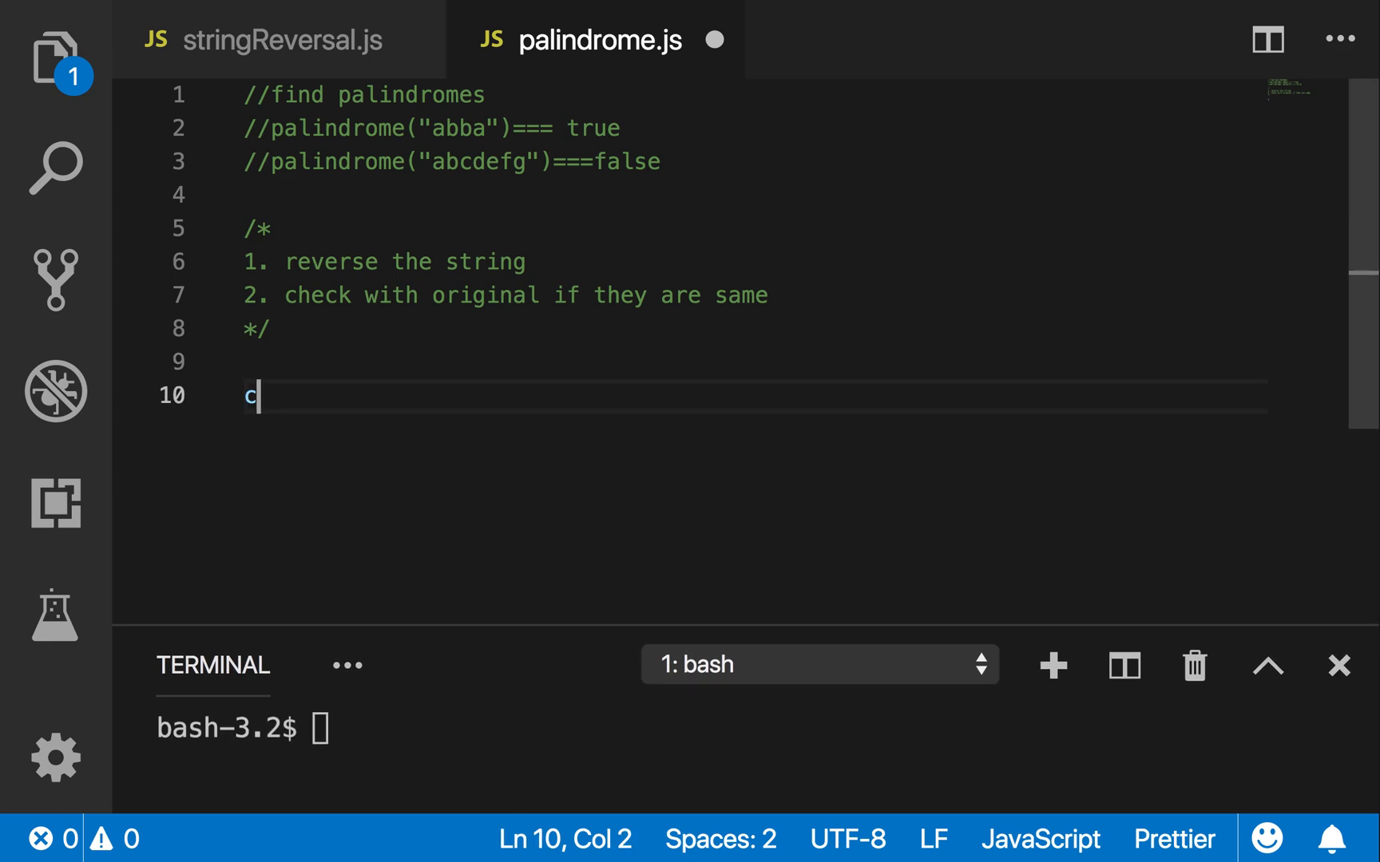
{"action": "type", "text": "onst Palin"}
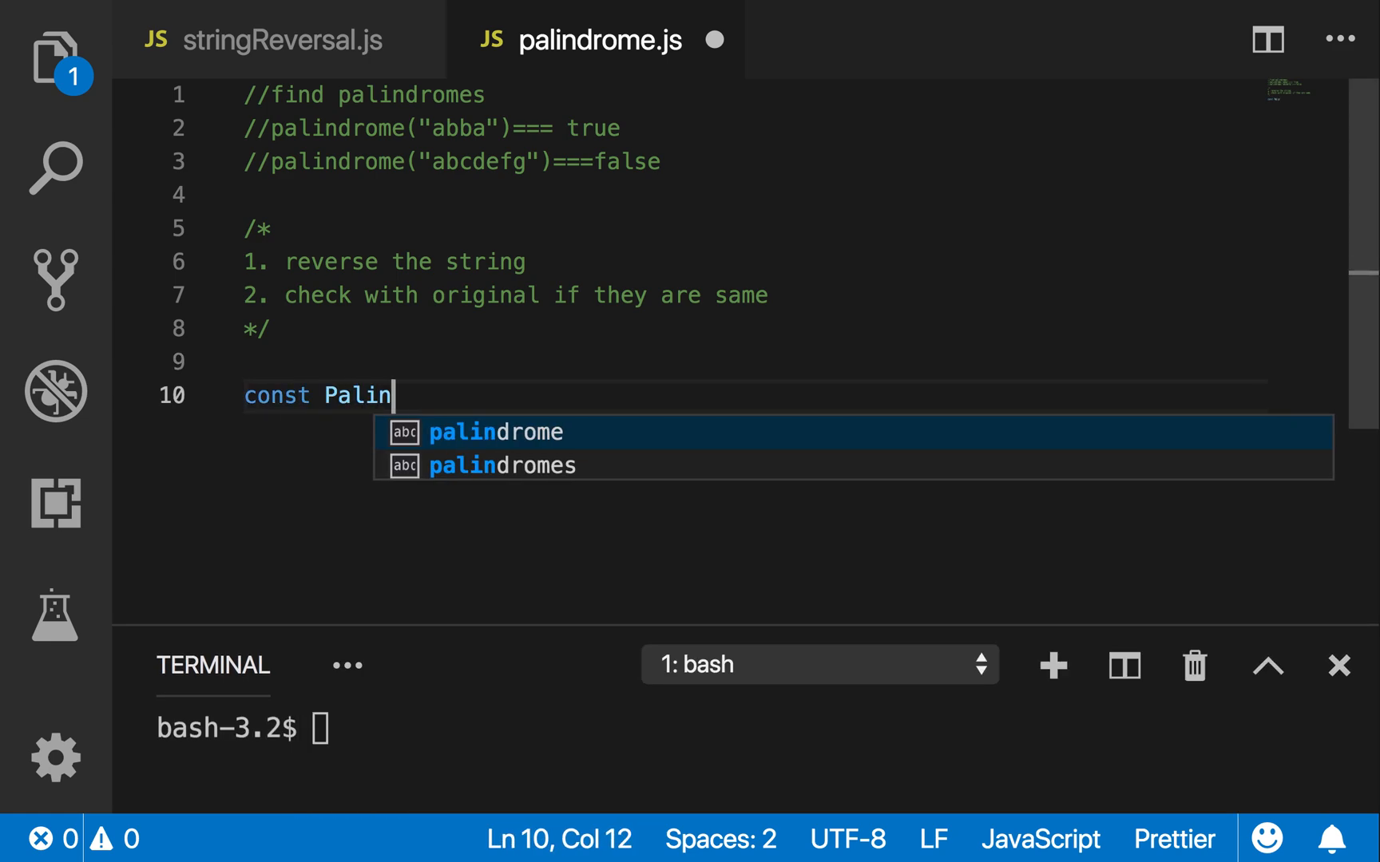
{"action": "type", "text": "drome"}
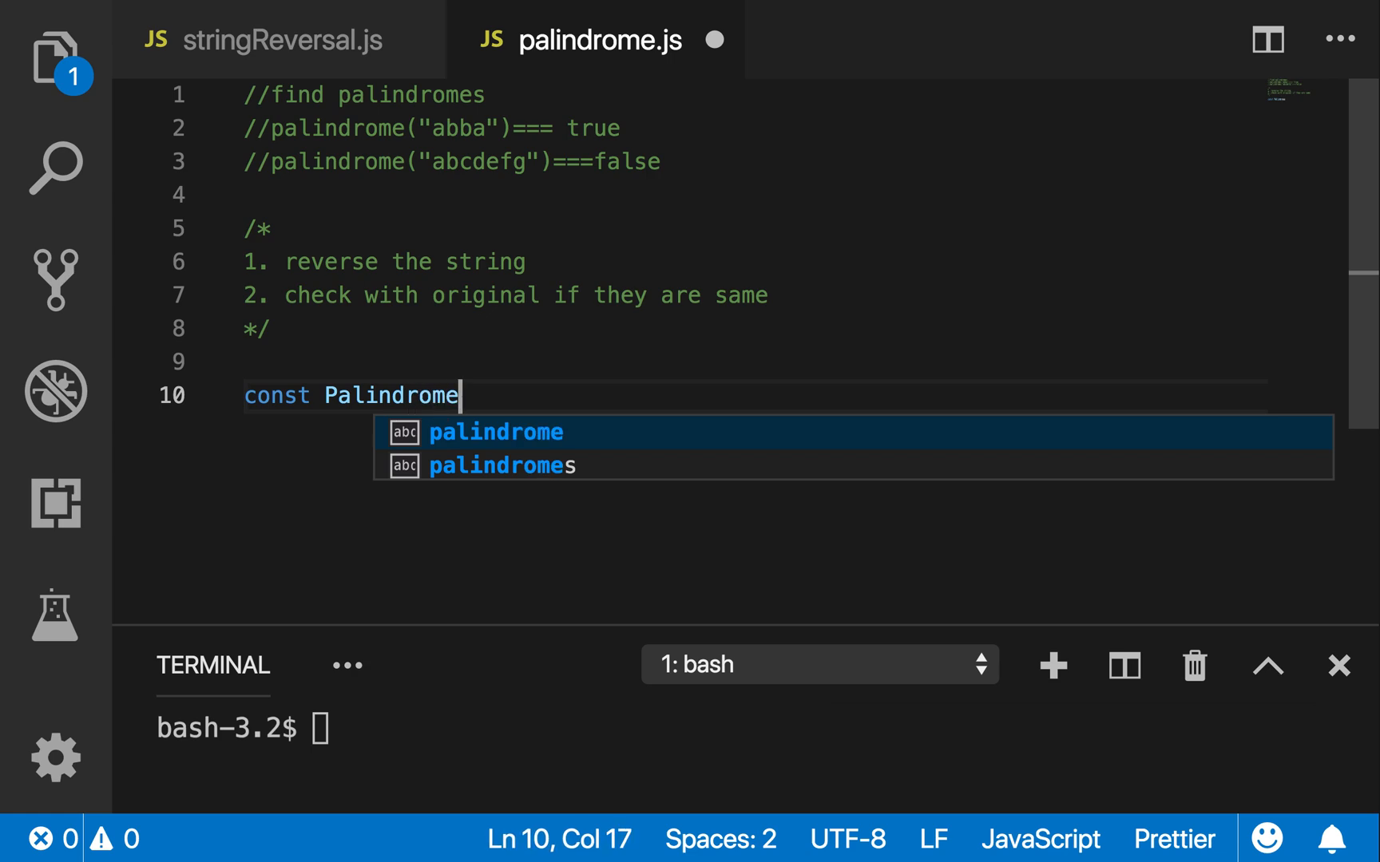
{"action": "type", "text": "="}
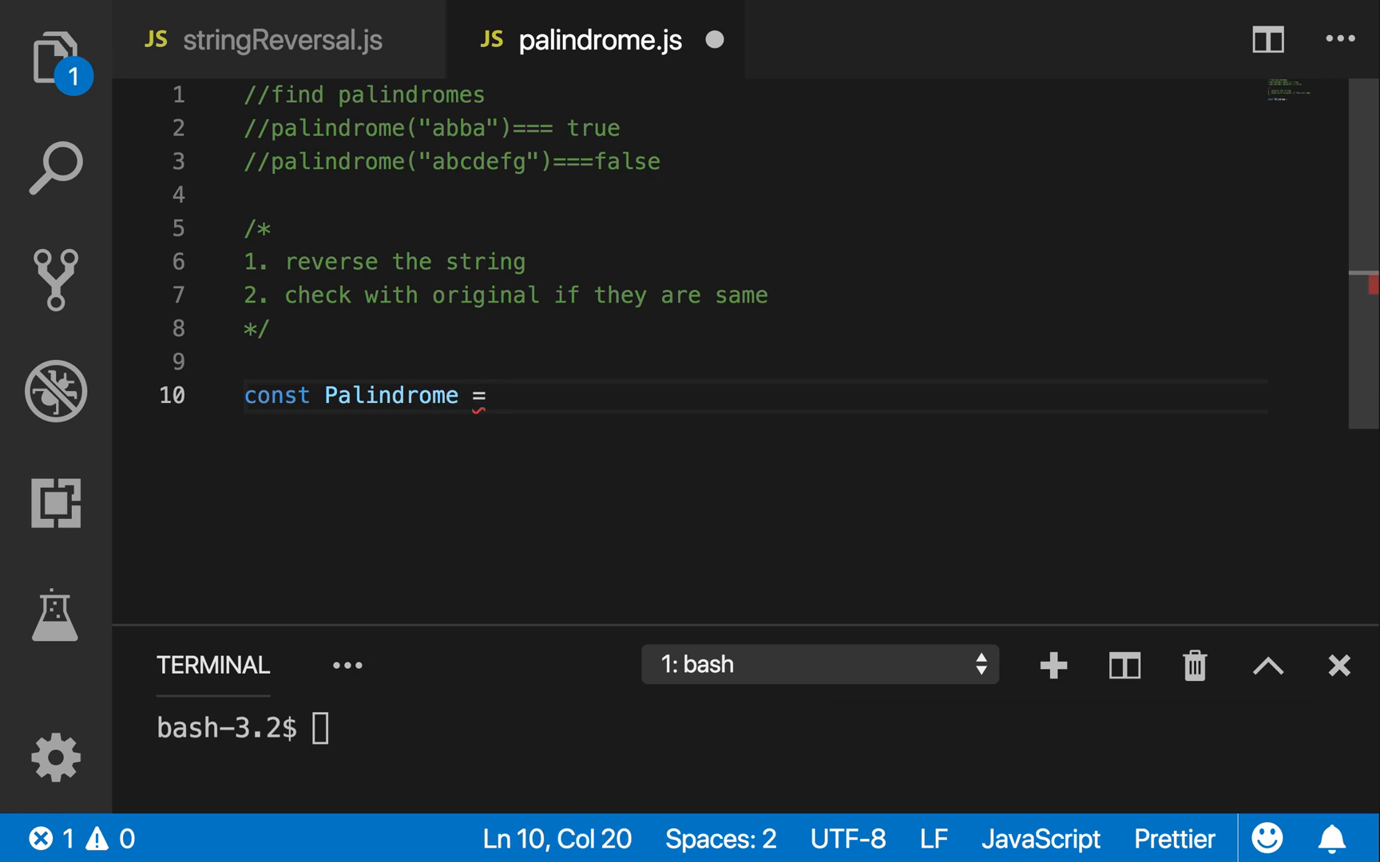
{"action": "type", "text": "()"}
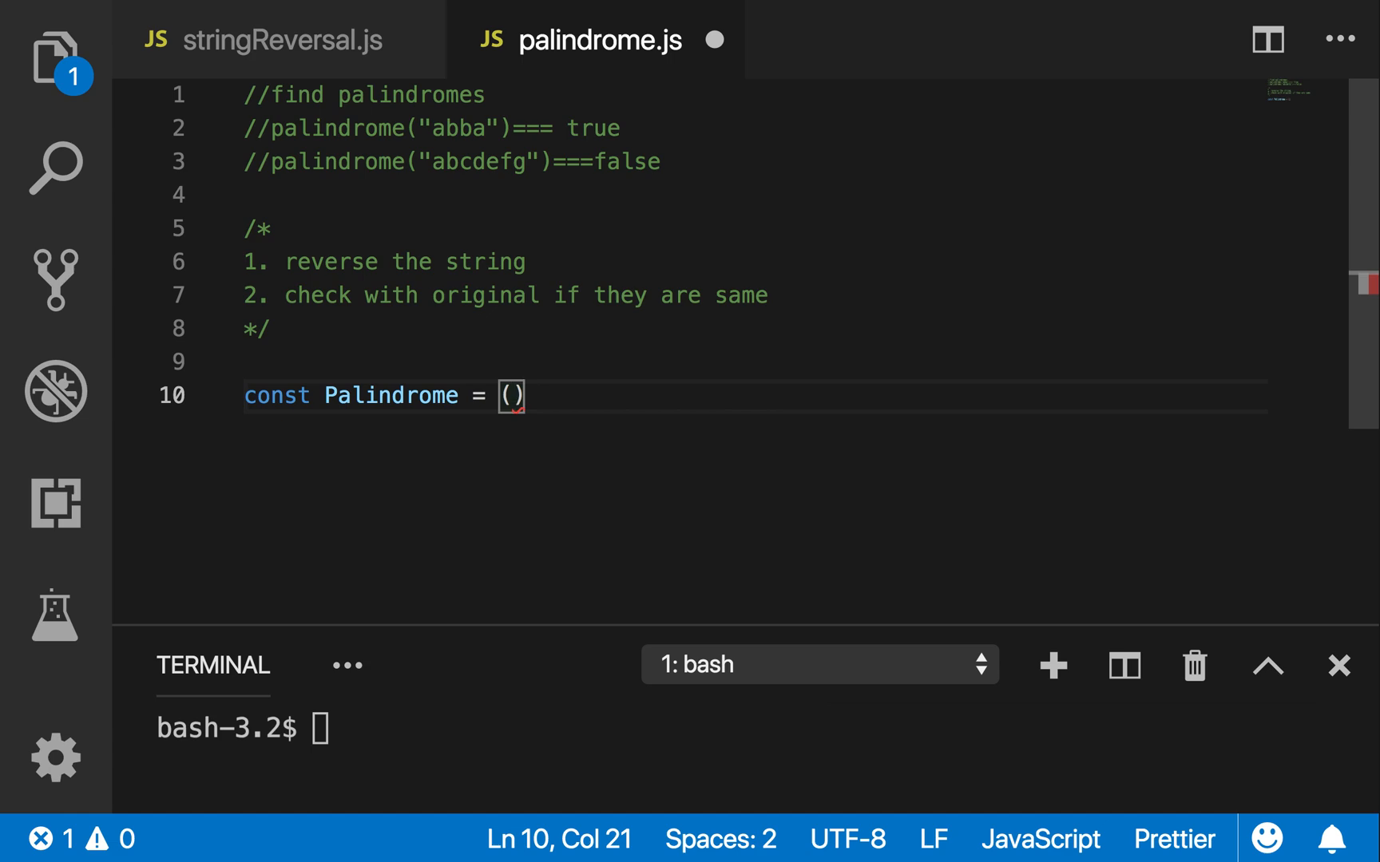
{"action": "type", "text": "str"}
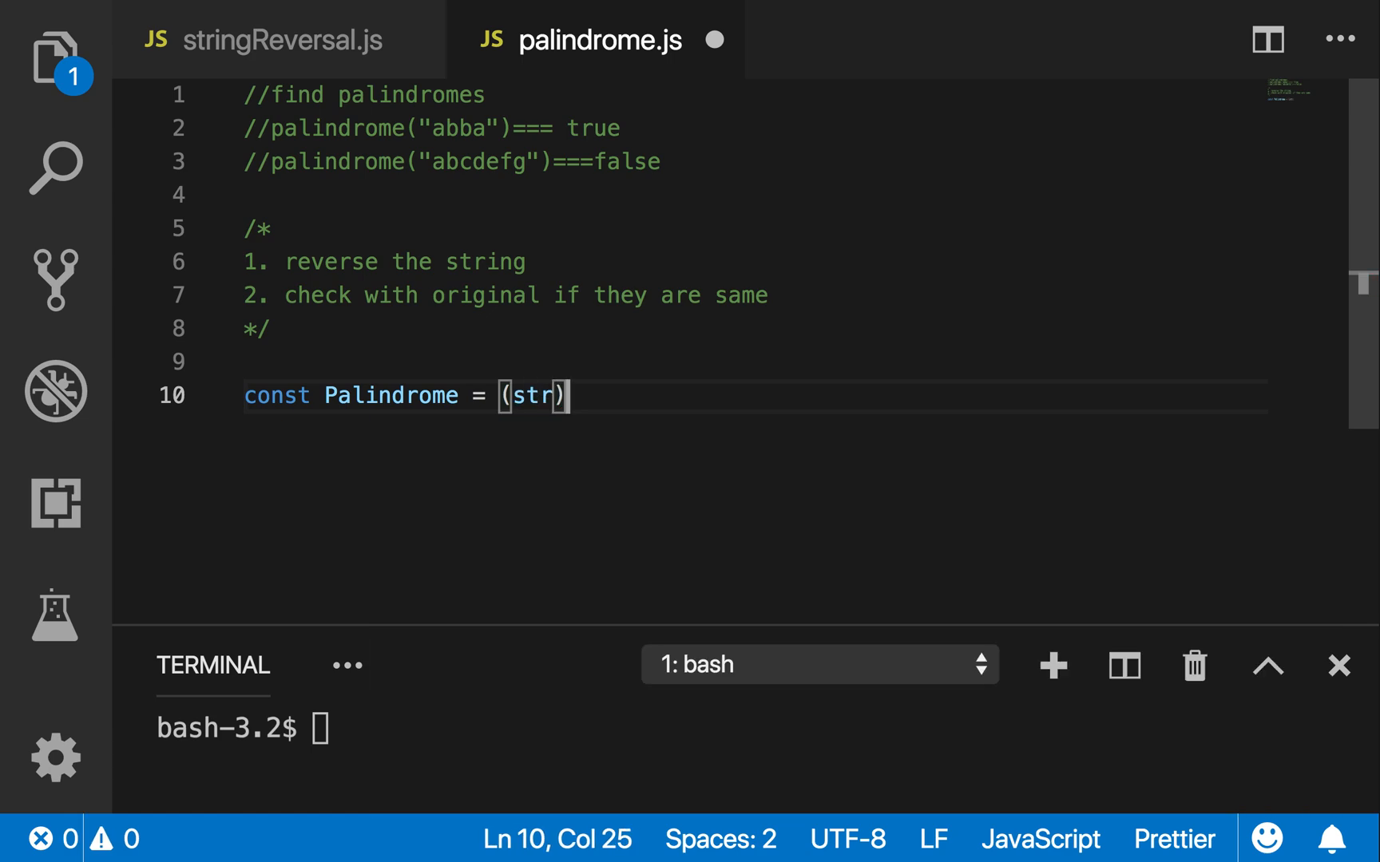
{"action": "type", "text": "=>{"}
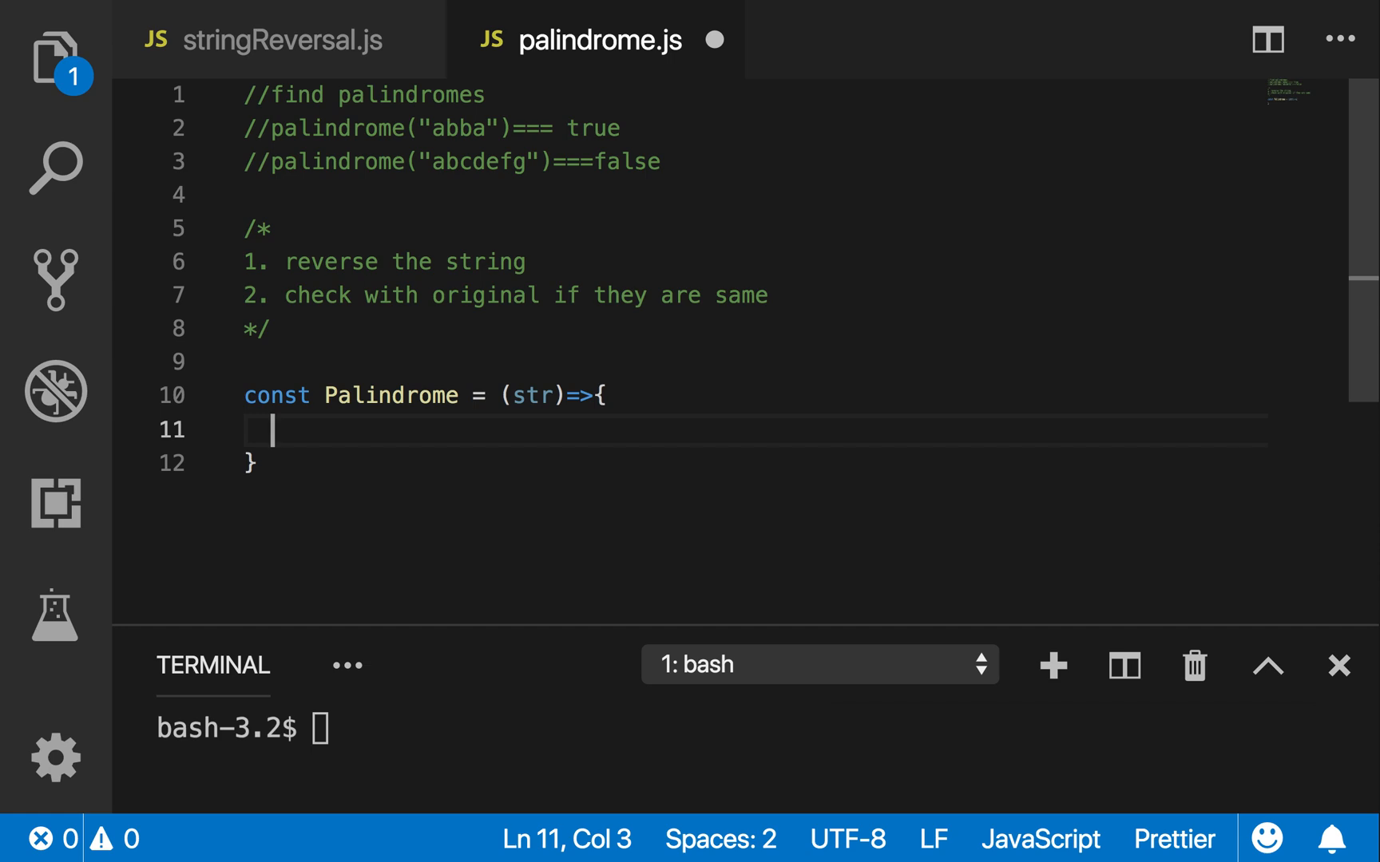
Assign isPalindrome = str.split('').reverse().join('') inside the function
{"action": "type", "text": "const"}
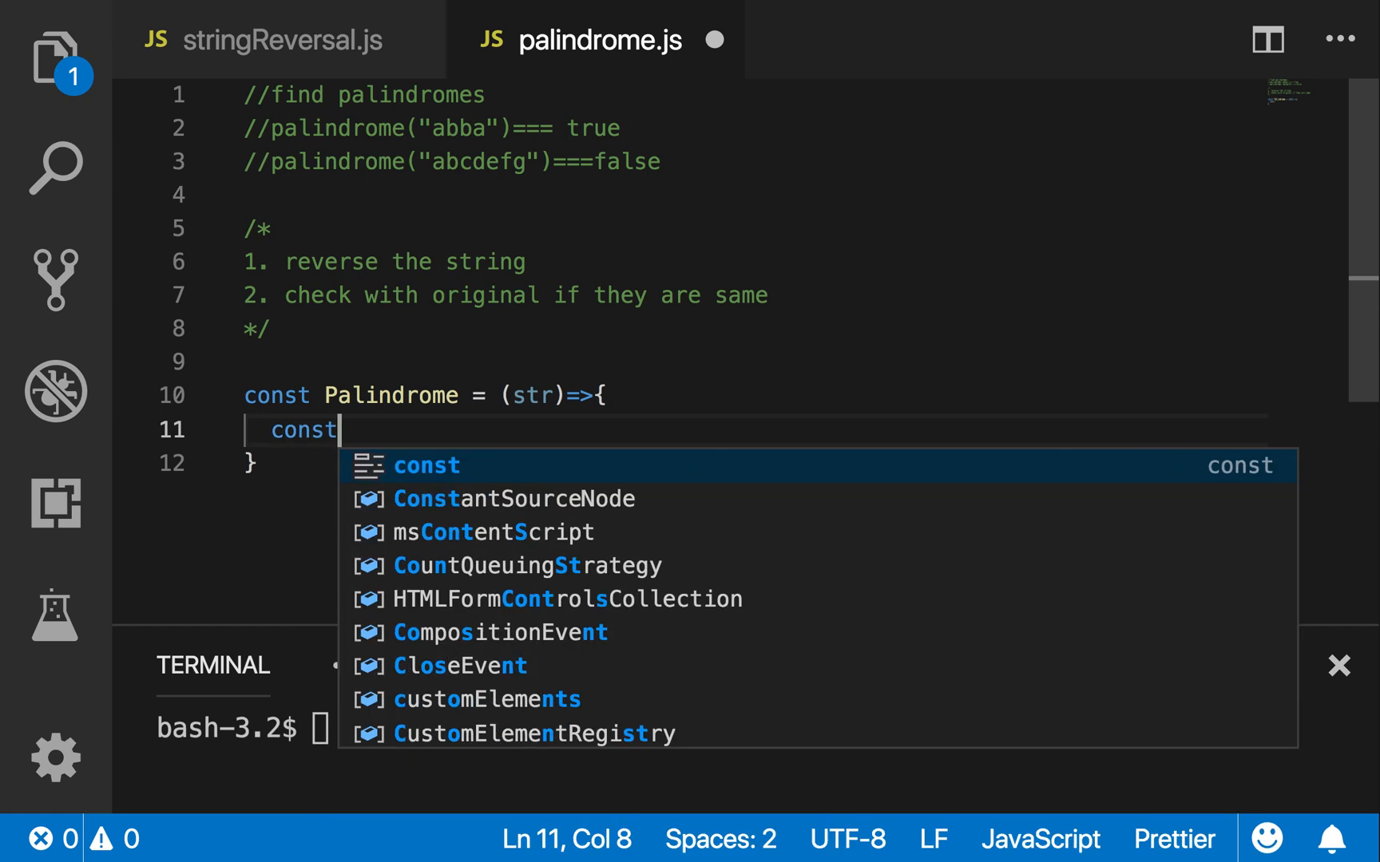
{"action": "type", "text": "isPal"}
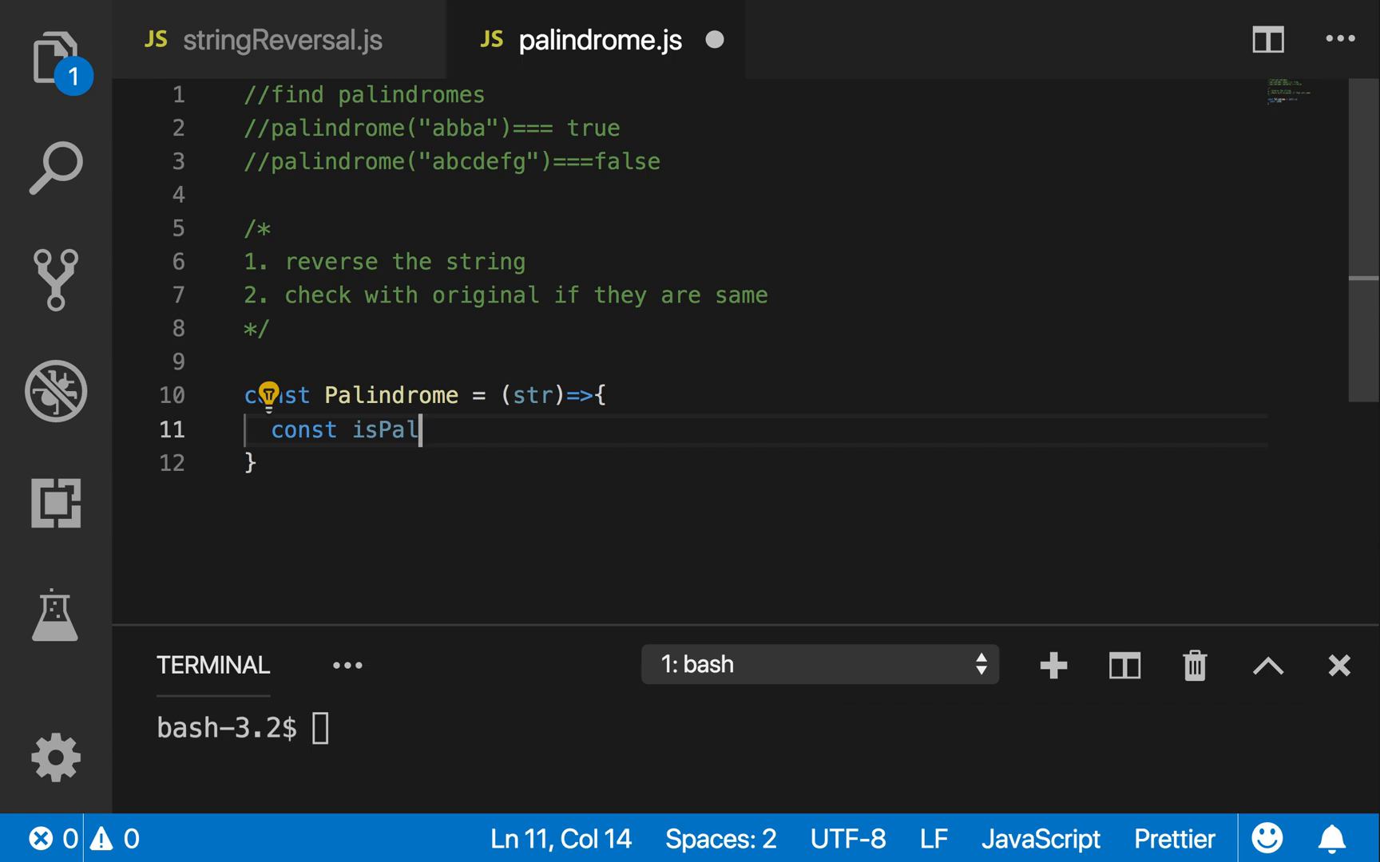
{"action": "type", "text": "indrom"}
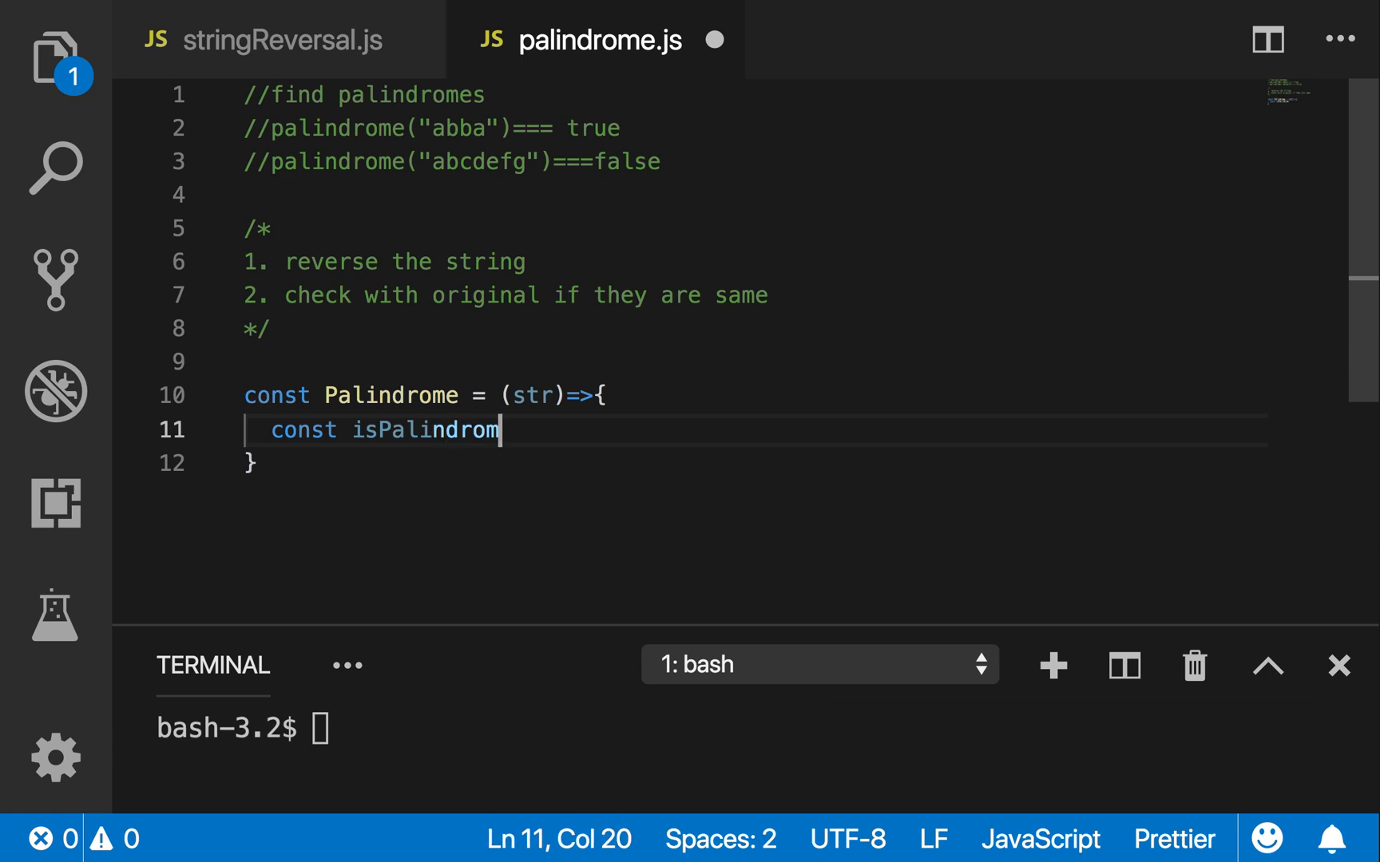
{"action": "type", "text": "e ="}
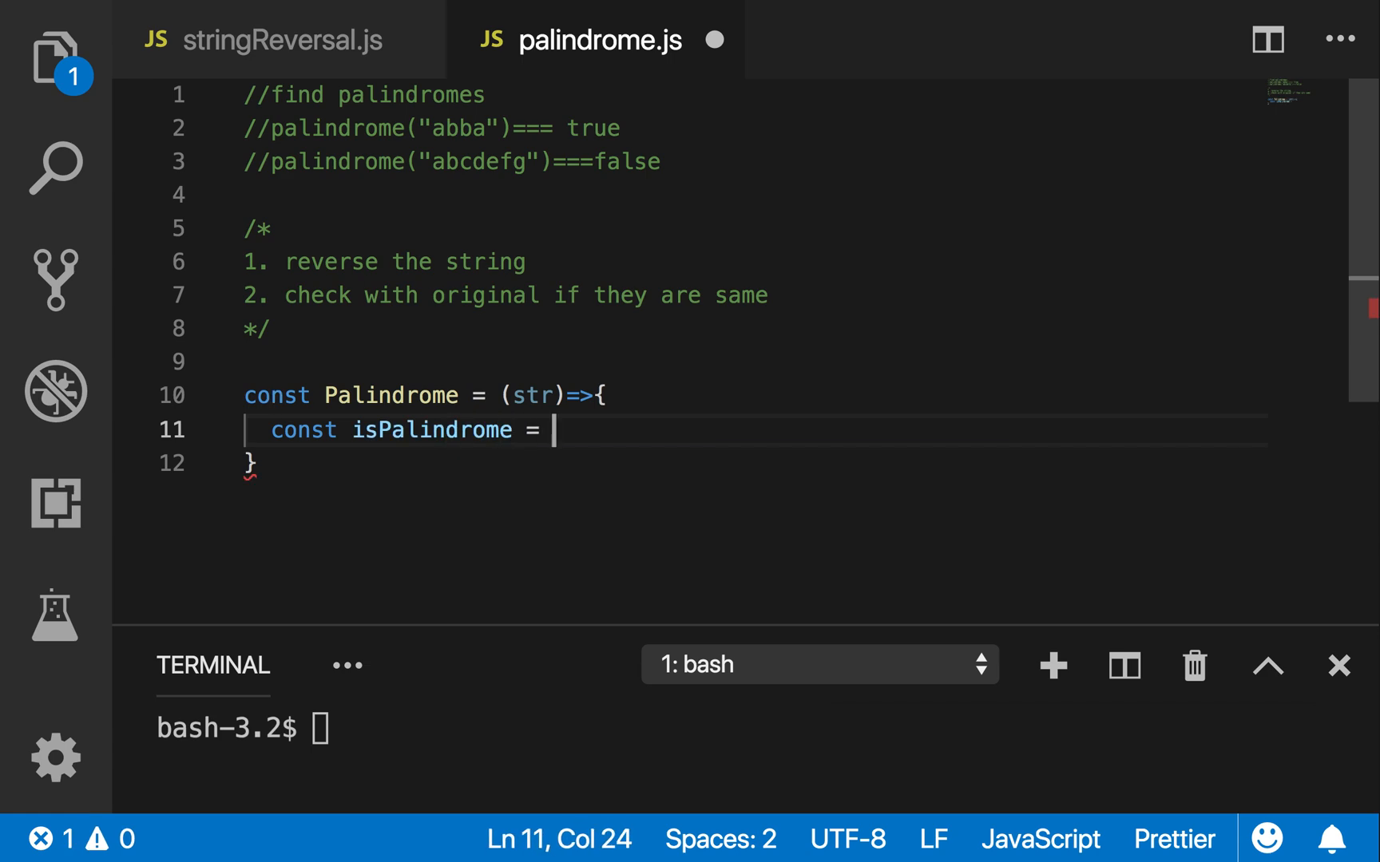
{"action": "type", "text": "str."}
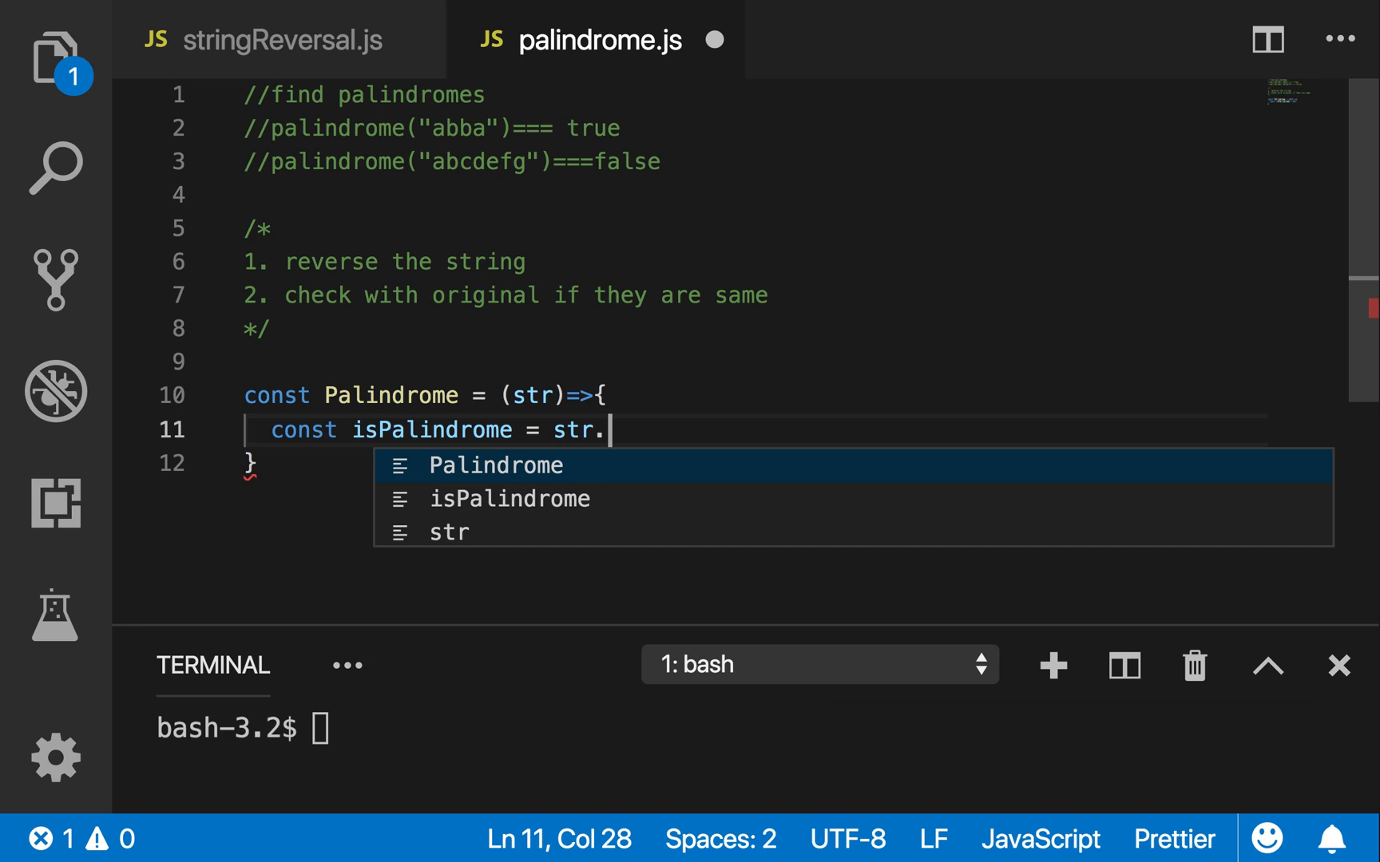
{"action": "type", "text": "split"}
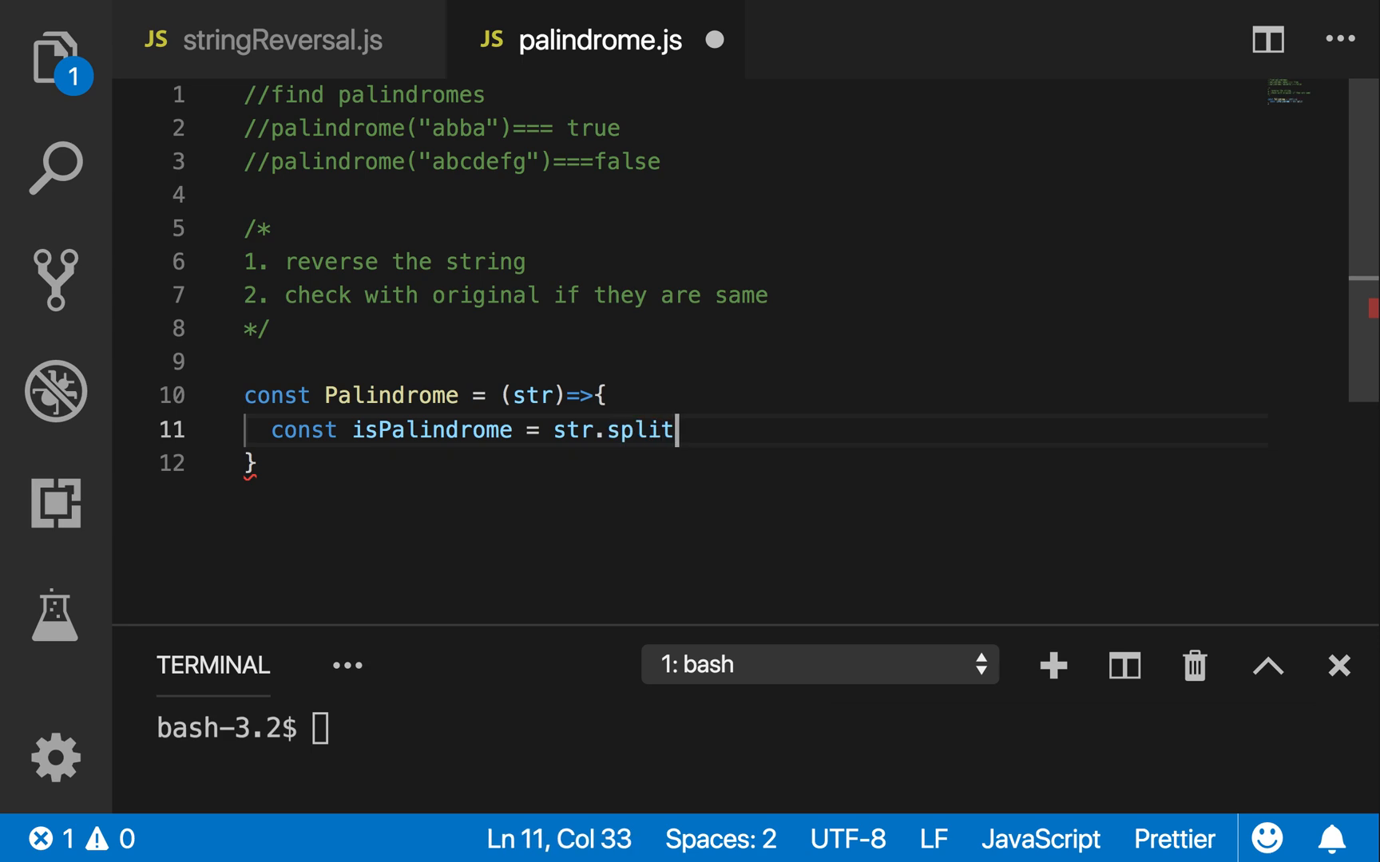
{"action": "type", "text": "('')."}
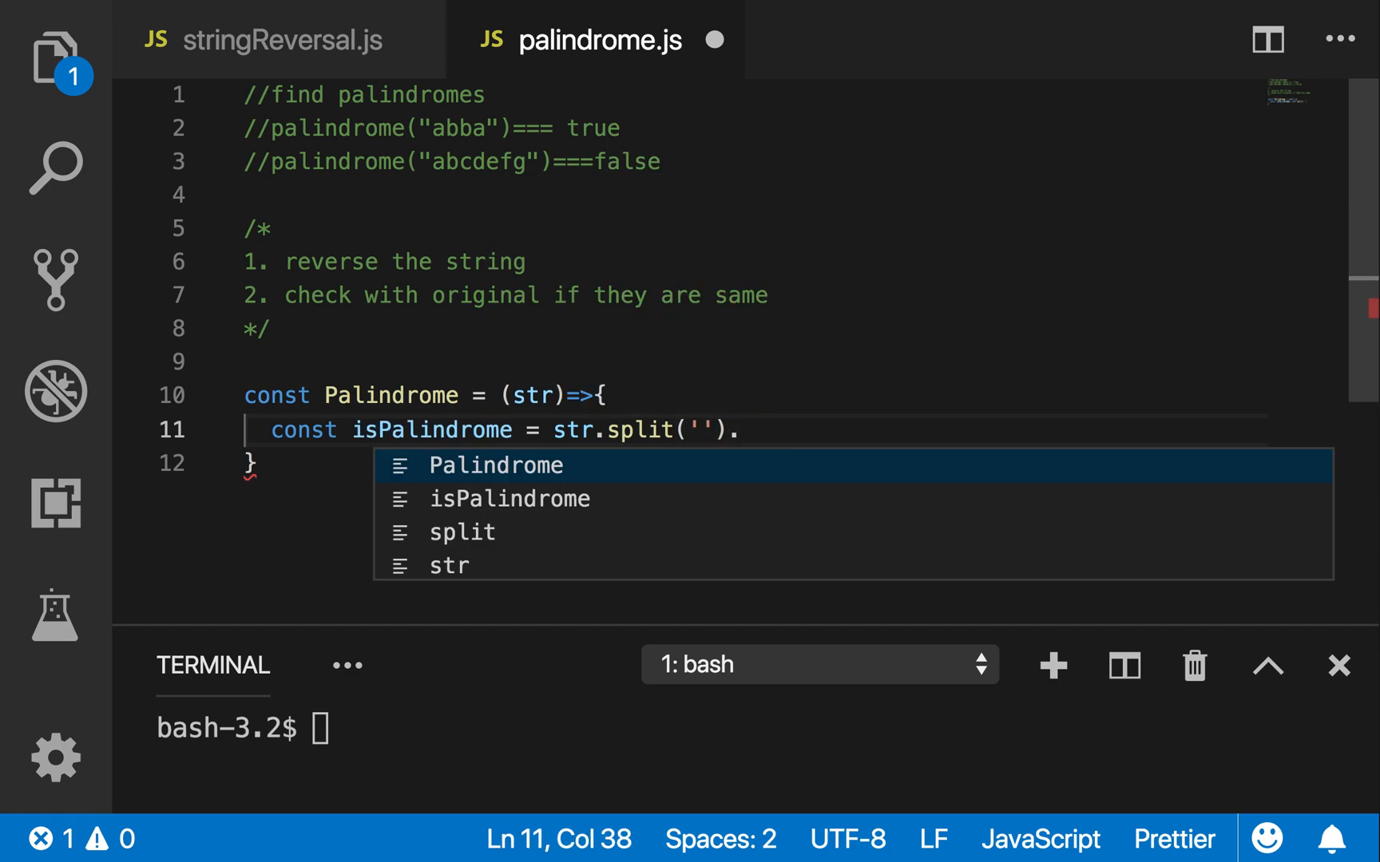
{"action": "type", "text": "rev"}
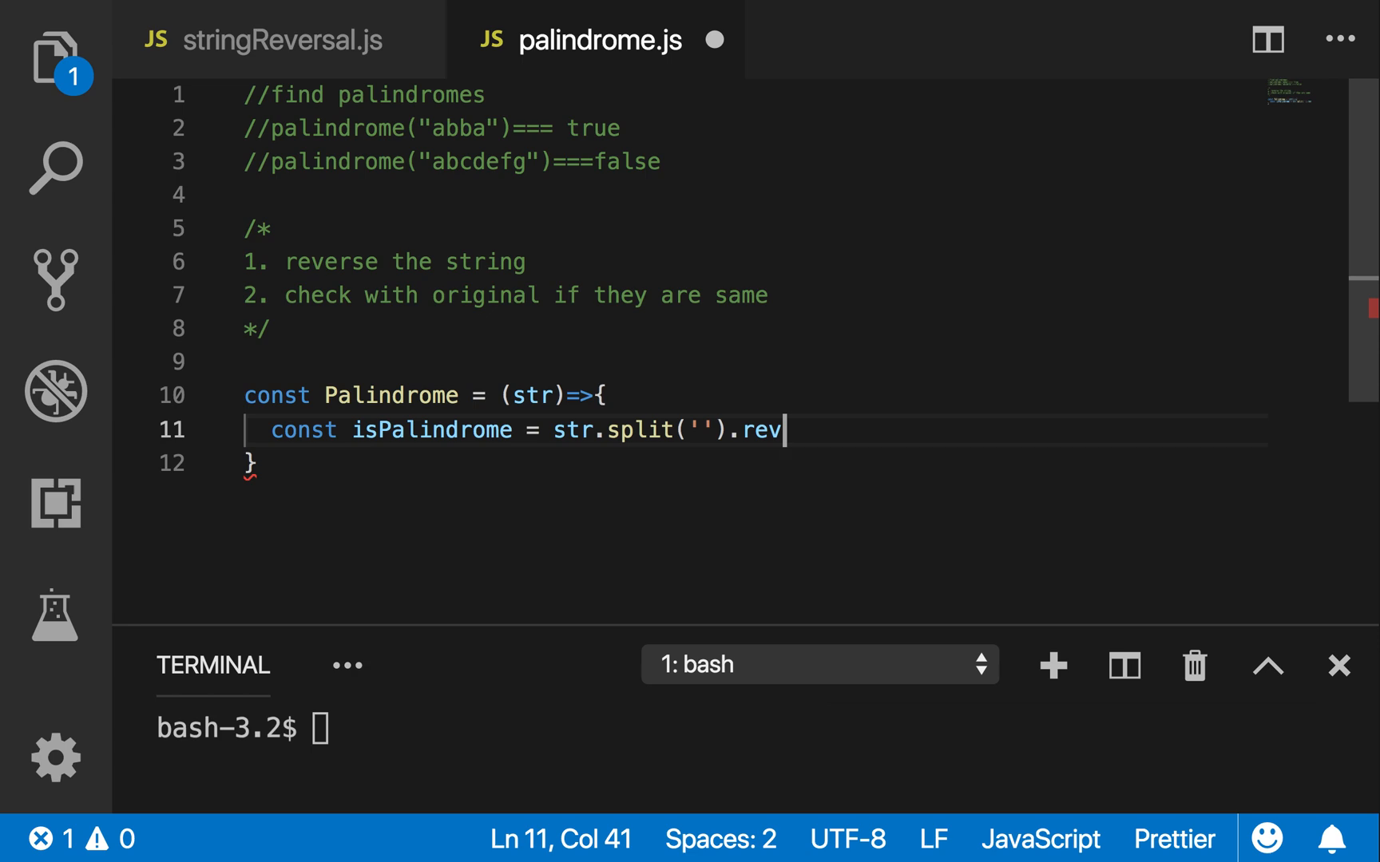
{"action": "type", "text": "erse()"}
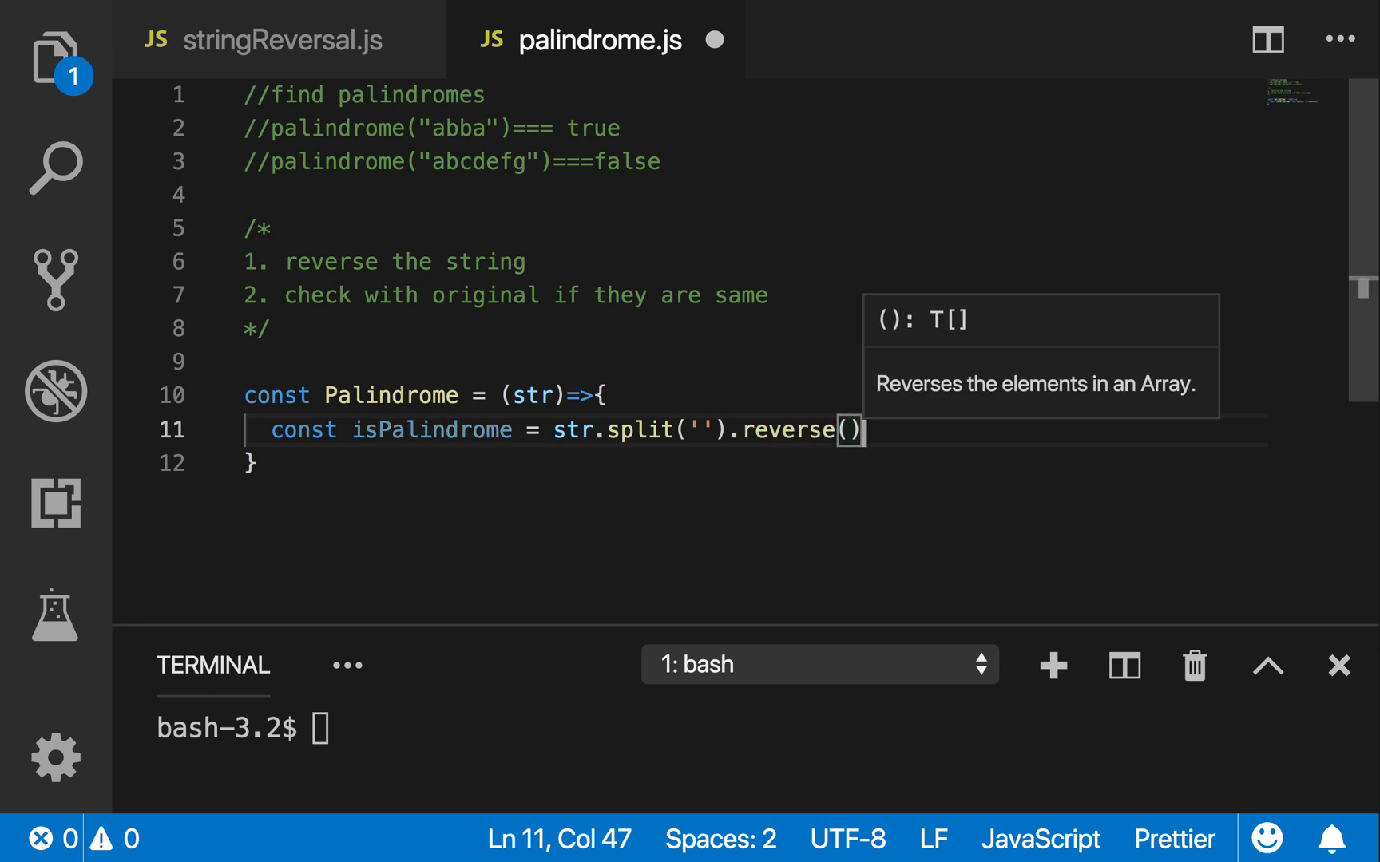
{"action": "type", "text": "."}
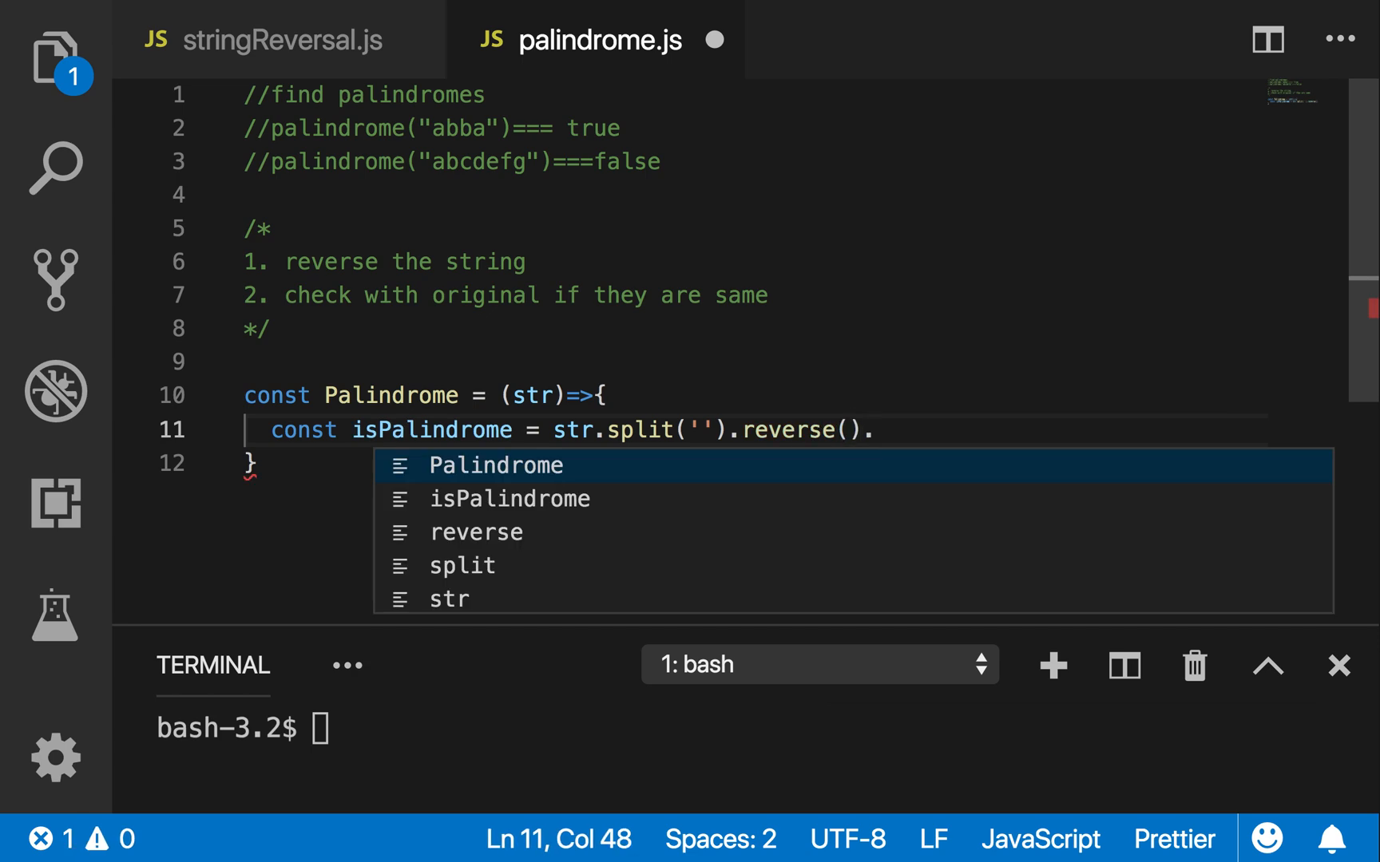
{"action": "type", "text": "join"}
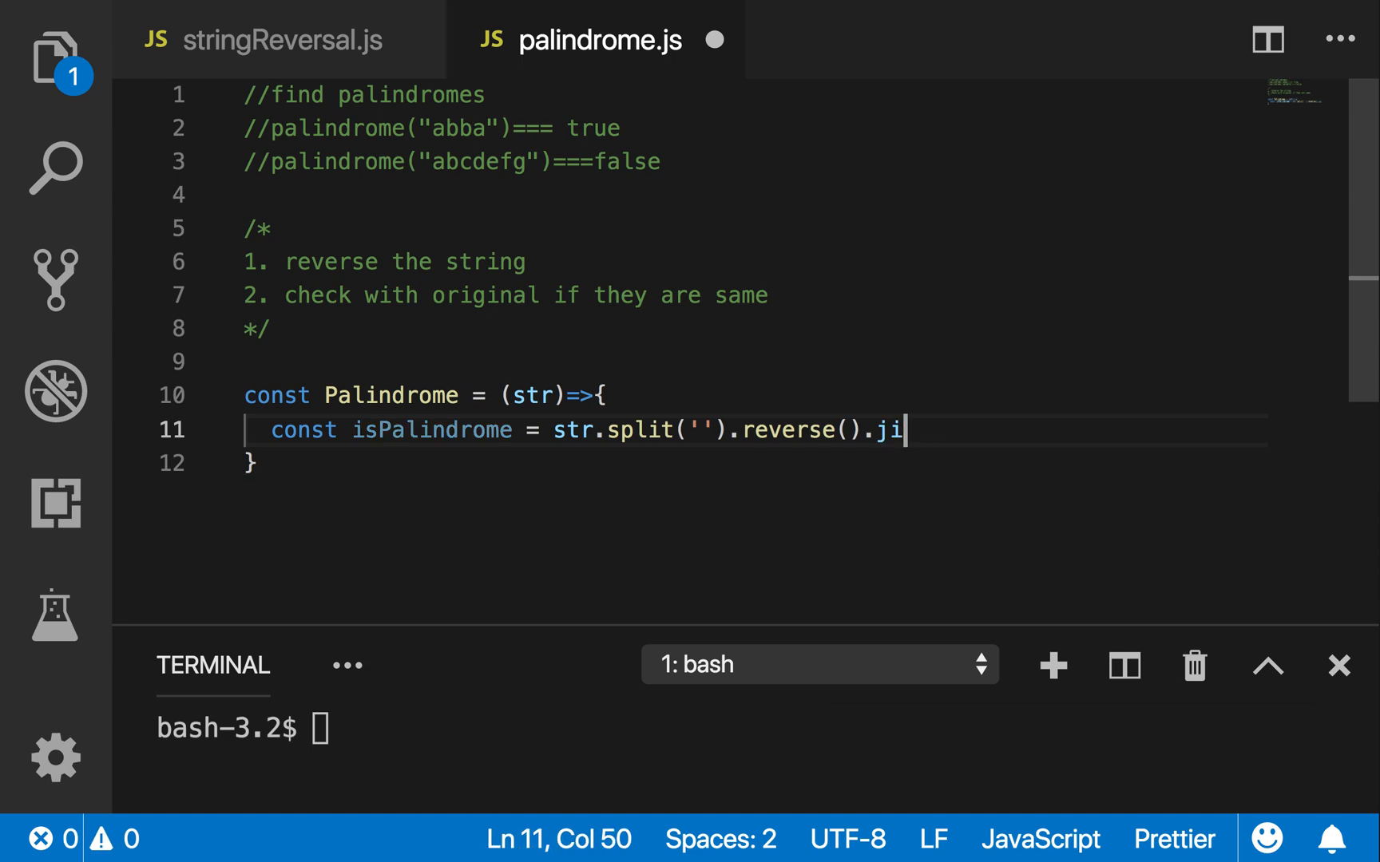
{"action": "type", "text": "oin('')"}
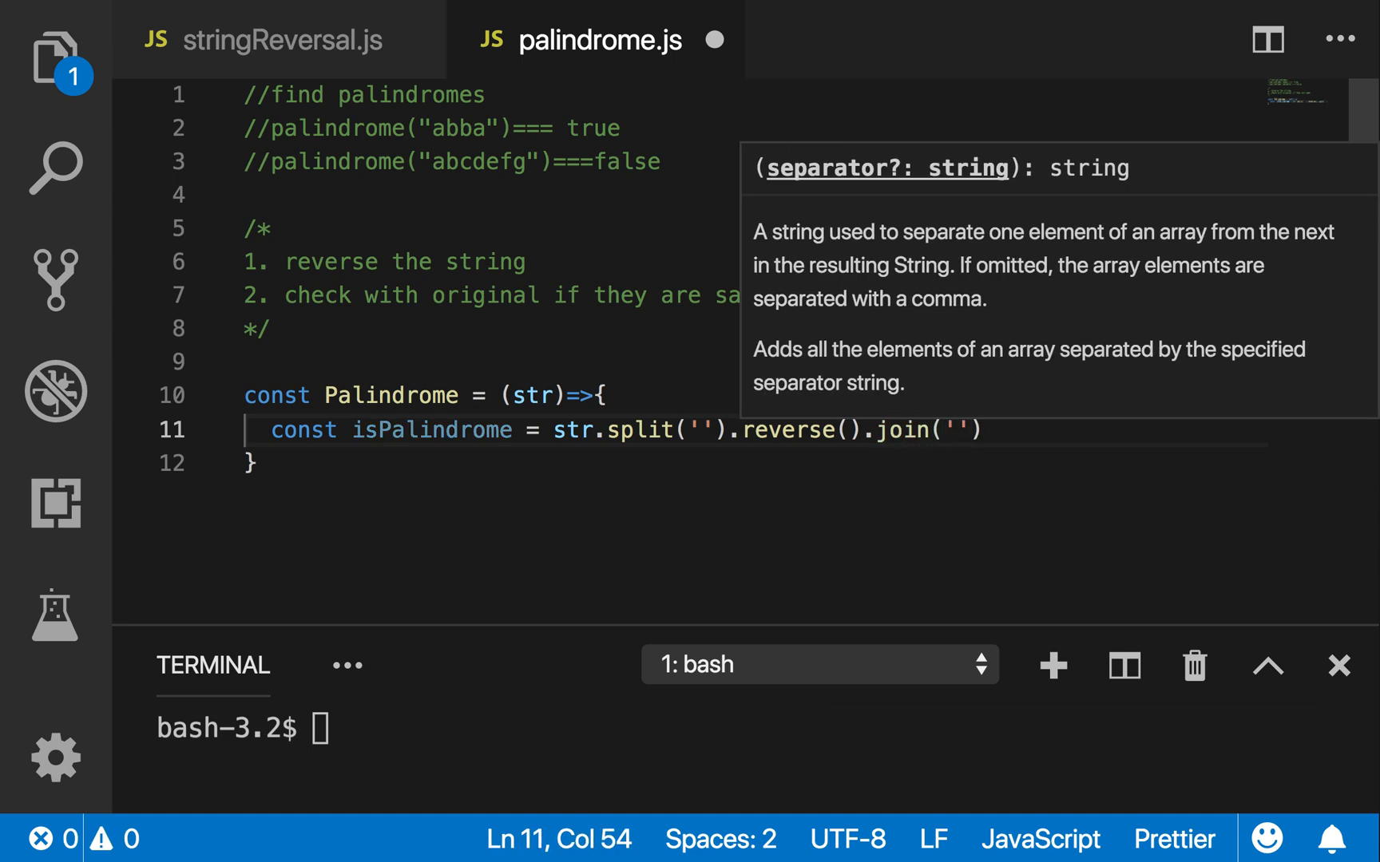
{"action": "key", "text": "Enter"}
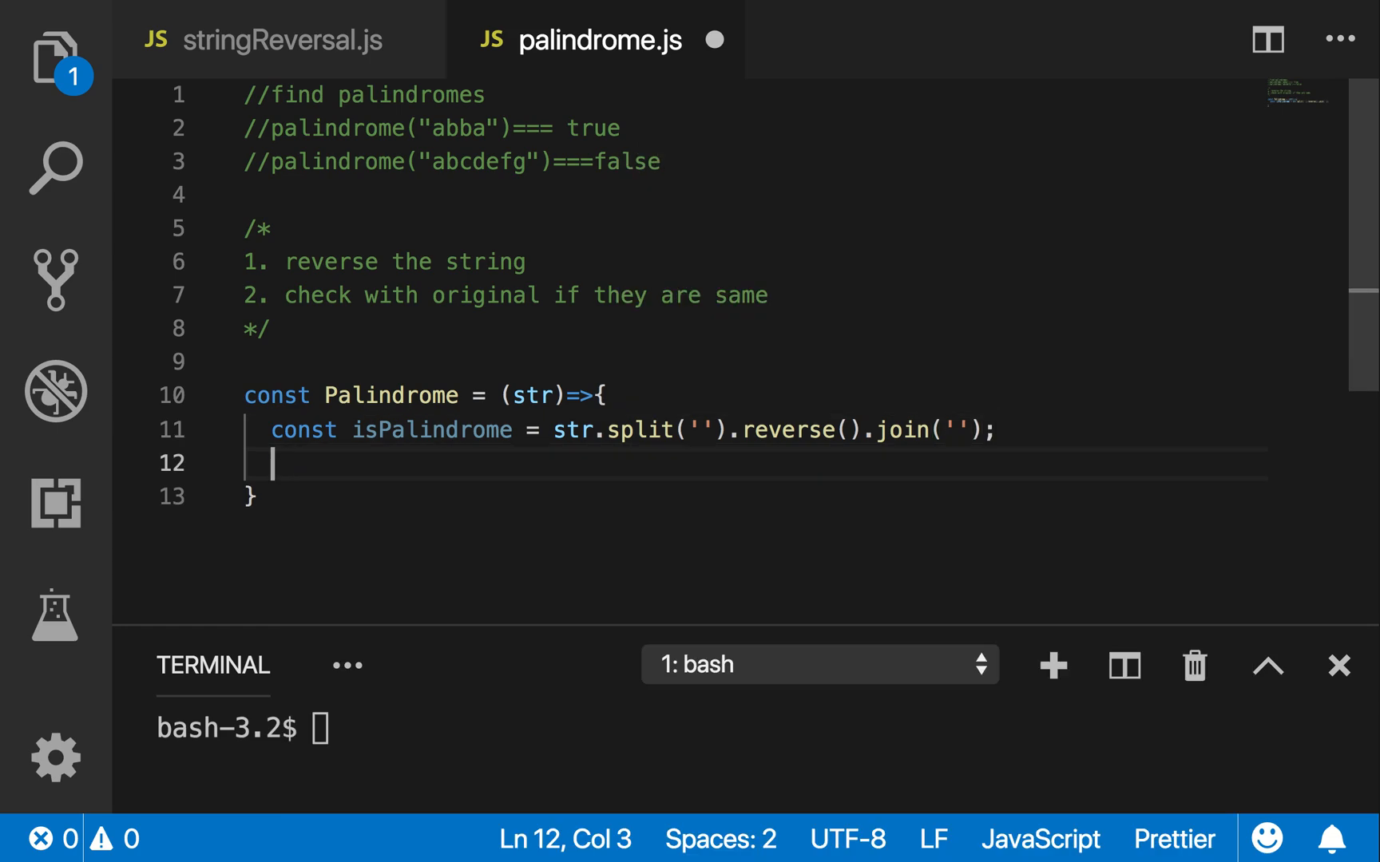
Log whether str === isPalindrome with console.log
{"action": "type", "text": "return ()"}
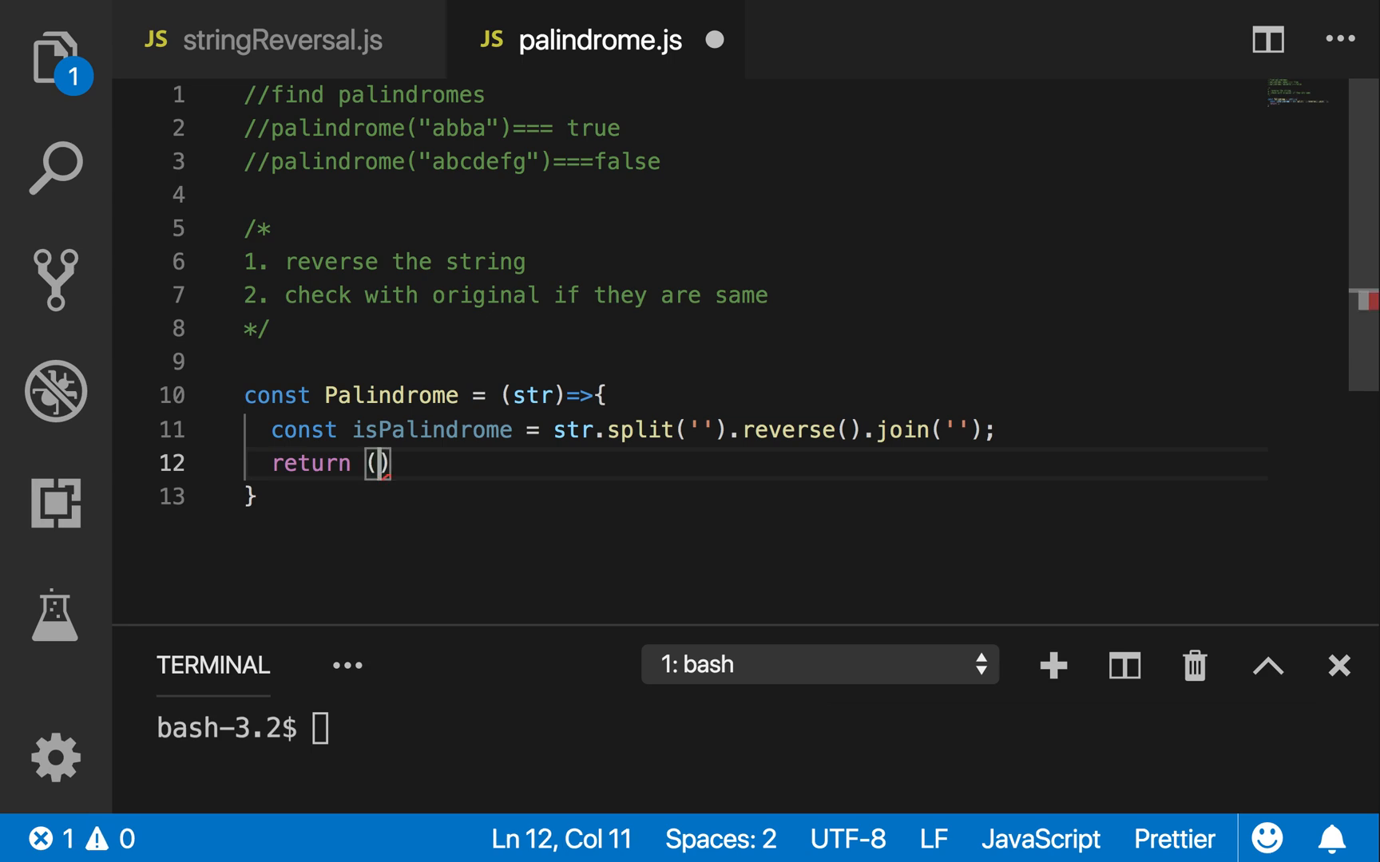
{"action": "type", "text": "str="}
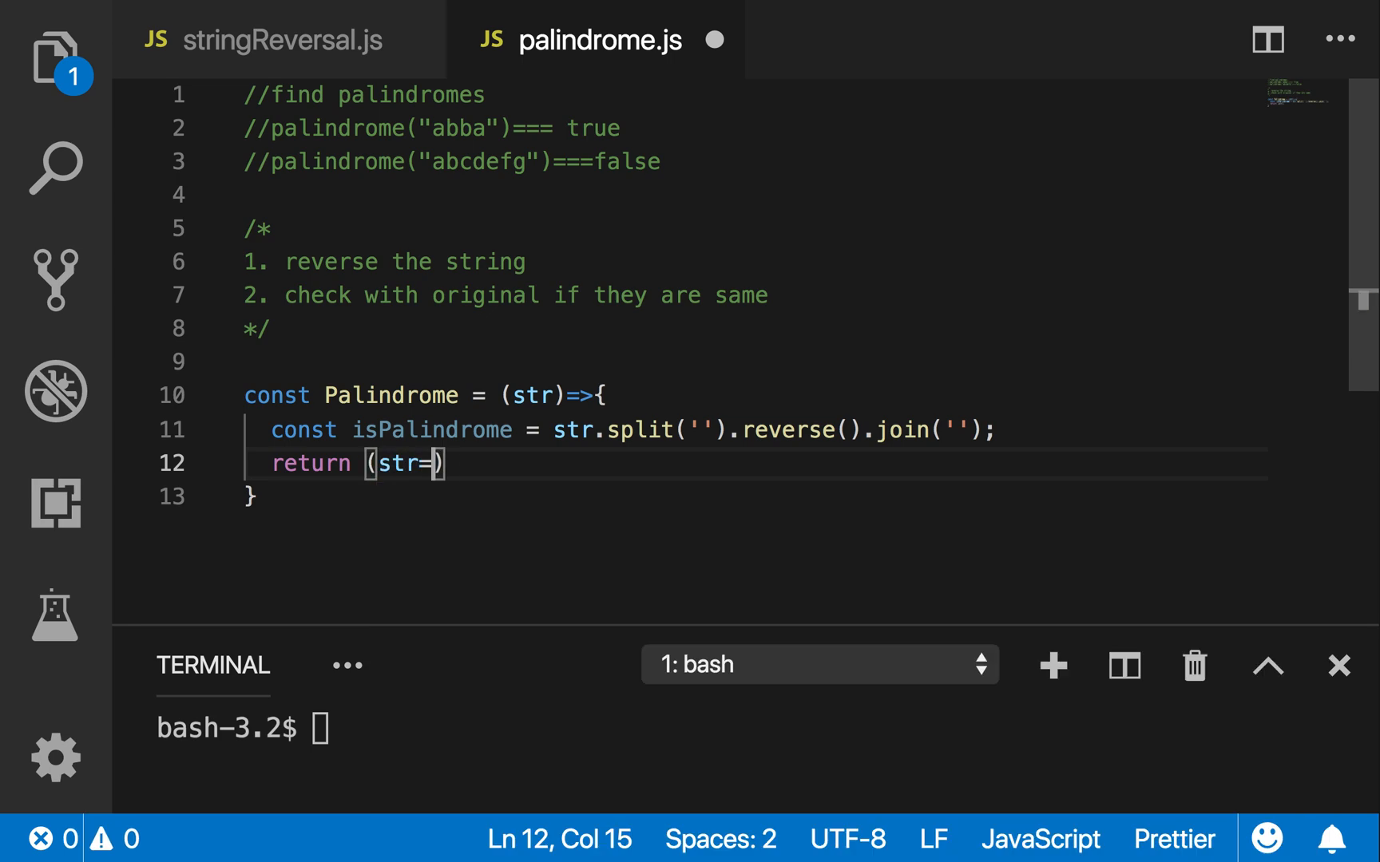
{"action": "type", "text": "==isPalindrome"}
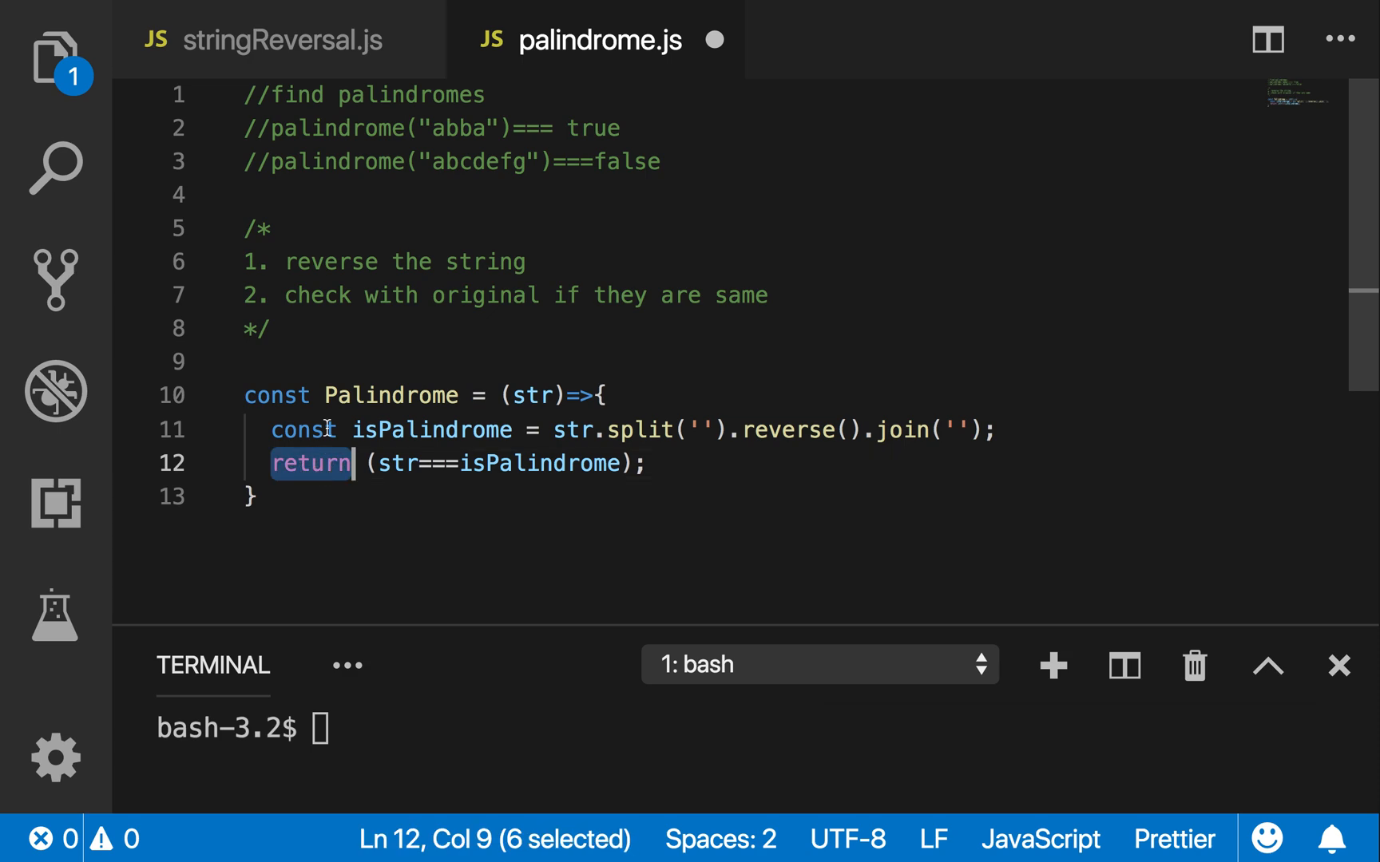
{"action": "type", "text": "console.log"}
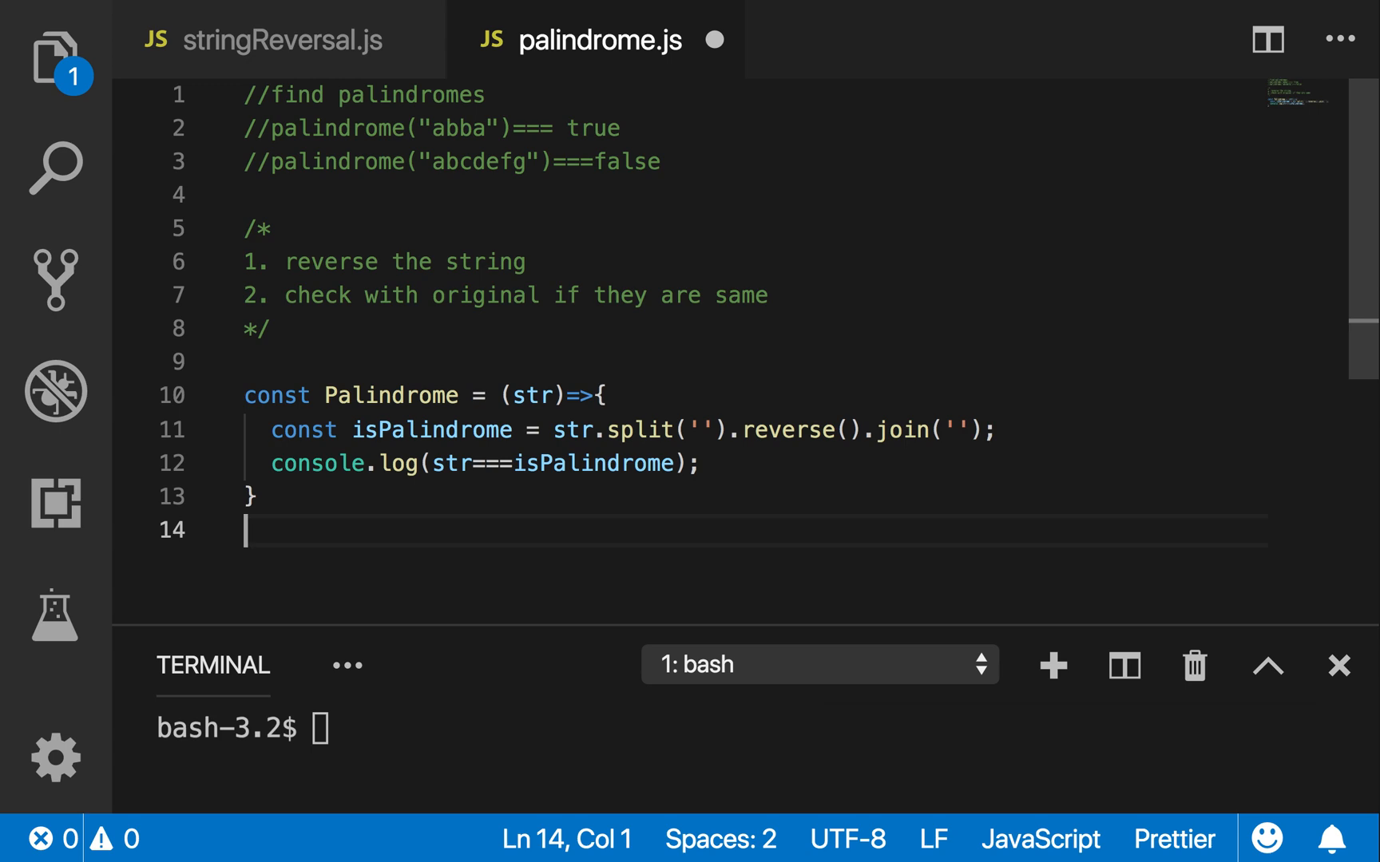
Call Palindrome("abba") and run node palindrome.js in the terminal
{"action": "type", "text": "Palindrome(\"ab"}
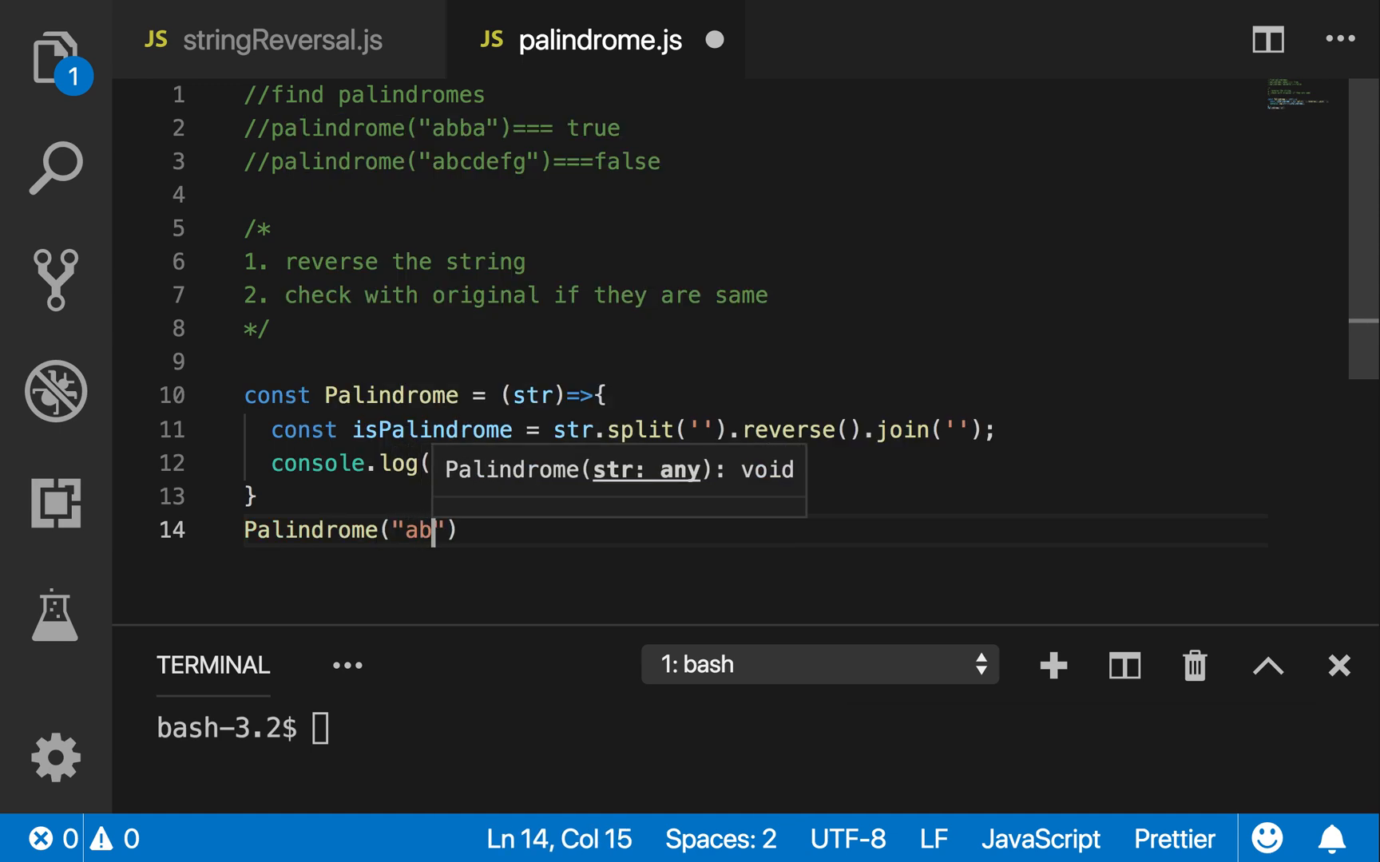
{"action": "type", "text": "ba\");"}
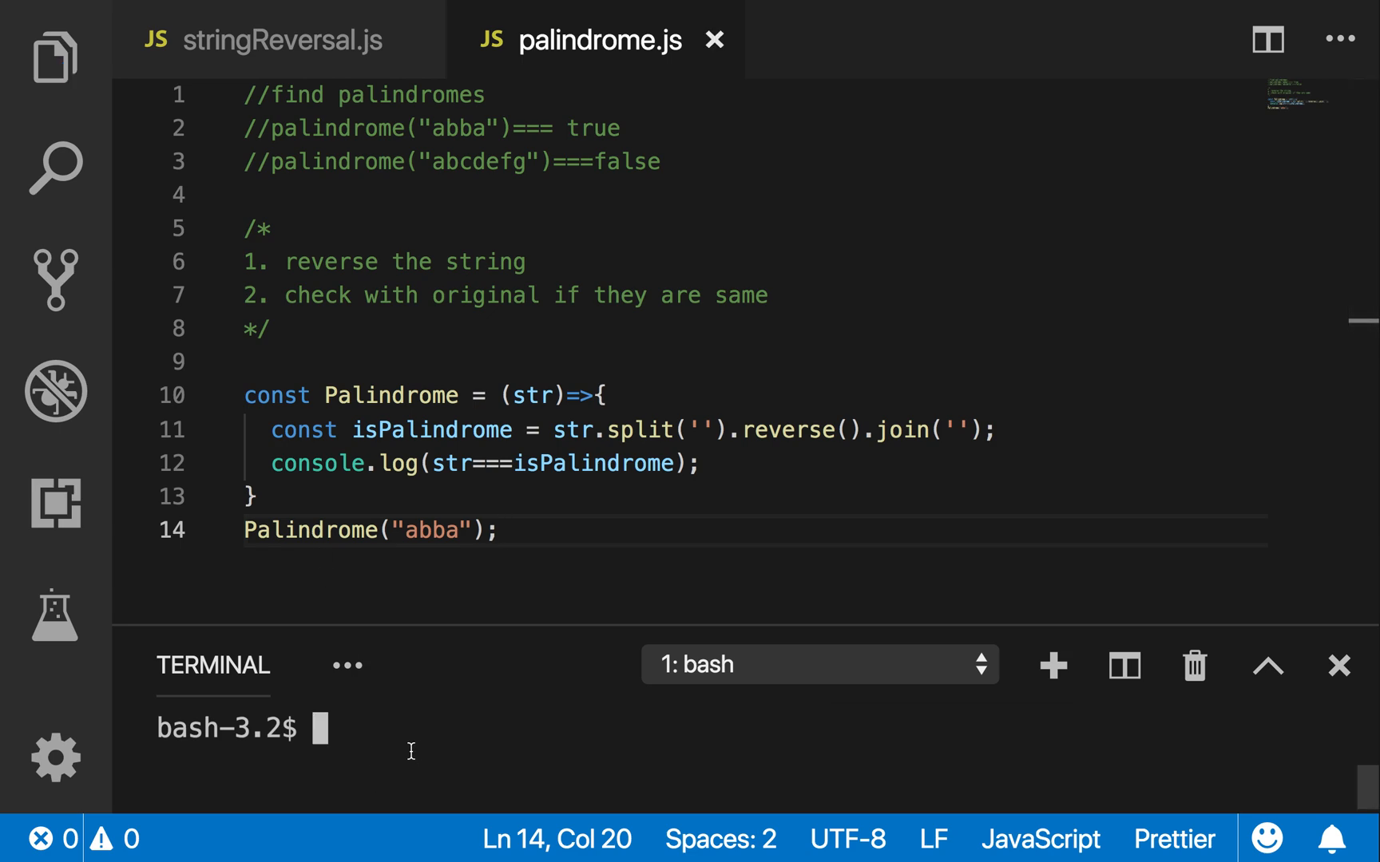
{"action": "type", "text": "node palindrome.js"}
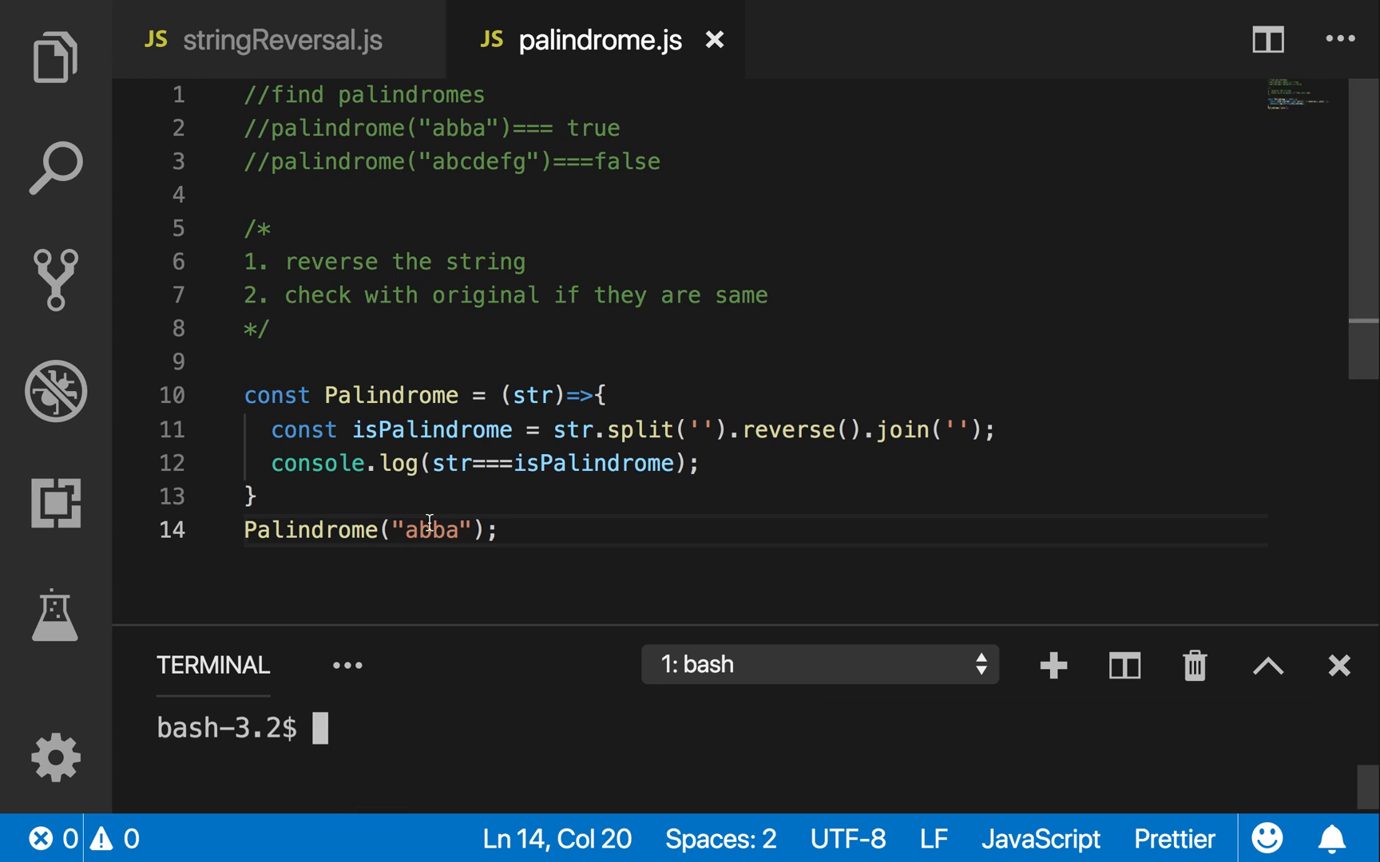
Rerun with the argument changed to "kunle" and then "hannah"
{"action": "double_click", "coordinate": [431, 530]}
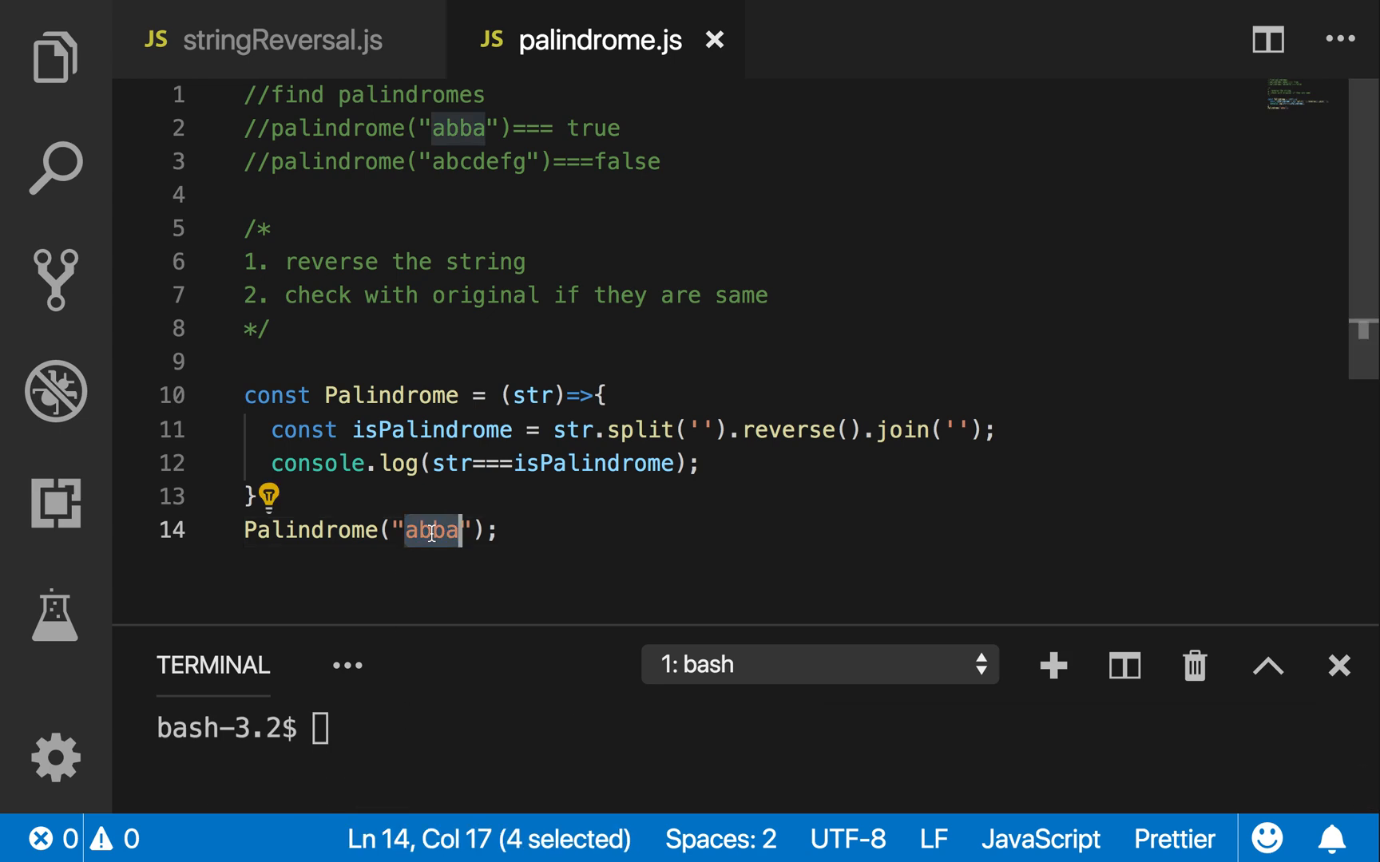
{"action": "type", "text": "kunle"}
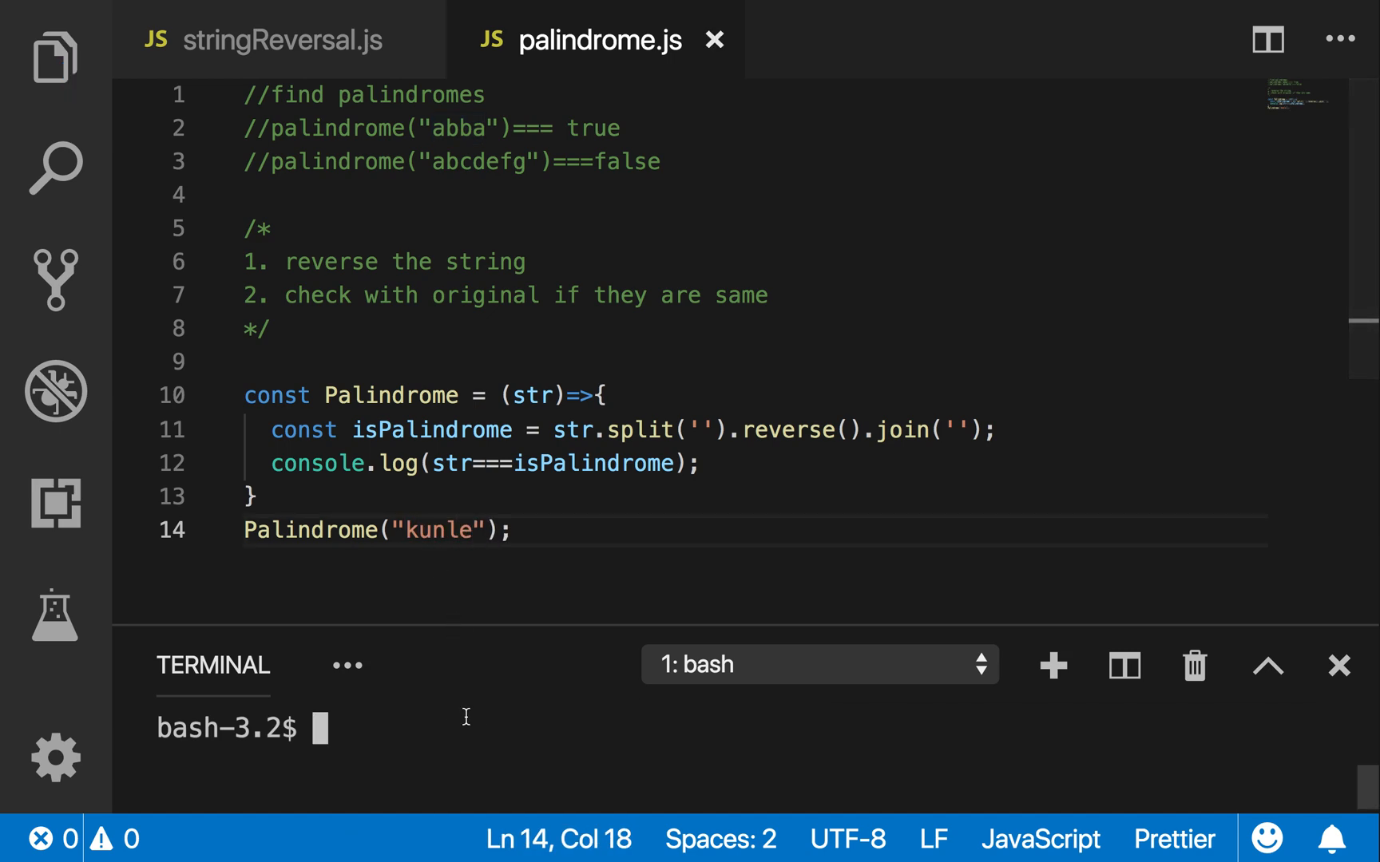
{"action": "type", "text": "node palindrome.js"}
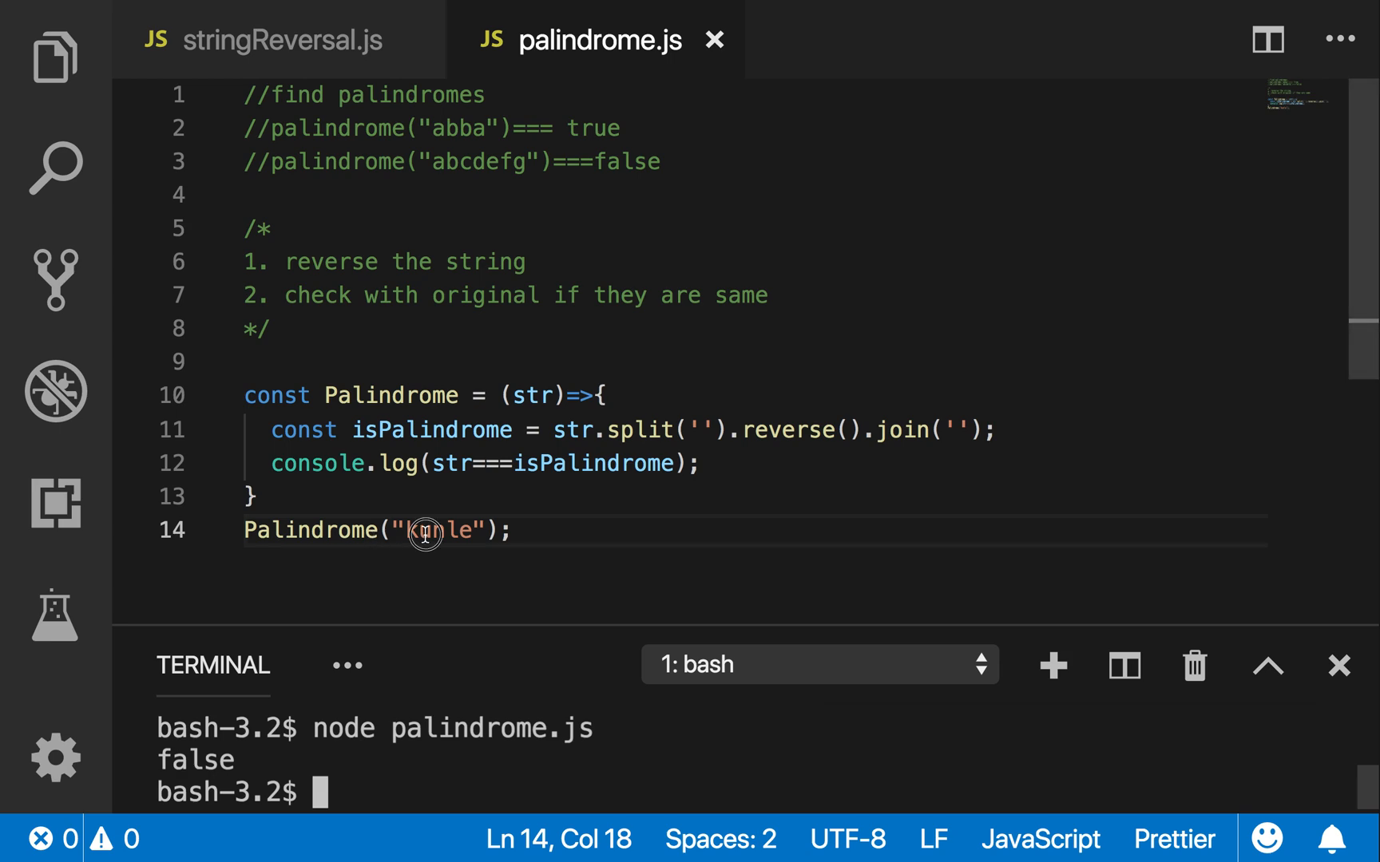
{"action": "type", "text": "hannah"}
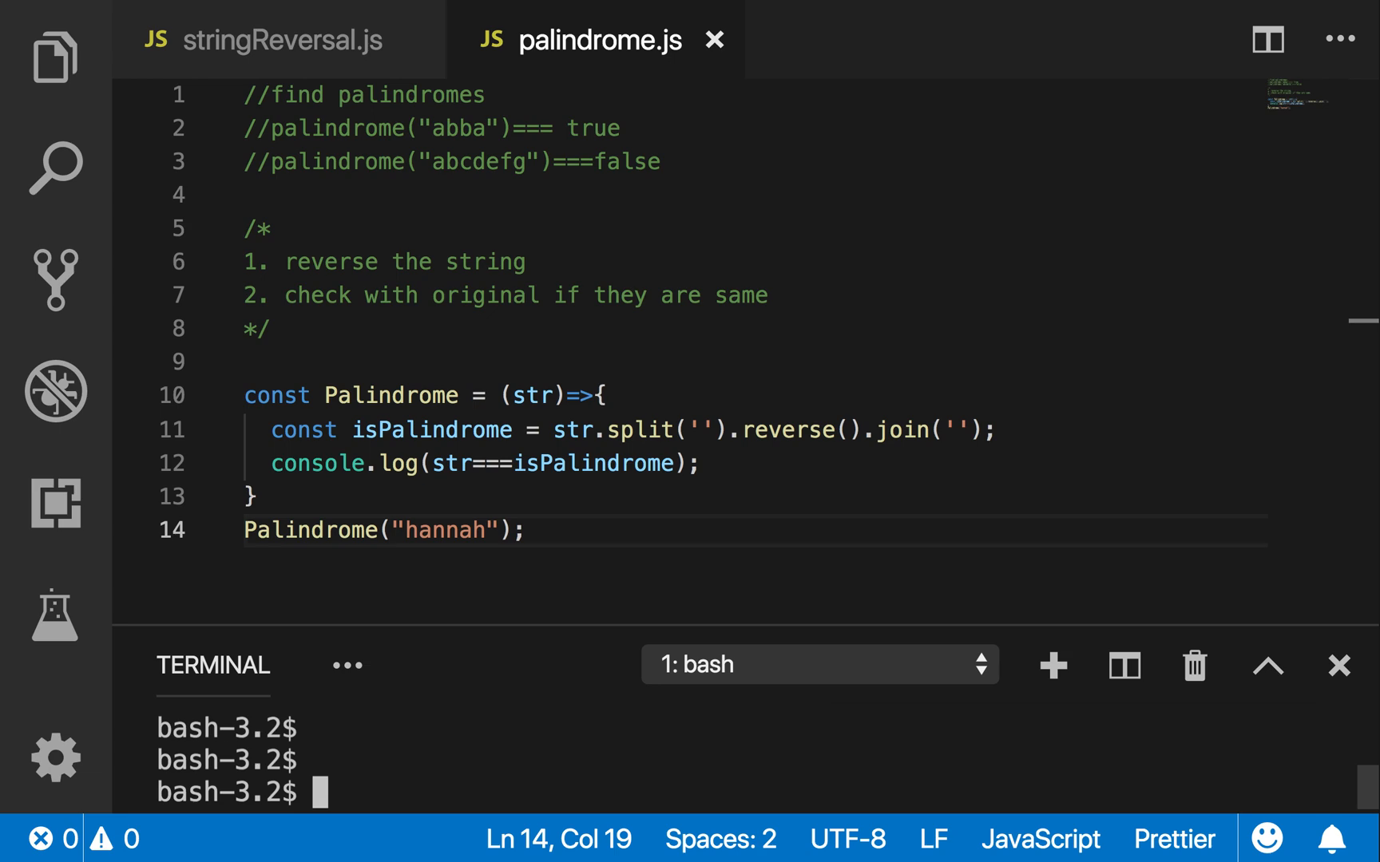
{"action": "type", "text": "node palindrome.js"}
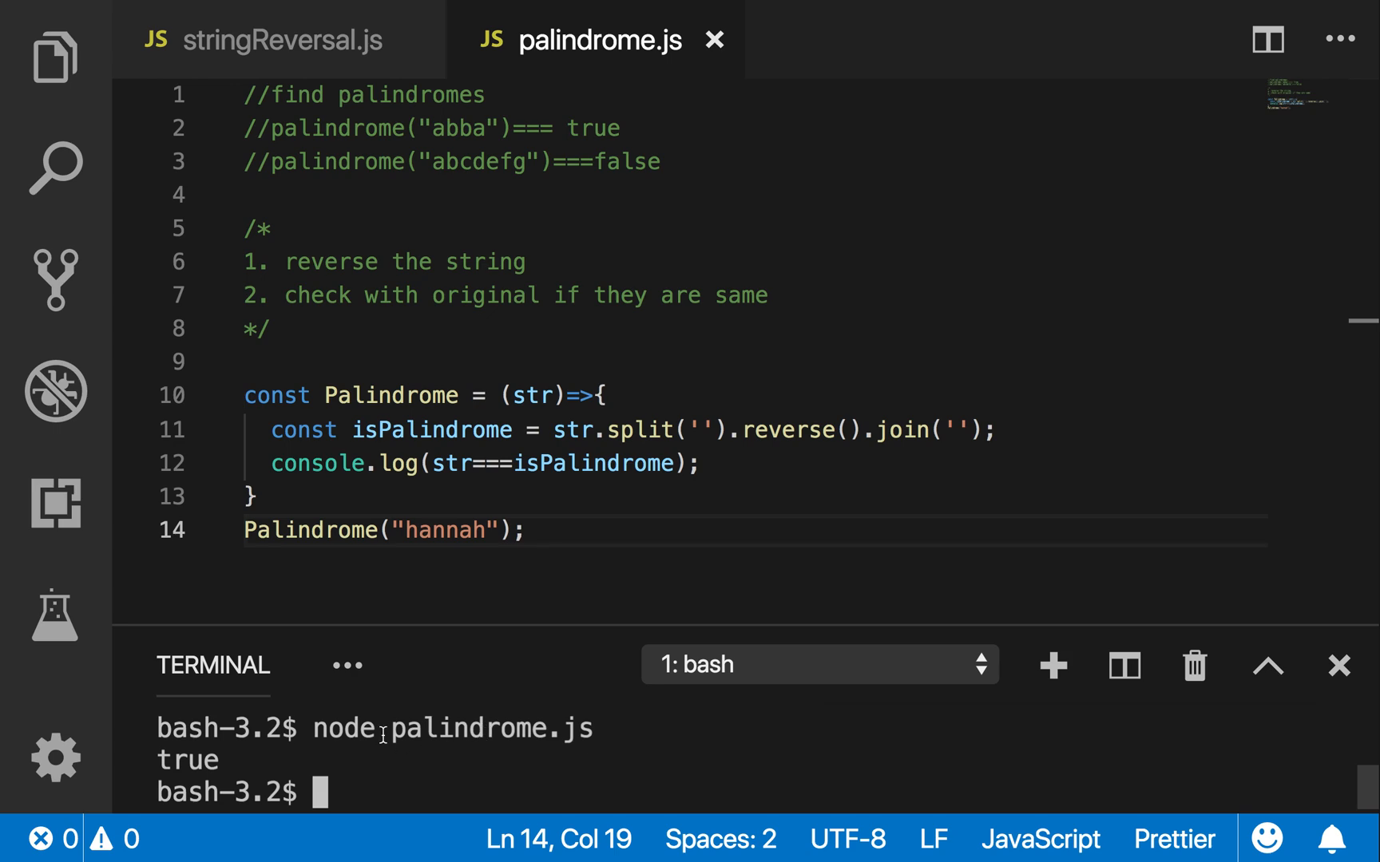
{"action": "mouse_move", "coordinate": [557, 540]}
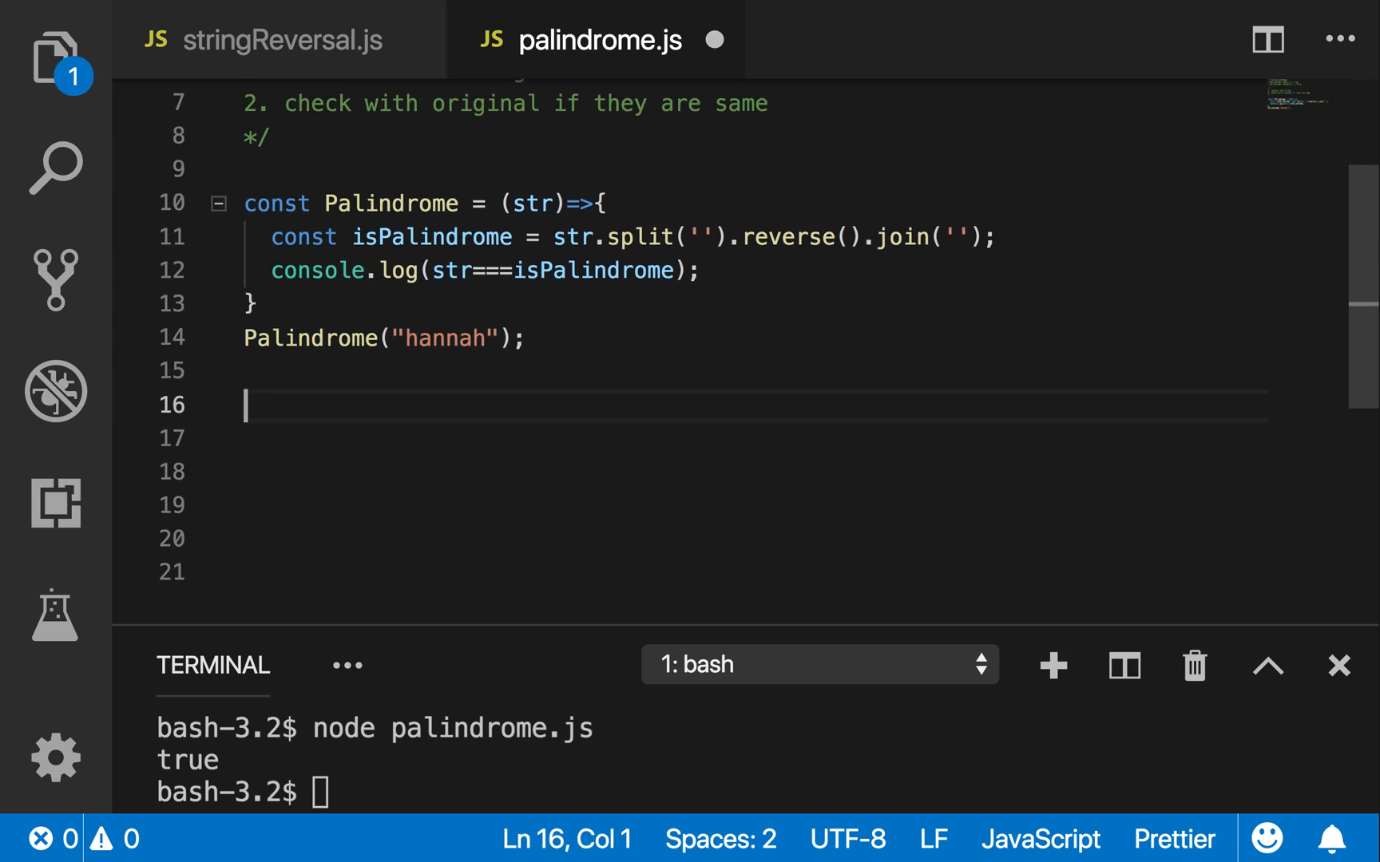
Write an empty self-calling function(str){} invoked immediately with "david"
{"action": "type", "text": "function("}
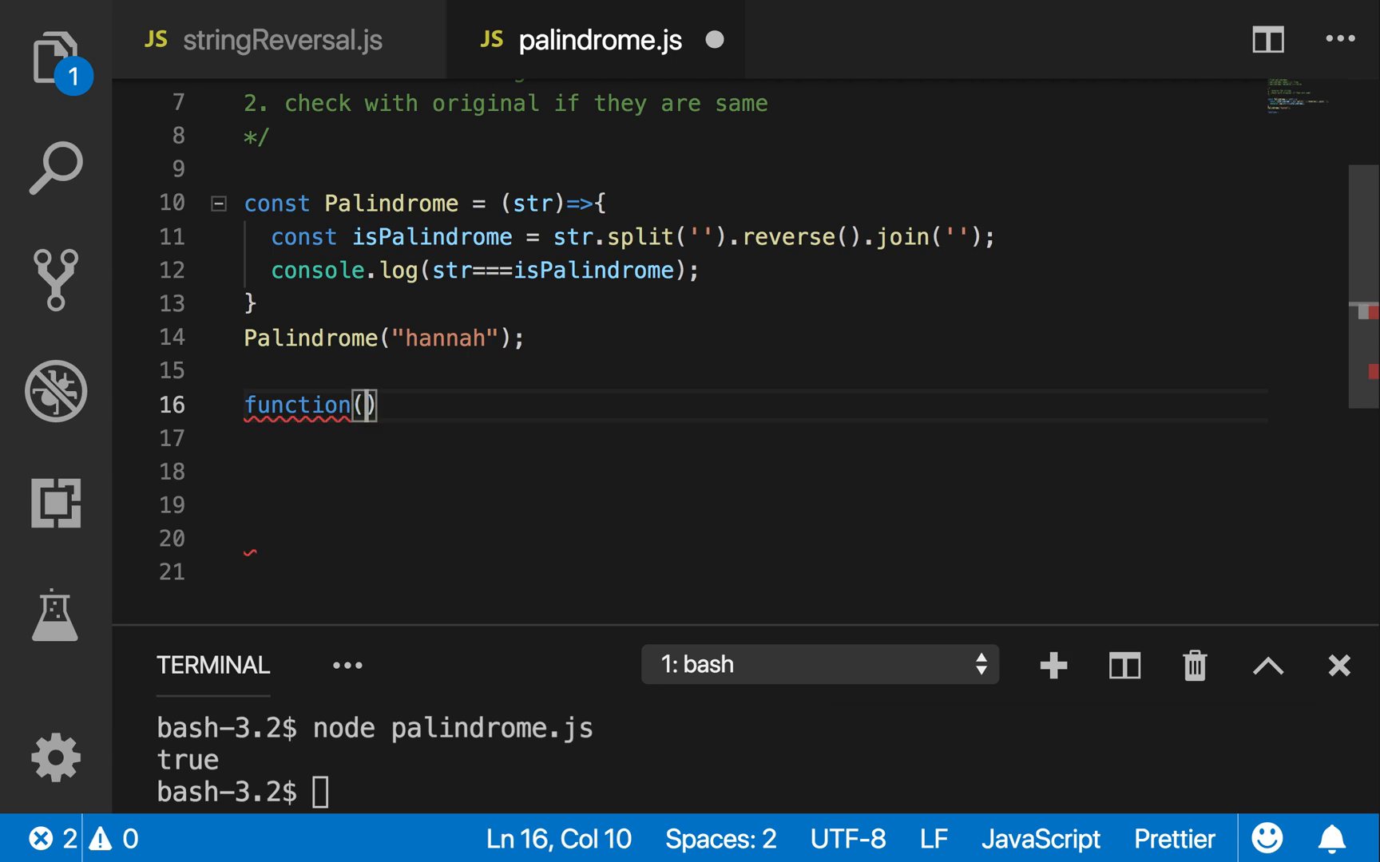
{"action": "type", "text": "str"}
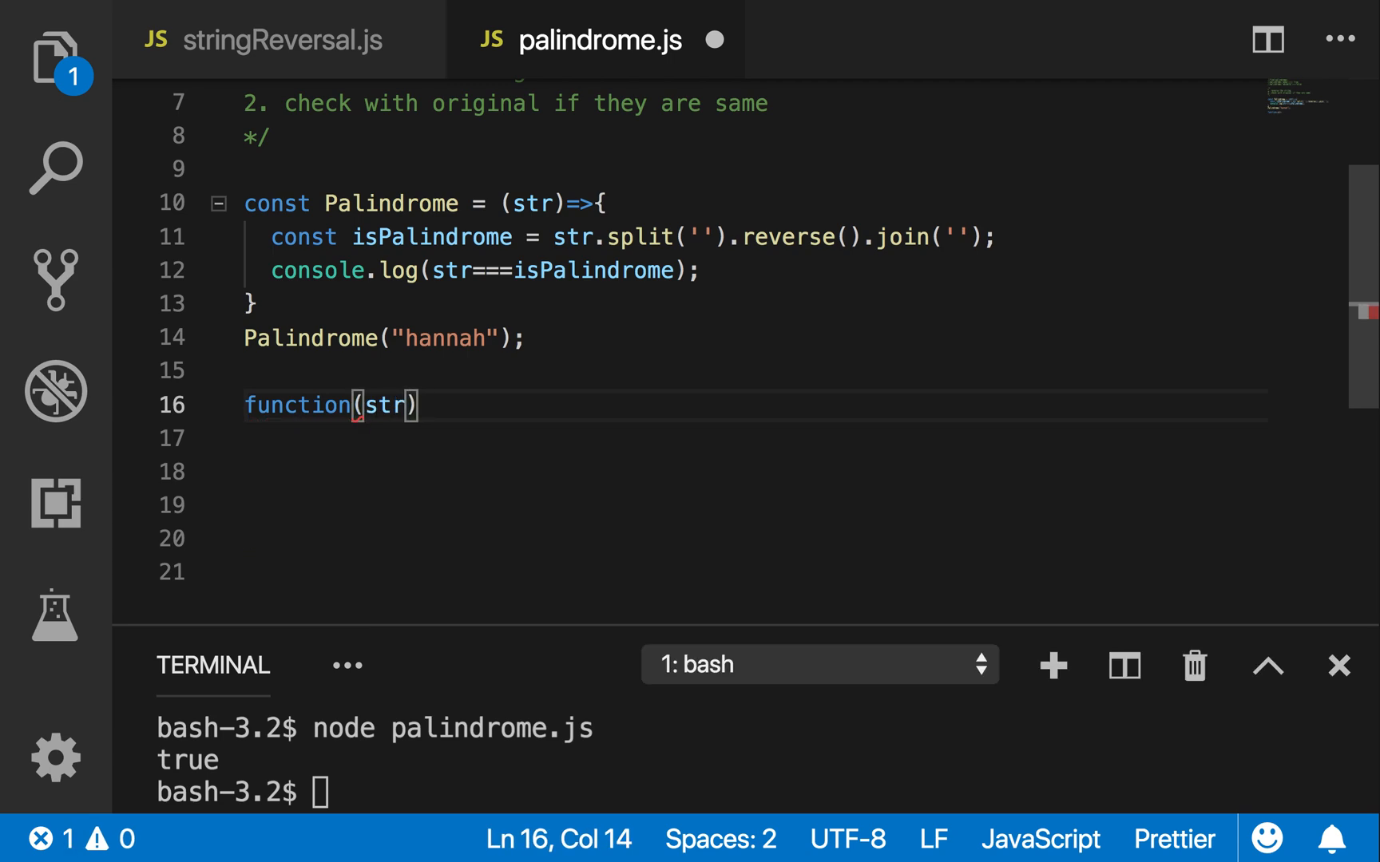
{"action": "type", "text": "{"}
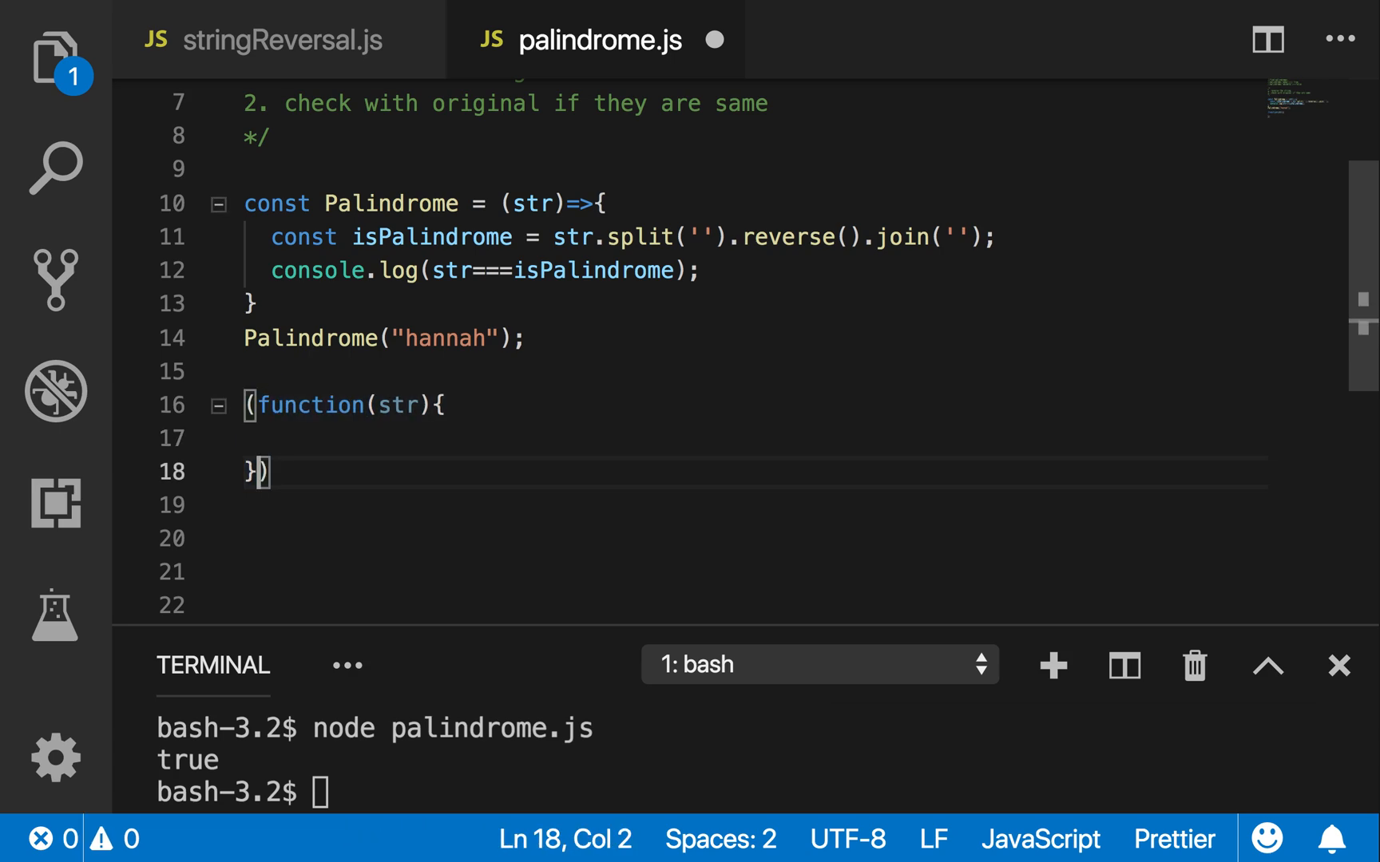
{"action": "type", "text": "()"}
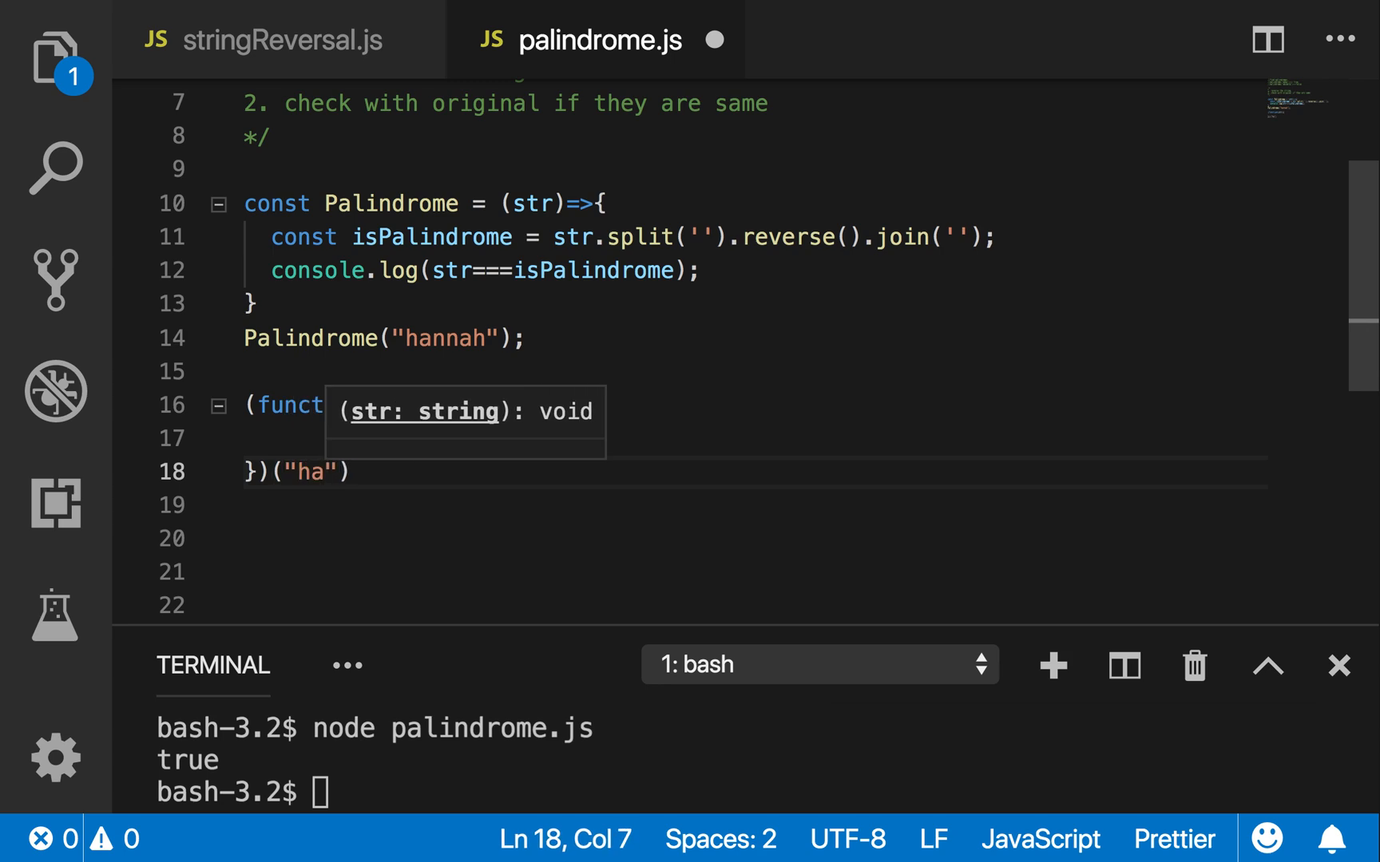
{"action": "type", "text": "david"}
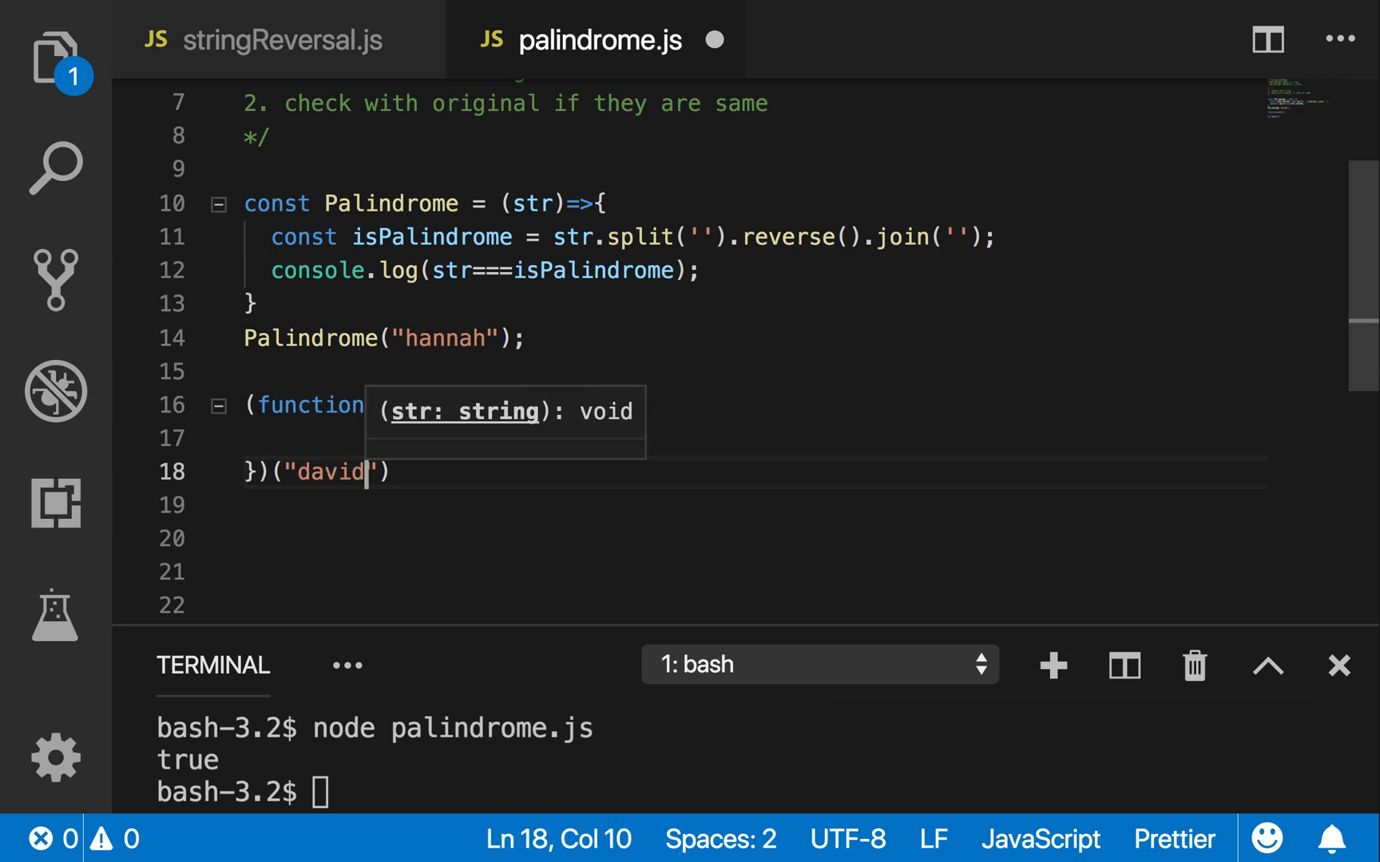
{"action": "left_click", "coordinate": [291, 438]}
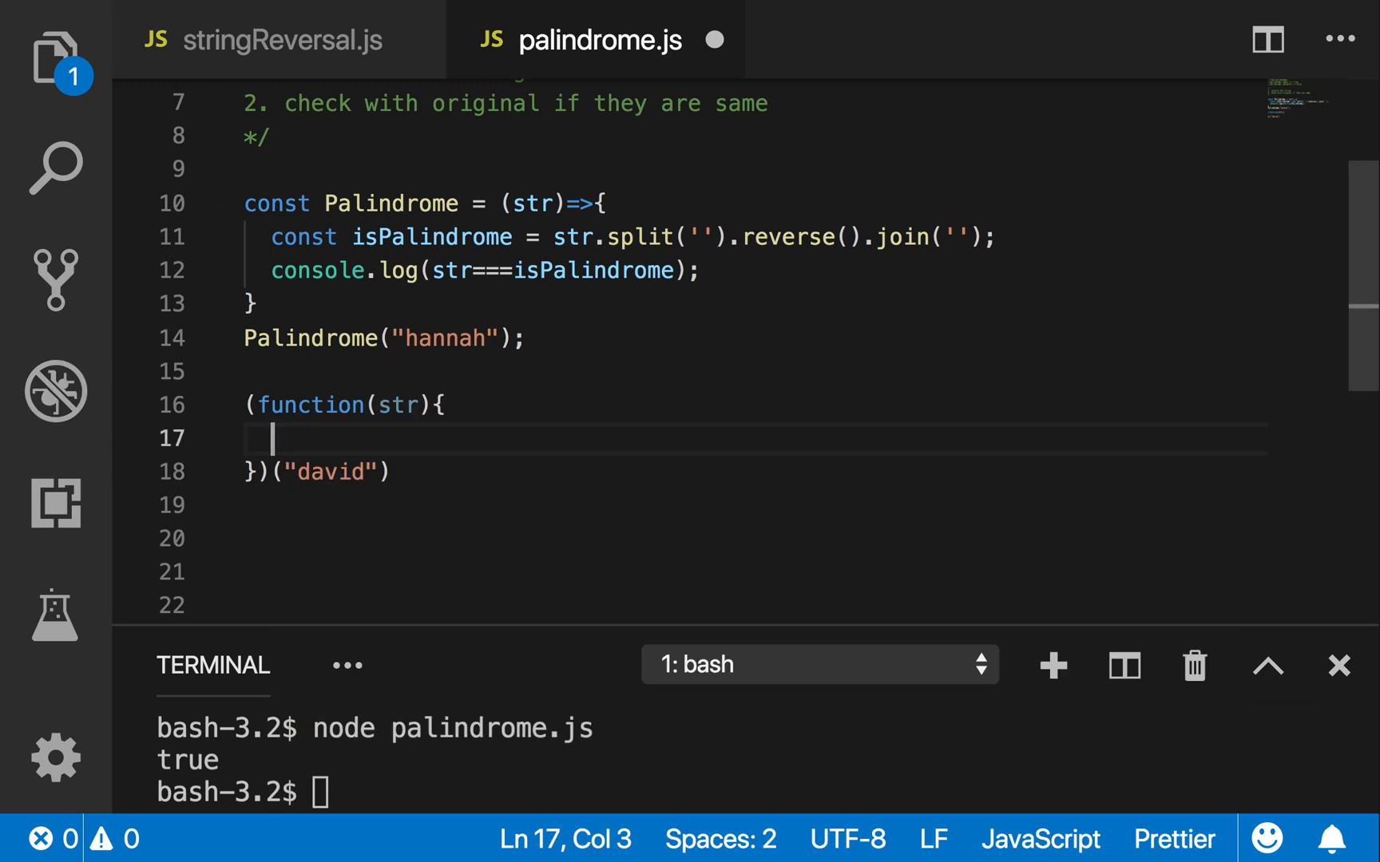
Declare const reversed = '' at the top of the self-calling function
{"action": "type", "text": "const re"}
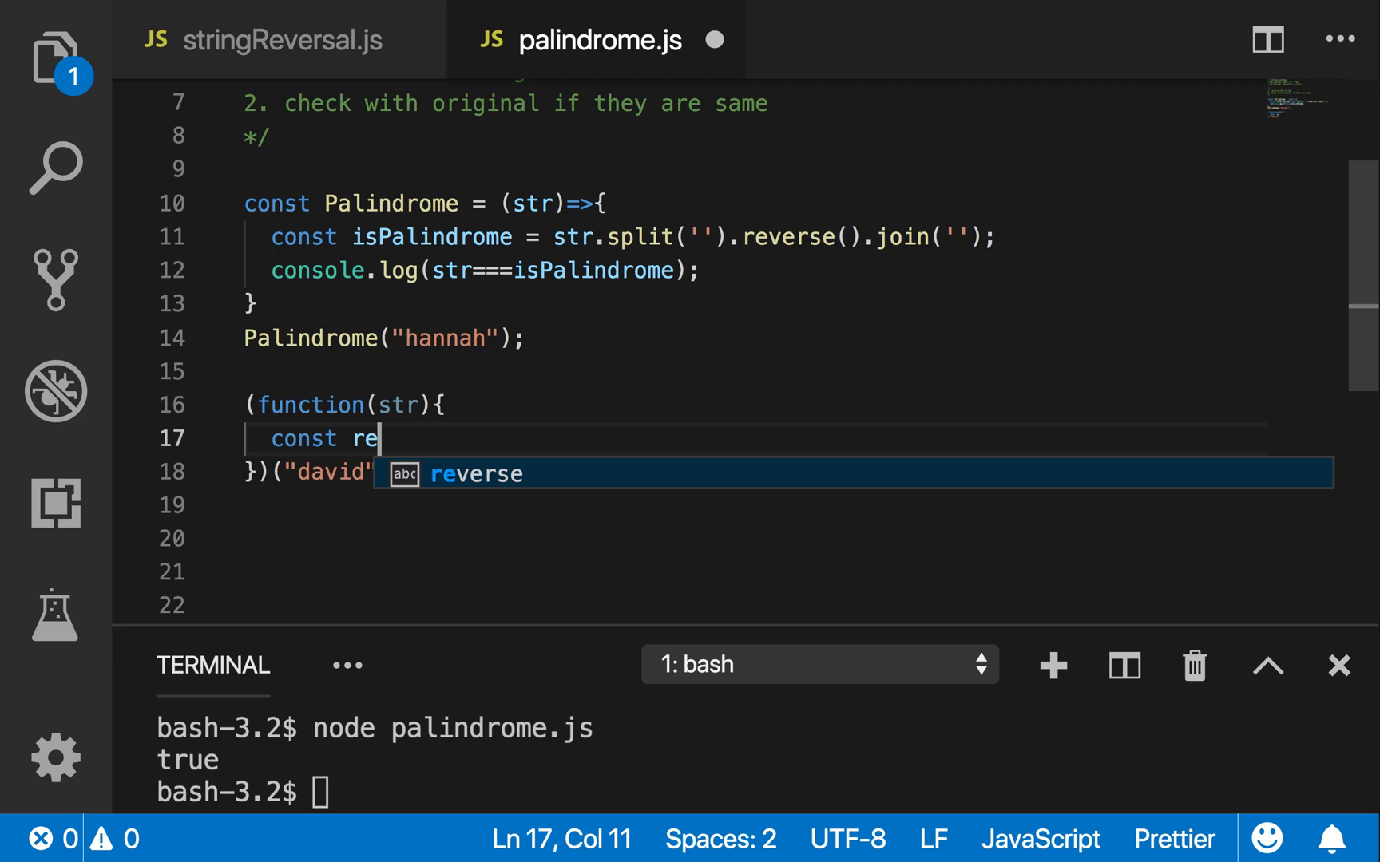
{"action": "type", "text": "vere"}
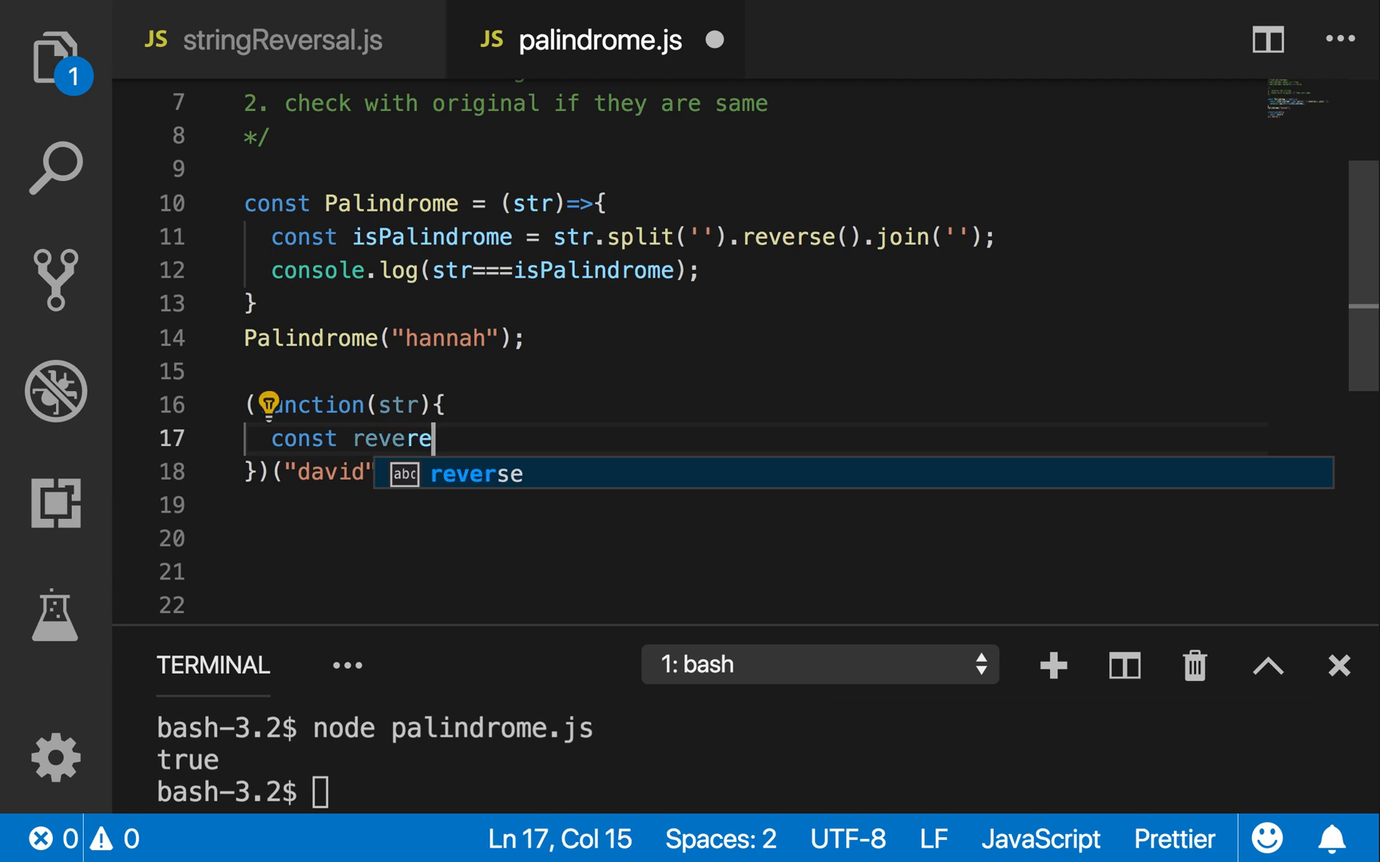
{"action": "type", "text": "sed ="}
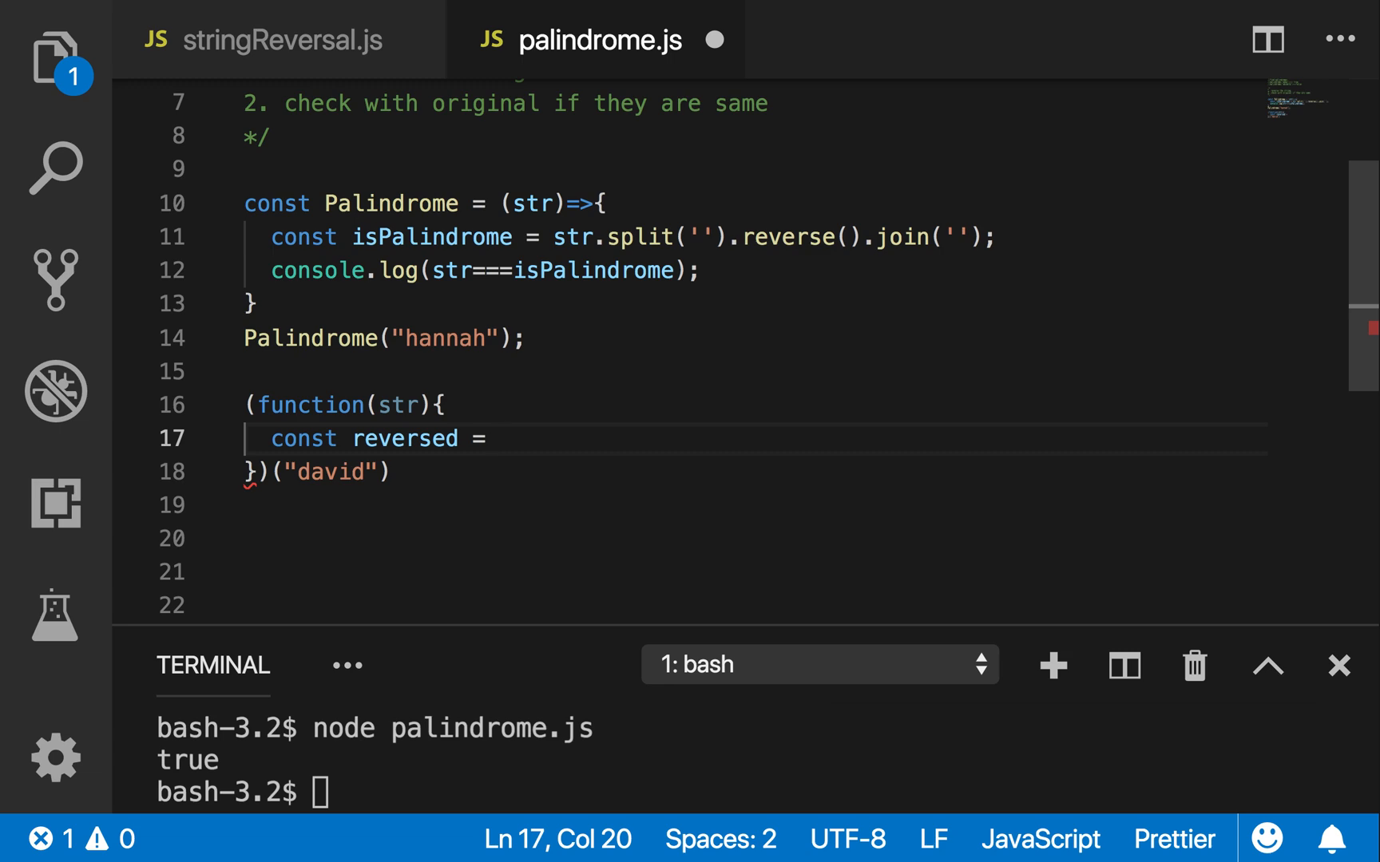
{"action": "type", "text": "'';"}
{"action": "type", "text": "f"}
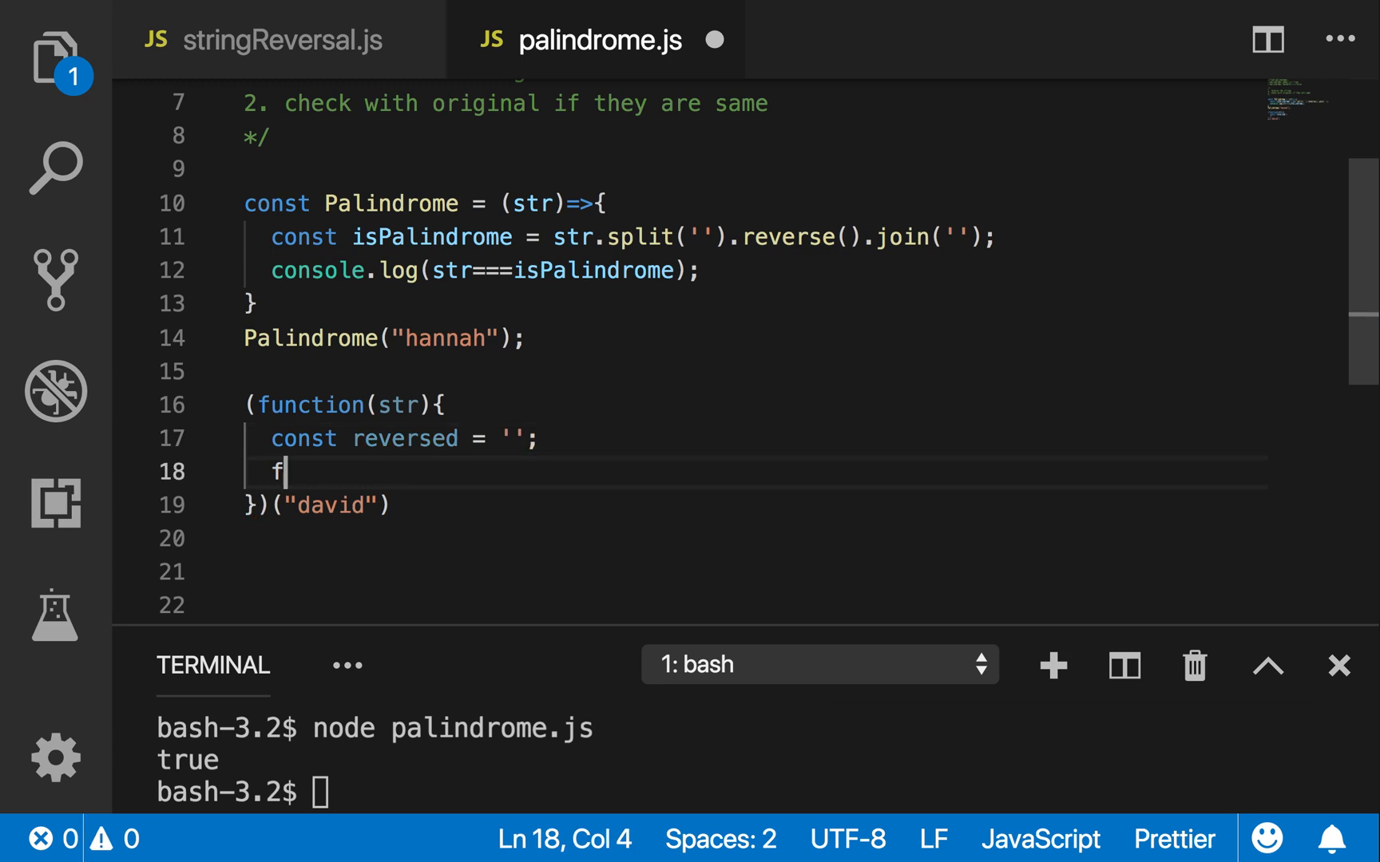
Add a for(let x of str) loop setting reversed = x + reversed
{"action": "type", "text": "or(l"}
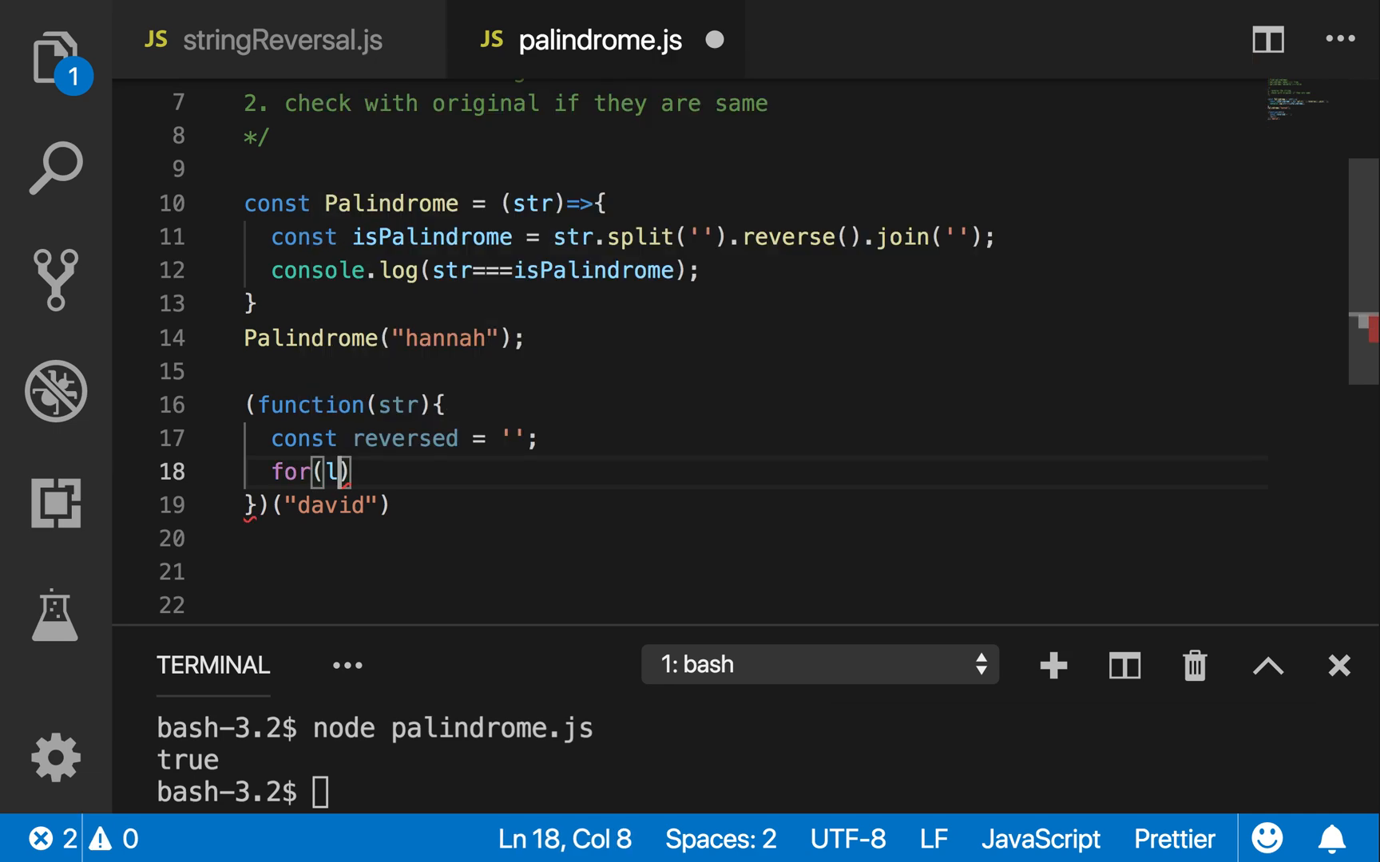
{"action": "type", "text": "et"}
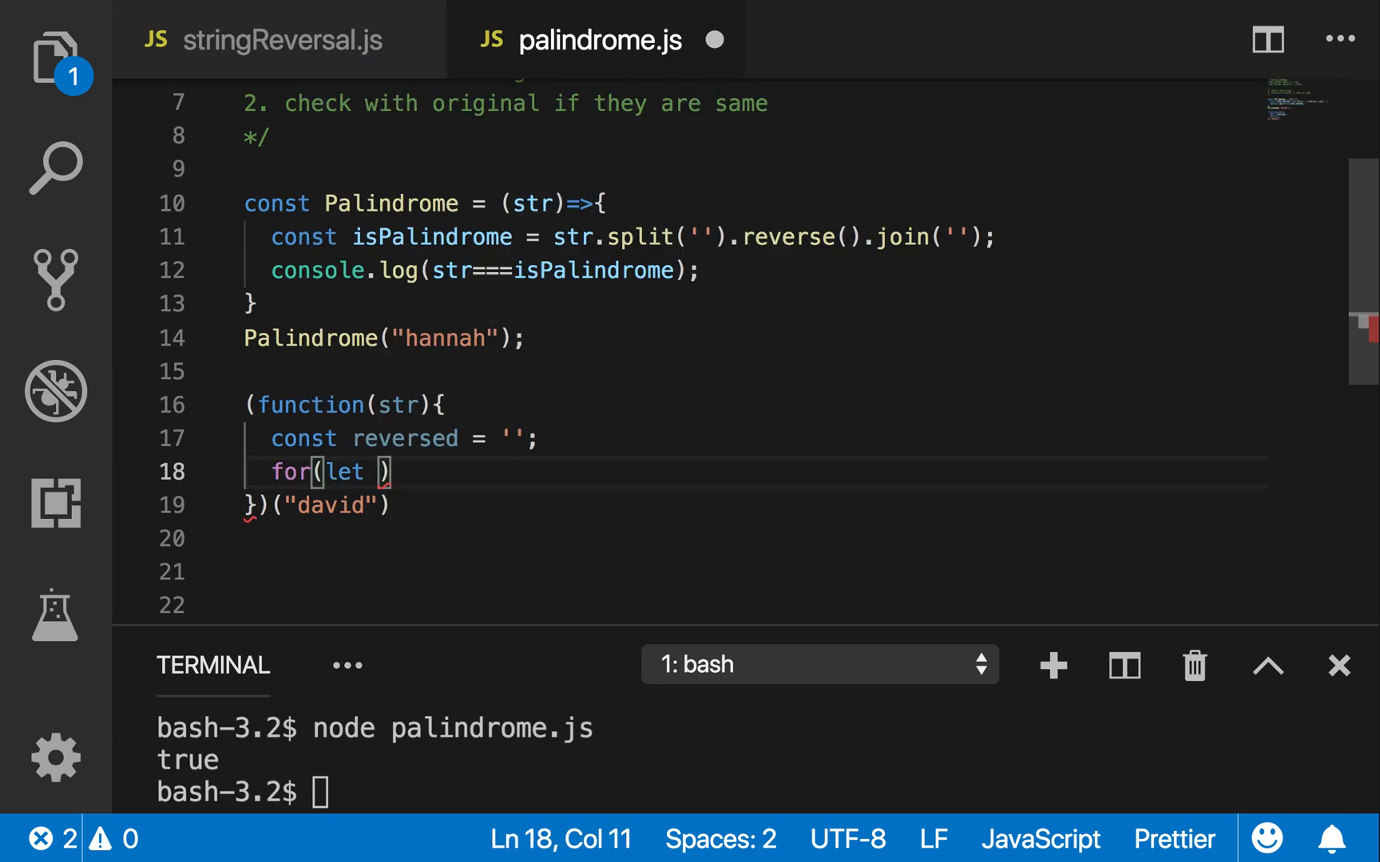
{"action": "type", "text": "x of str"}
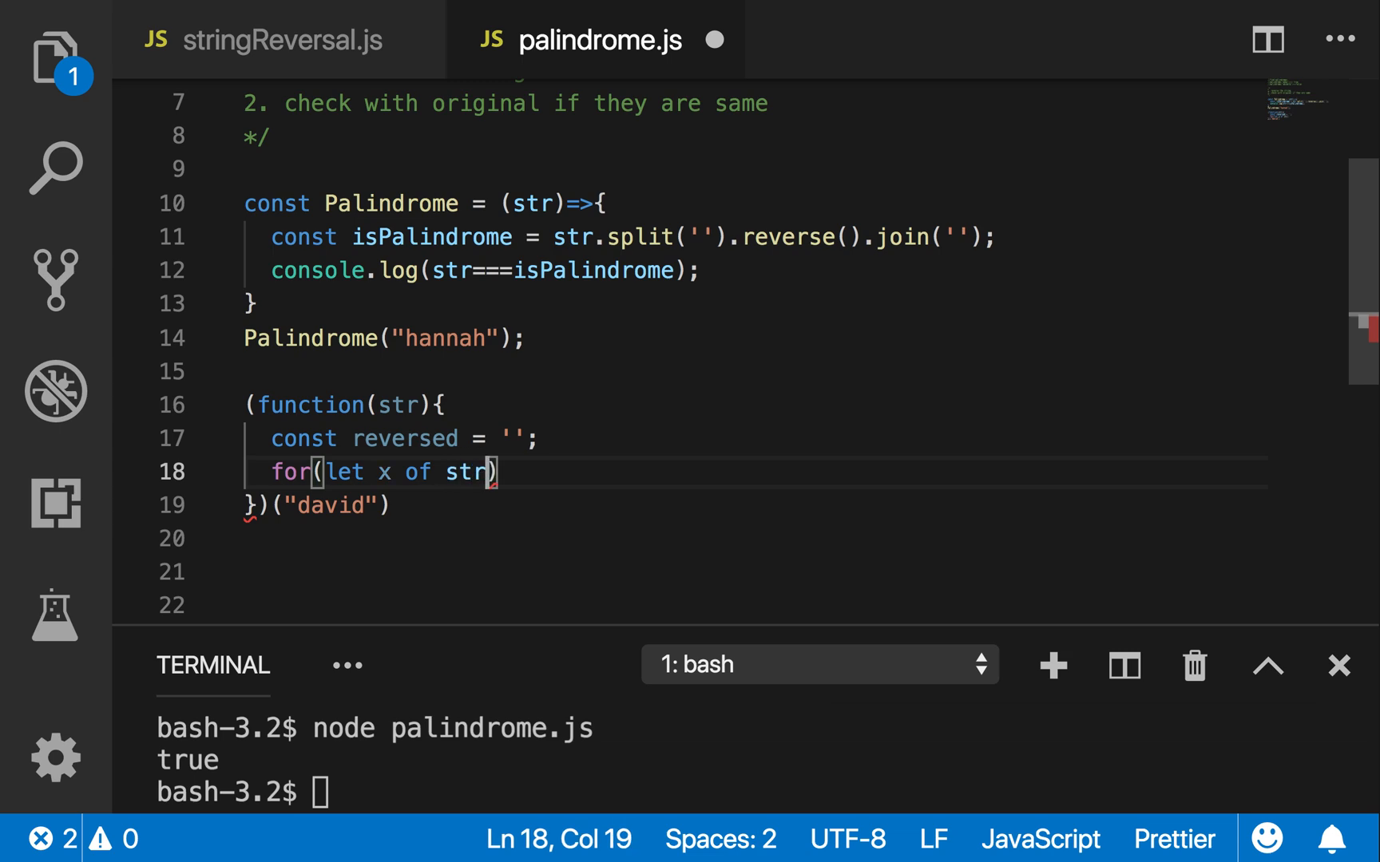
{"action": "type", "text": "{"}
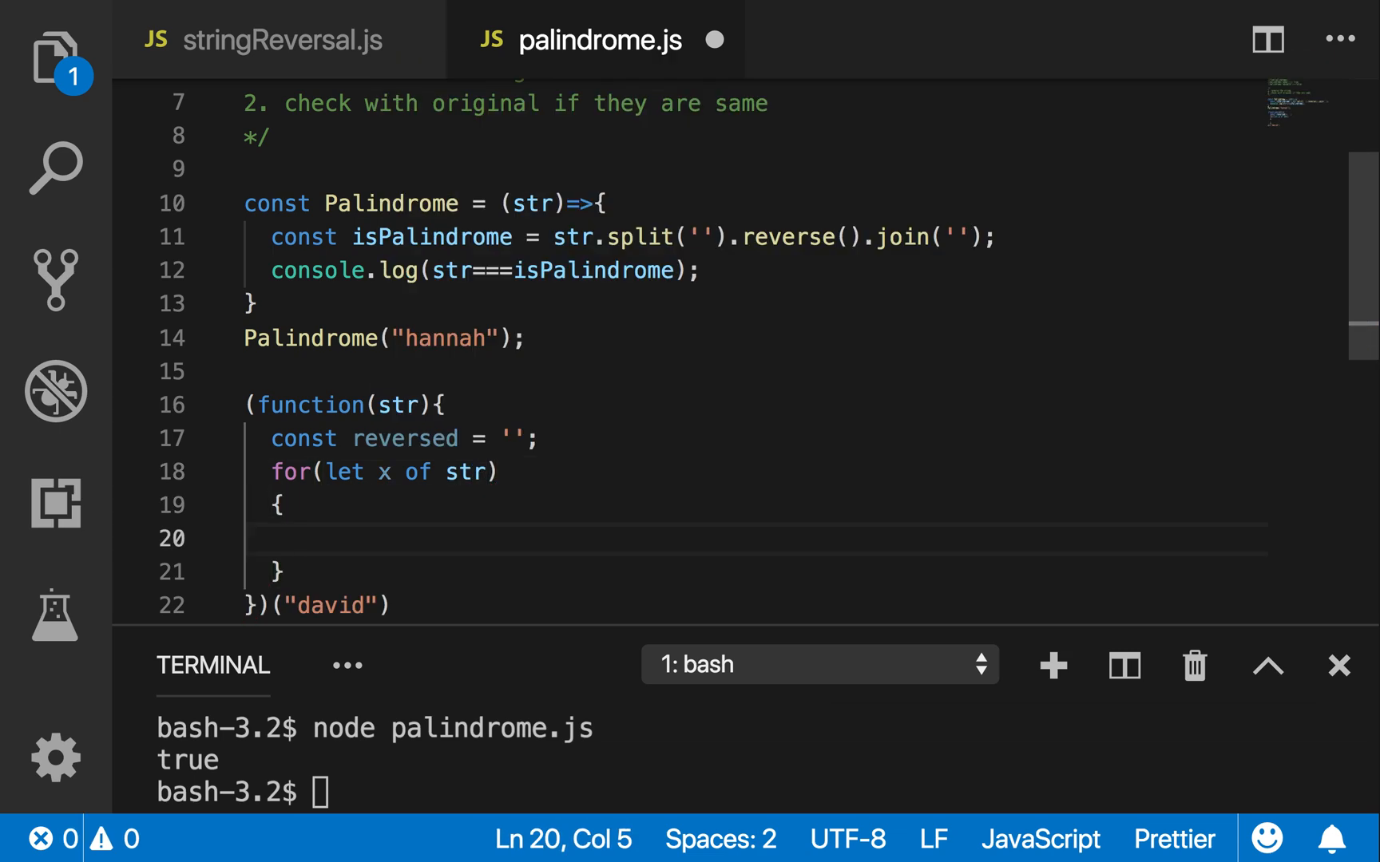
{"action": "type", "text": "reversed ="}
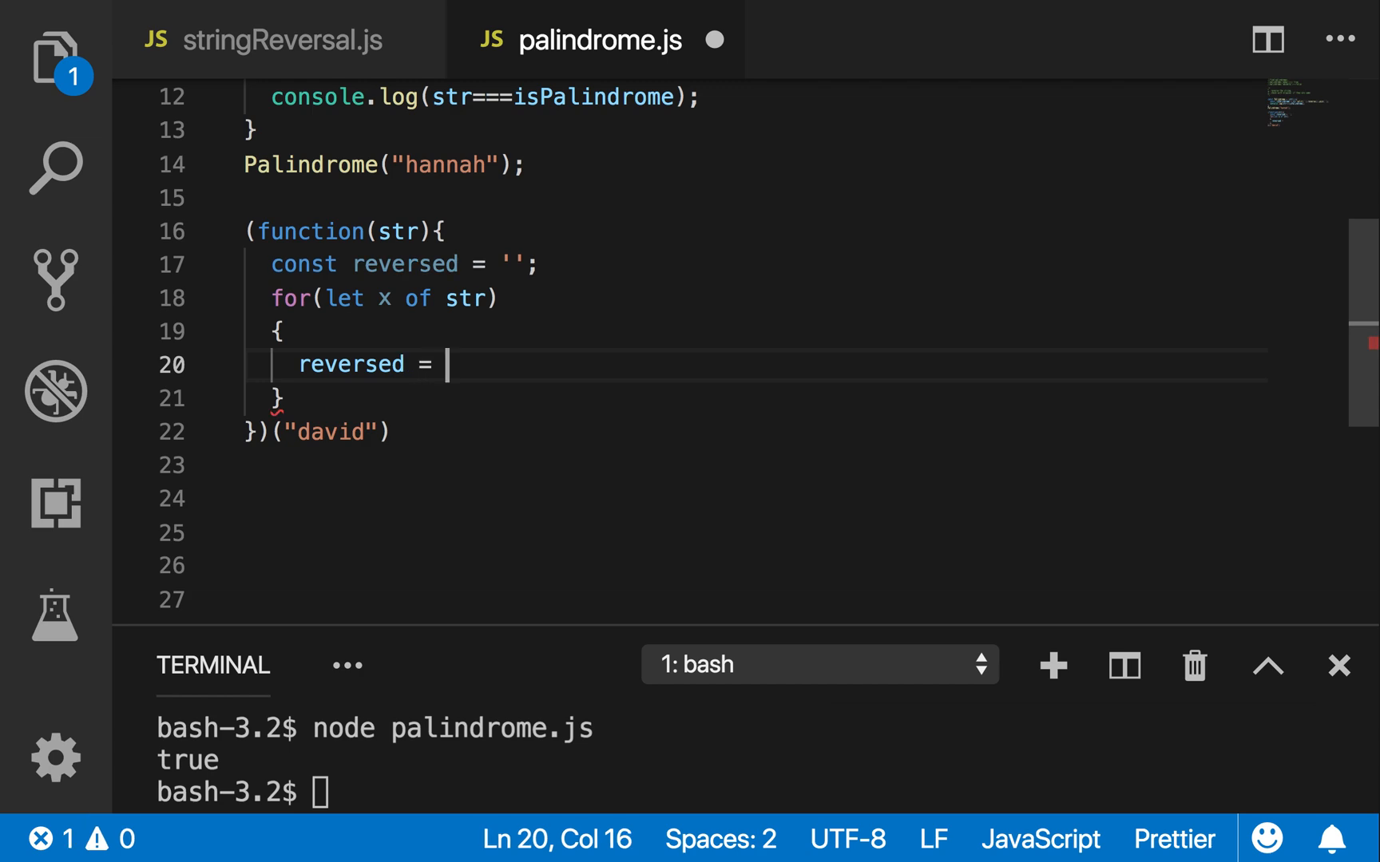
{"action": "type", "text": "x +"}
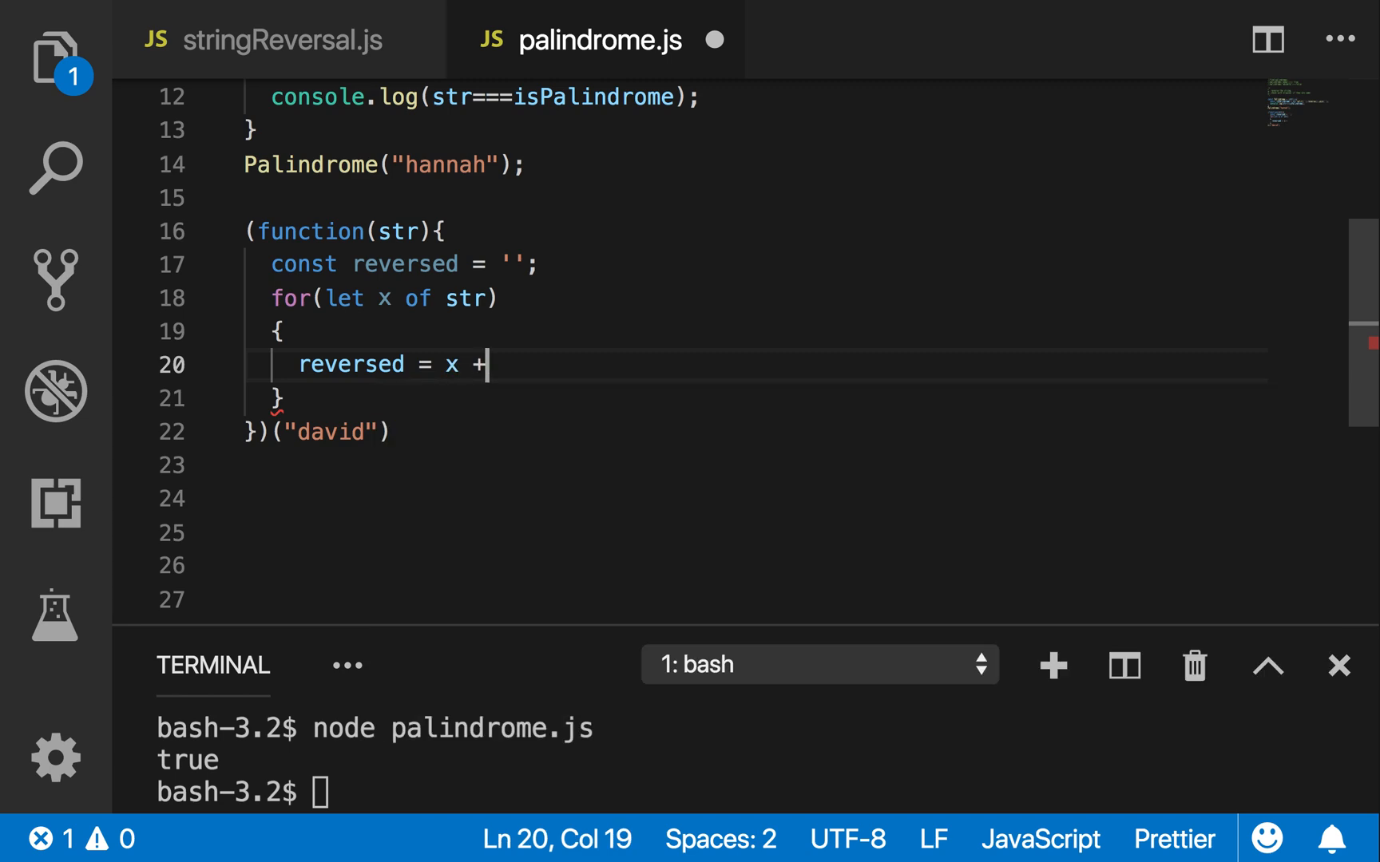
{"action": "type", "text": "reversed"}
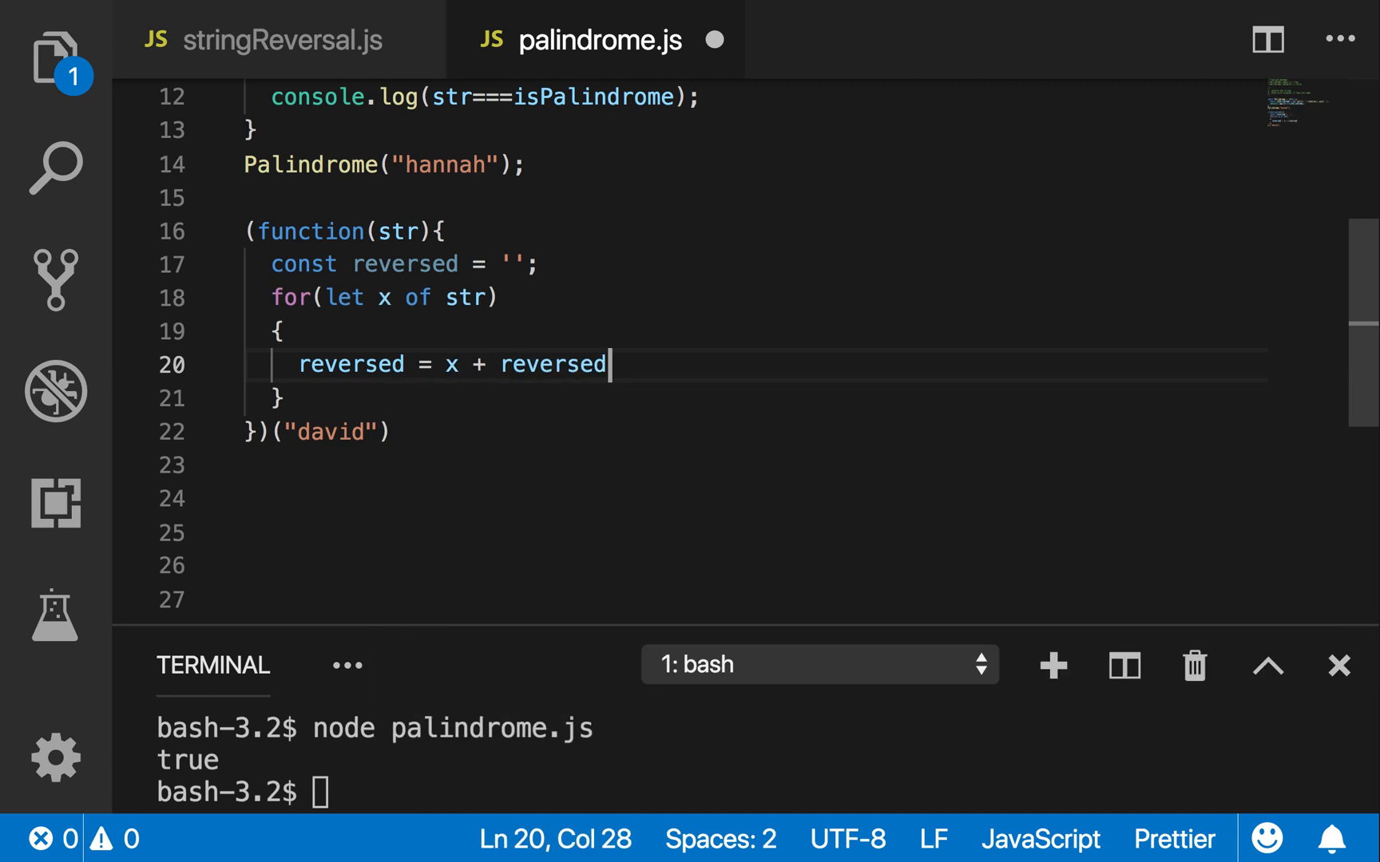
{"action": "type", "text": ";"}
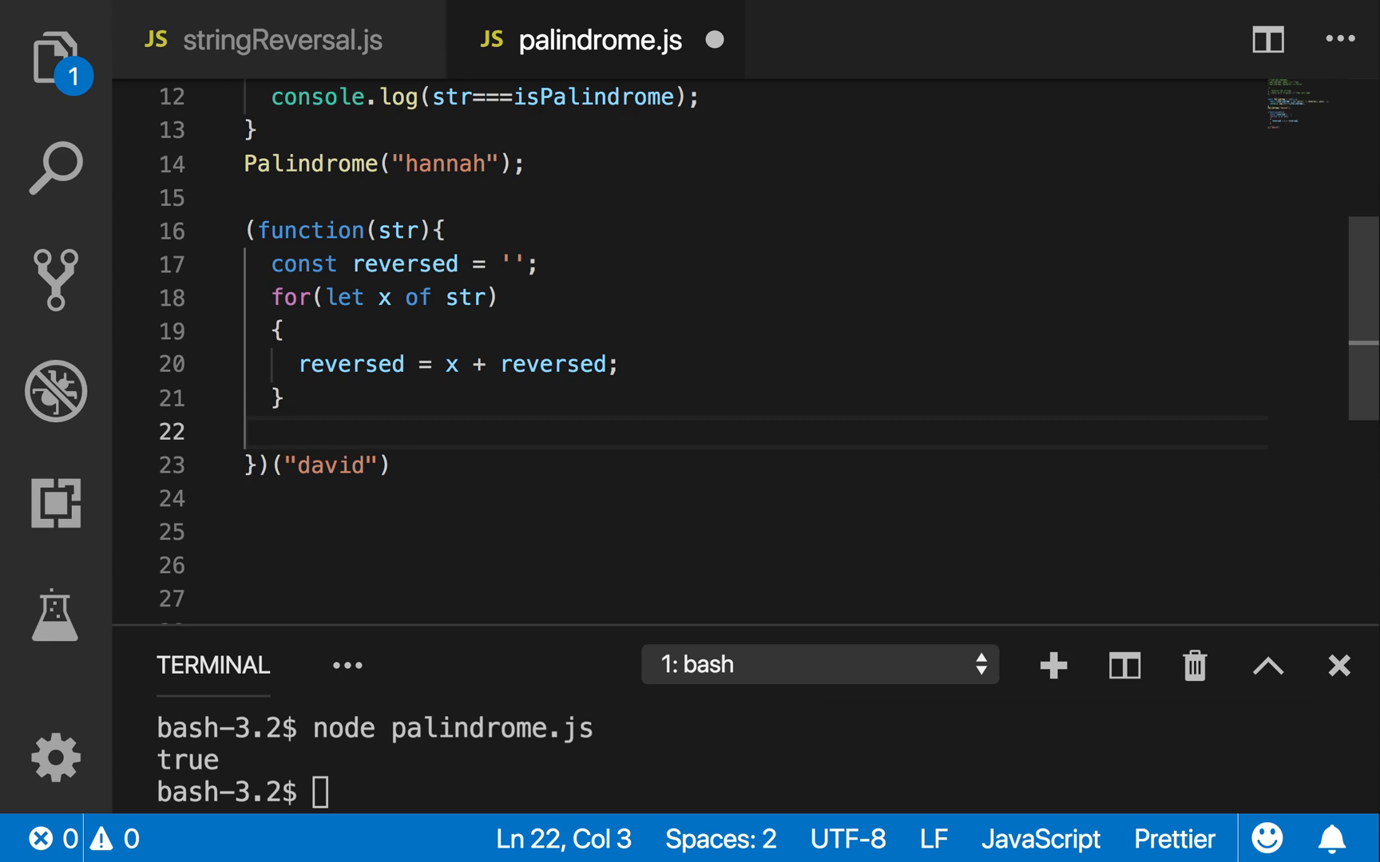
Log whether str === reversed with console.log
{"action": "type", "text": "cpn"}
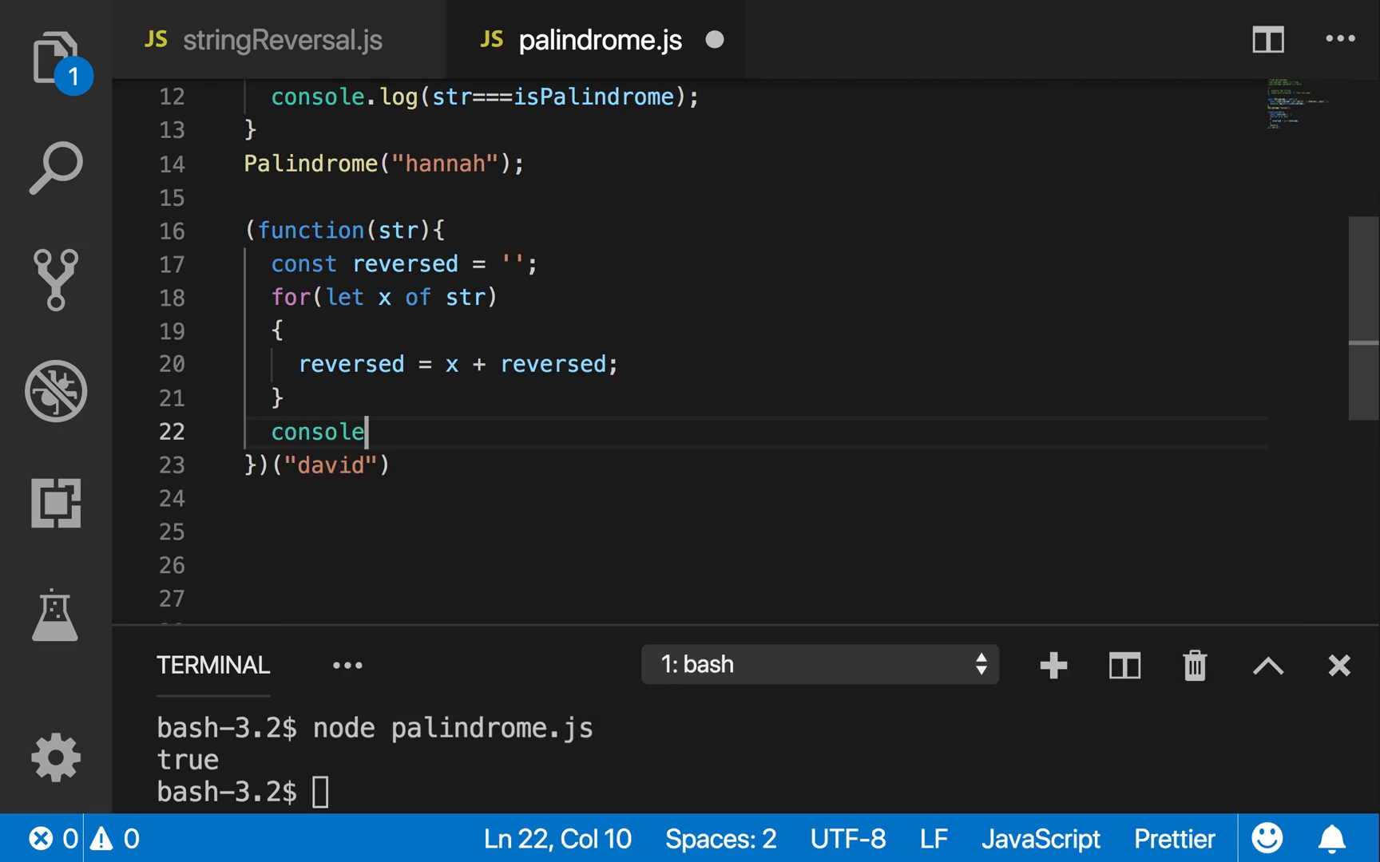
{"action": "type", "text": ".log("}
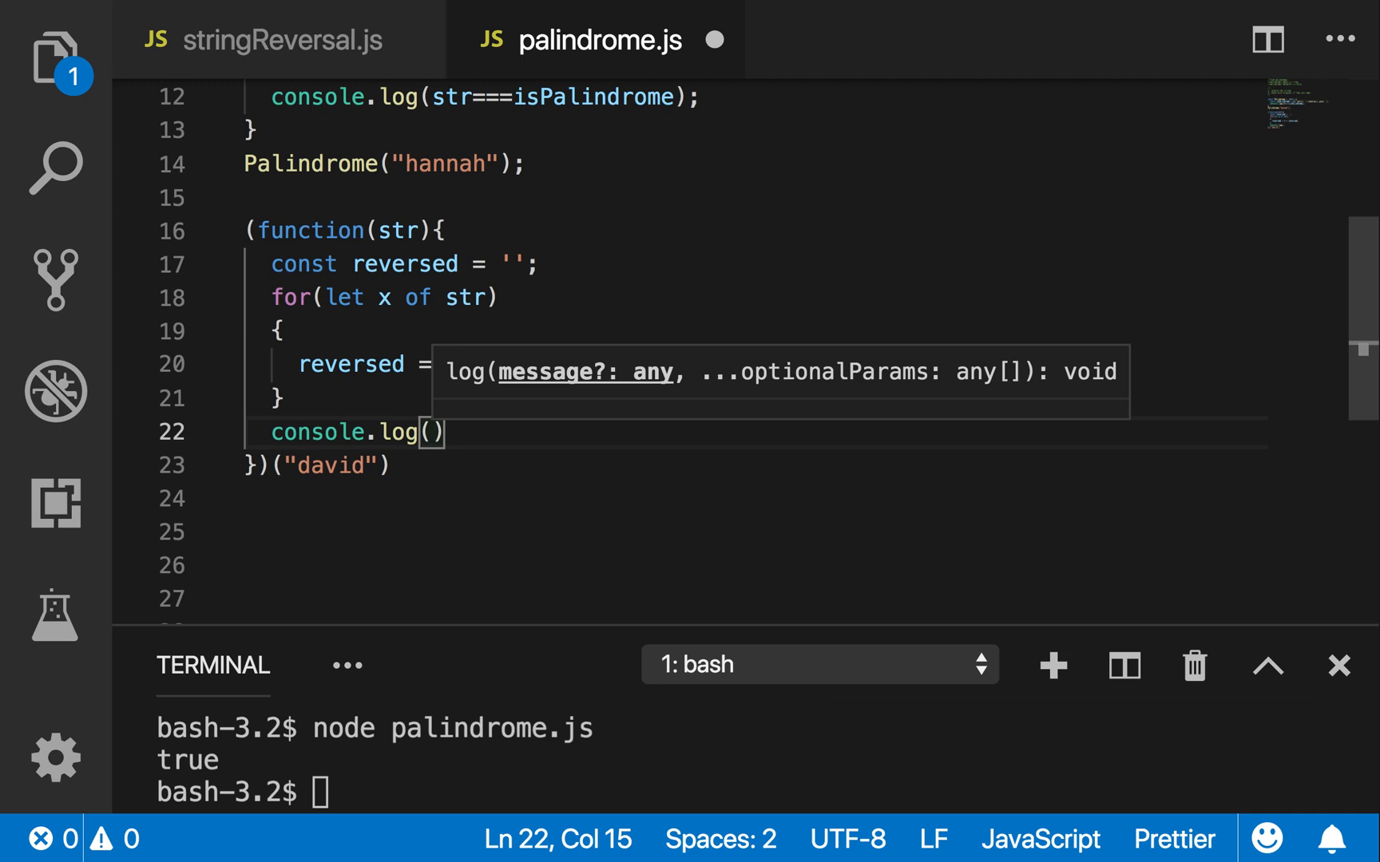
{"action": "type", "text": "sre"}
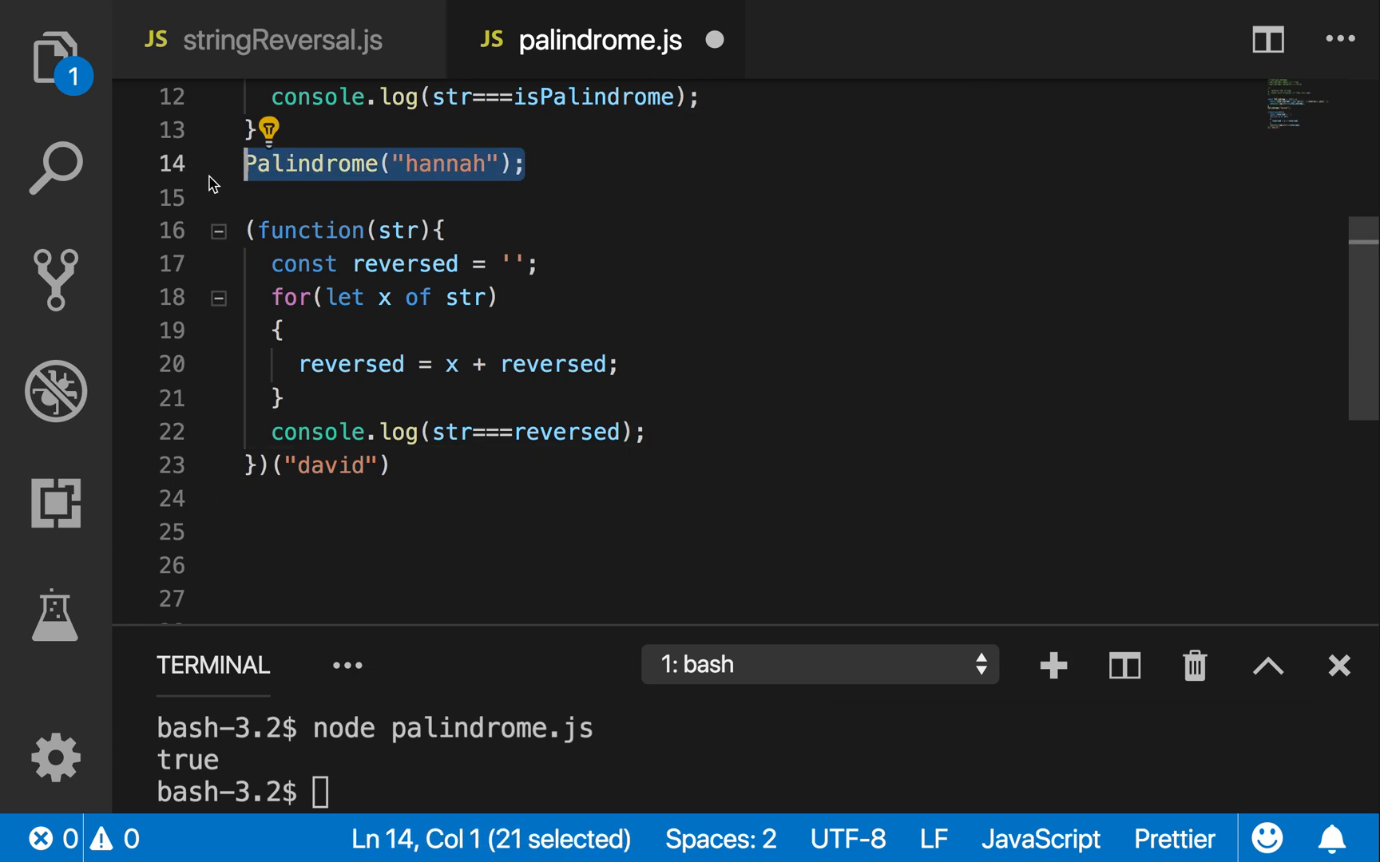
Comment out the Palindrome("hannah") call, clear the terminal and run the file, hitting a TypeError
{"action": "key", "text": "Cmd+/"}
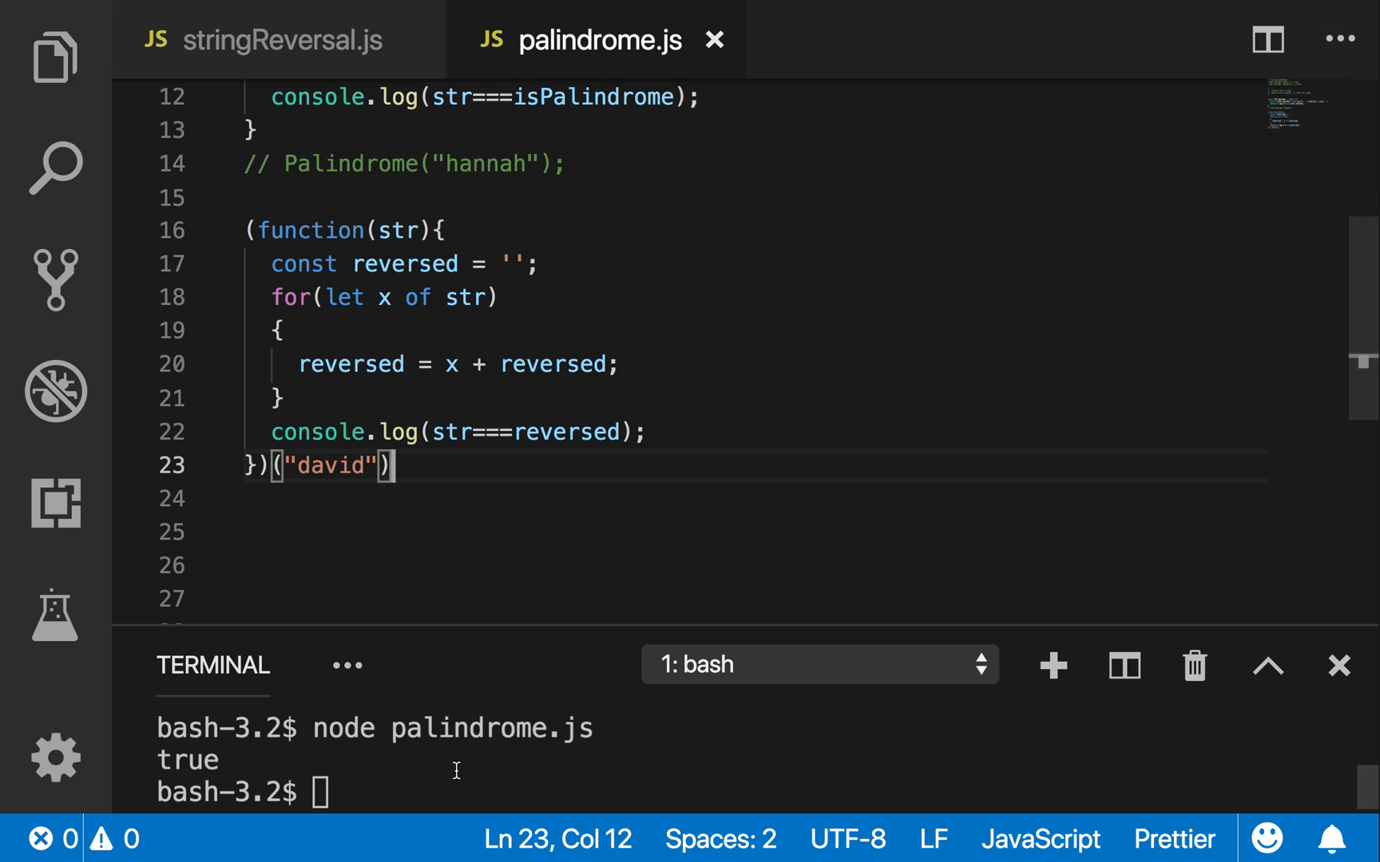
{"action": "type", "text": "clear"}
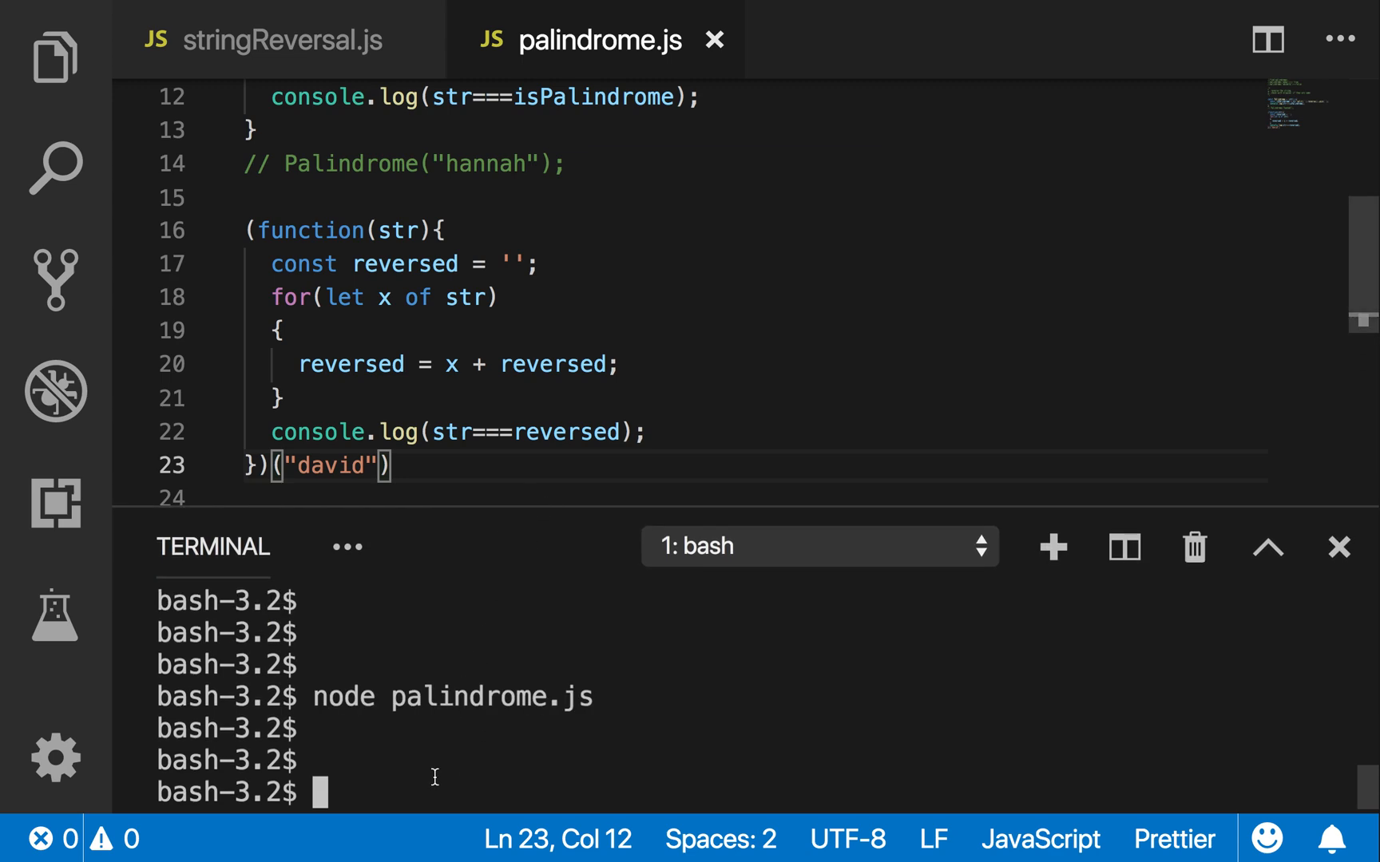
{"action": "type", "text": "clear"}
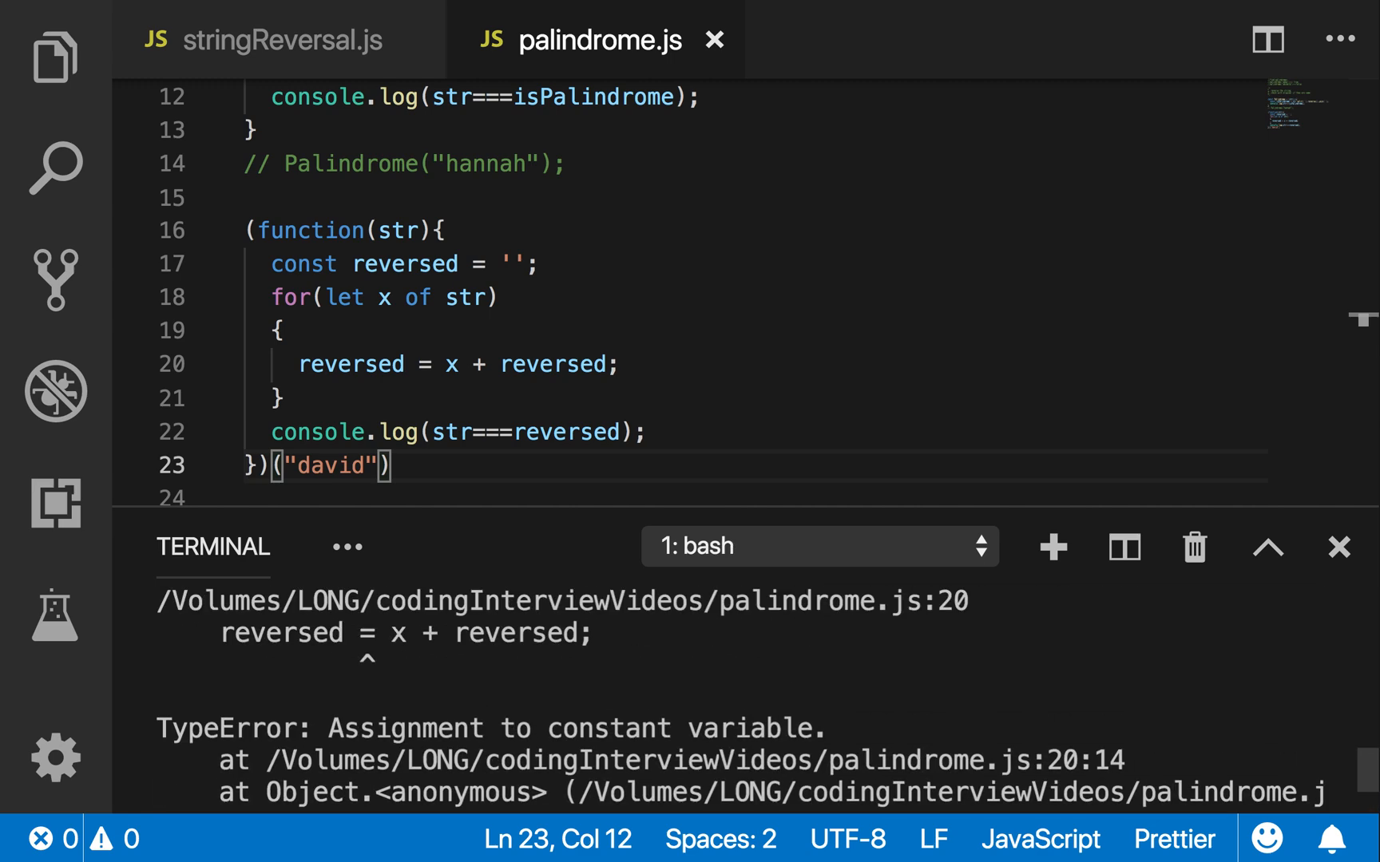
{"action": "mouse_move", "coordinate": [401, 710]}
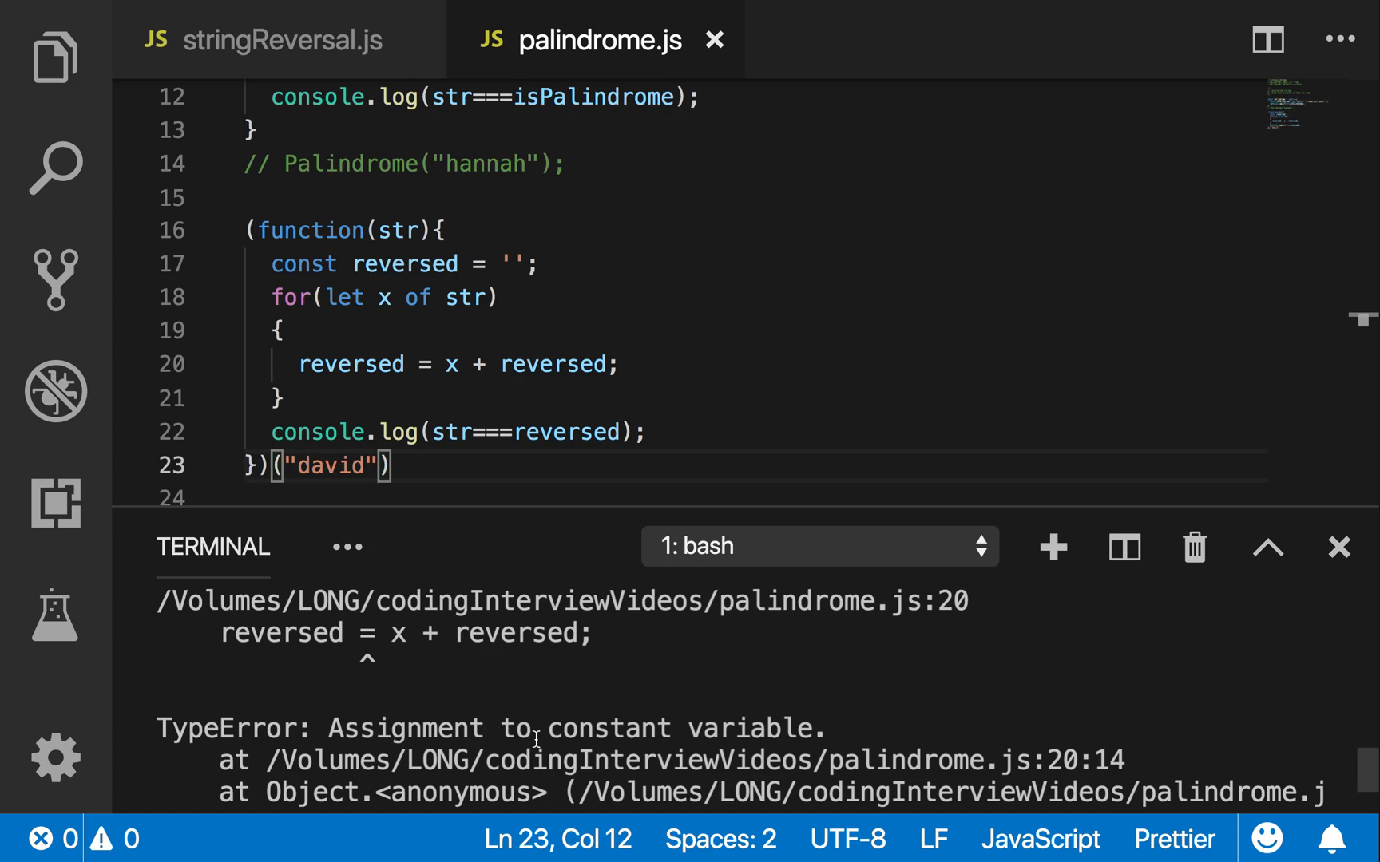
{"action": "mouse_move", "coordinate": [709, 722]}
{"action": "type", "text": "le"}
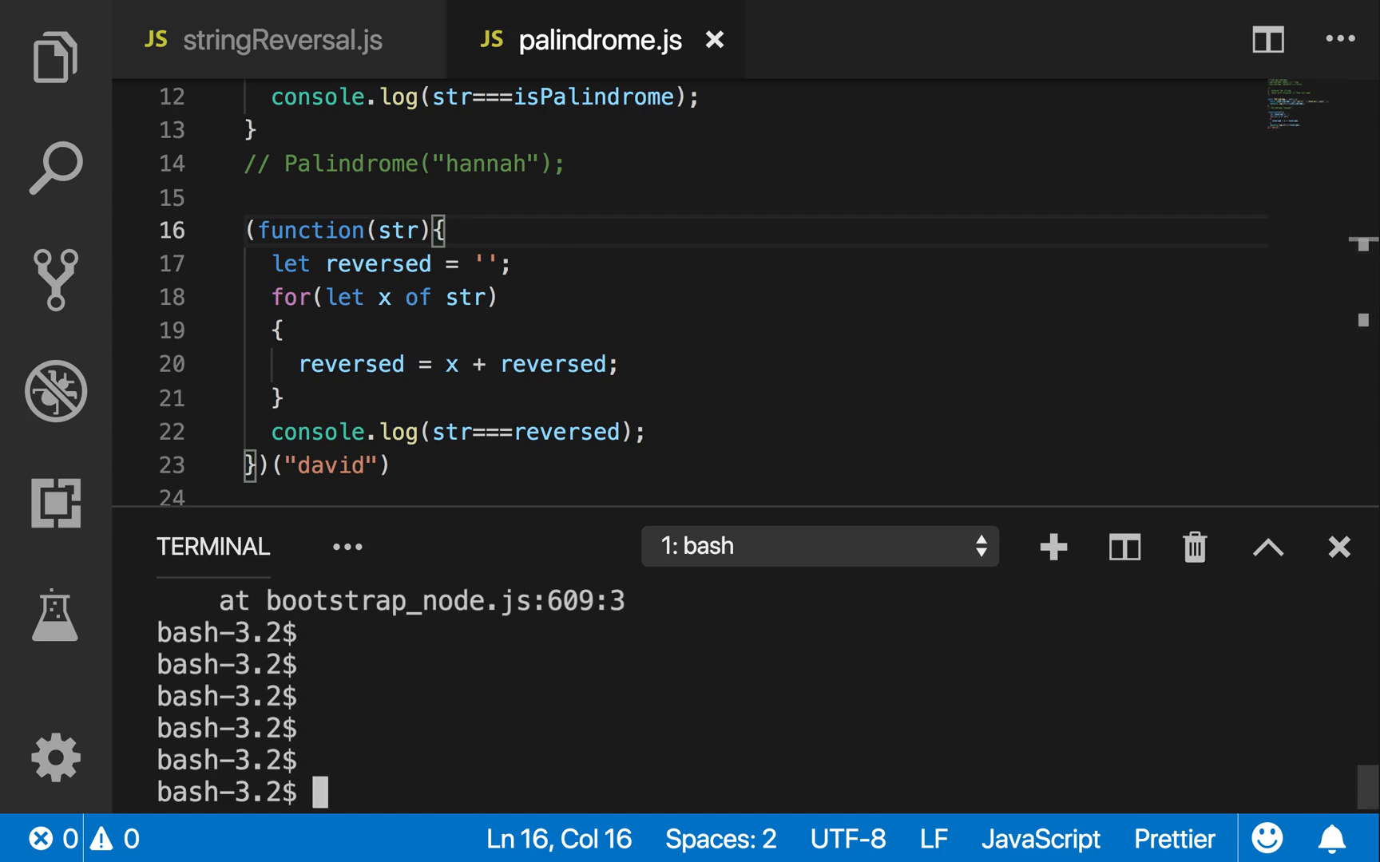
With reversed as let, rerun node palindrome.js (false for david) and change the argument to "hannah"
{"action": "type", "text": "node palindrome.js"}
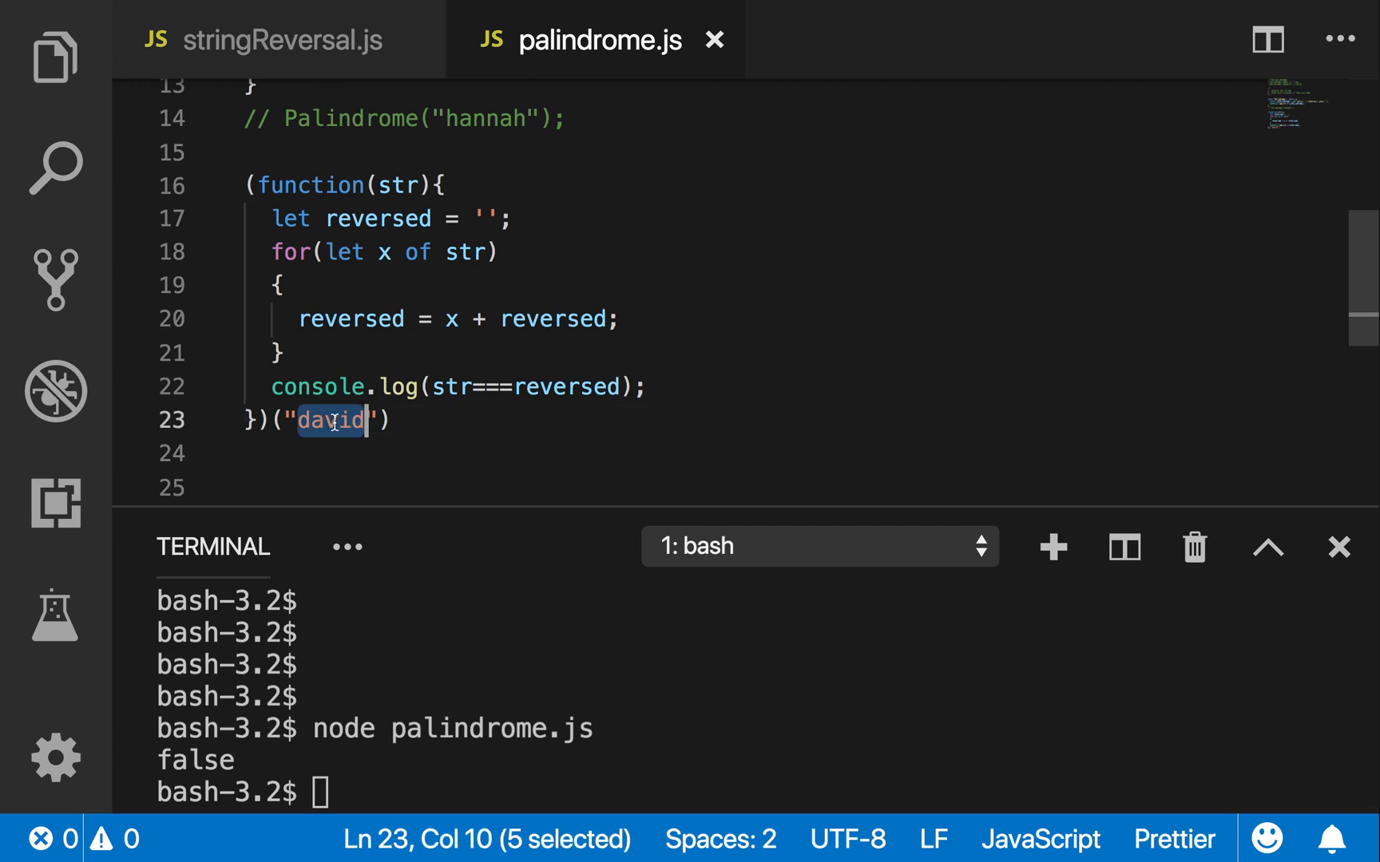
{"action": "type", "text": "hannah"}
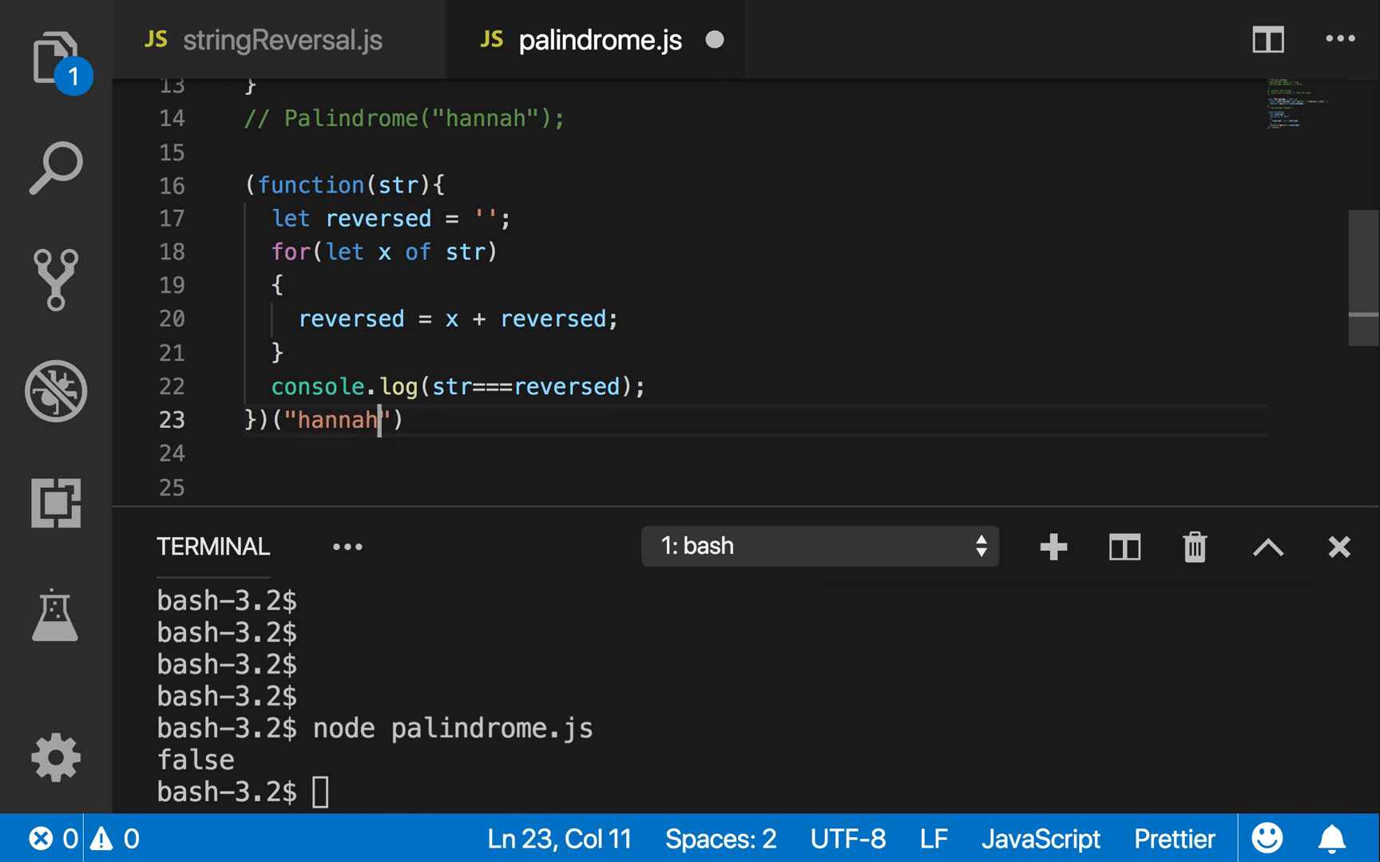